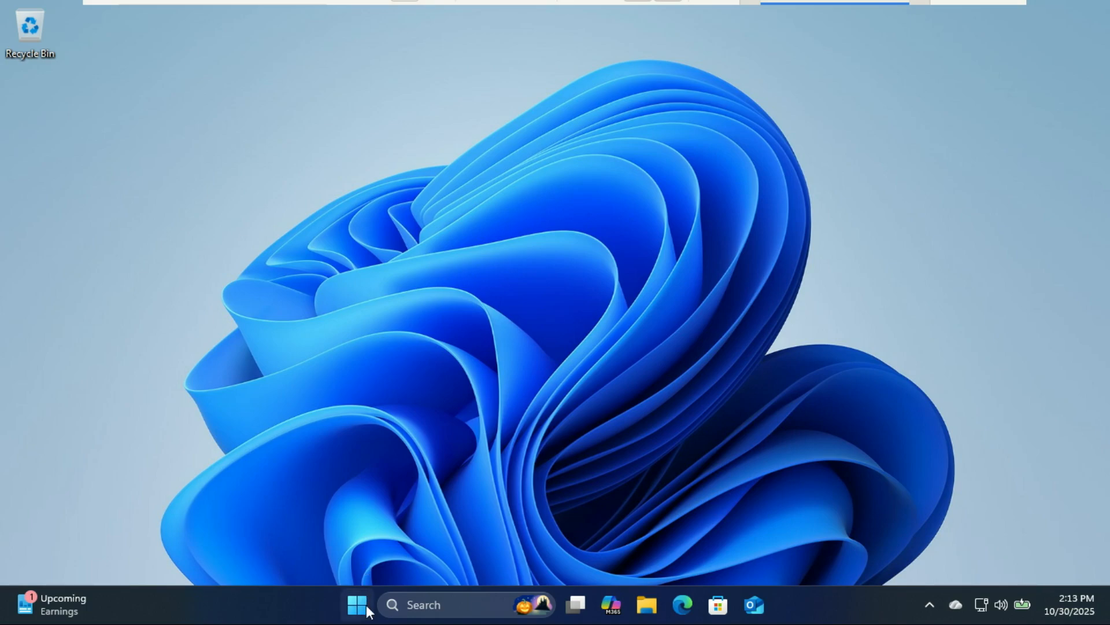
Step: Launch Settings from Start and dismiss the 'Never lose access' recovery phone banner
click(356, 605)
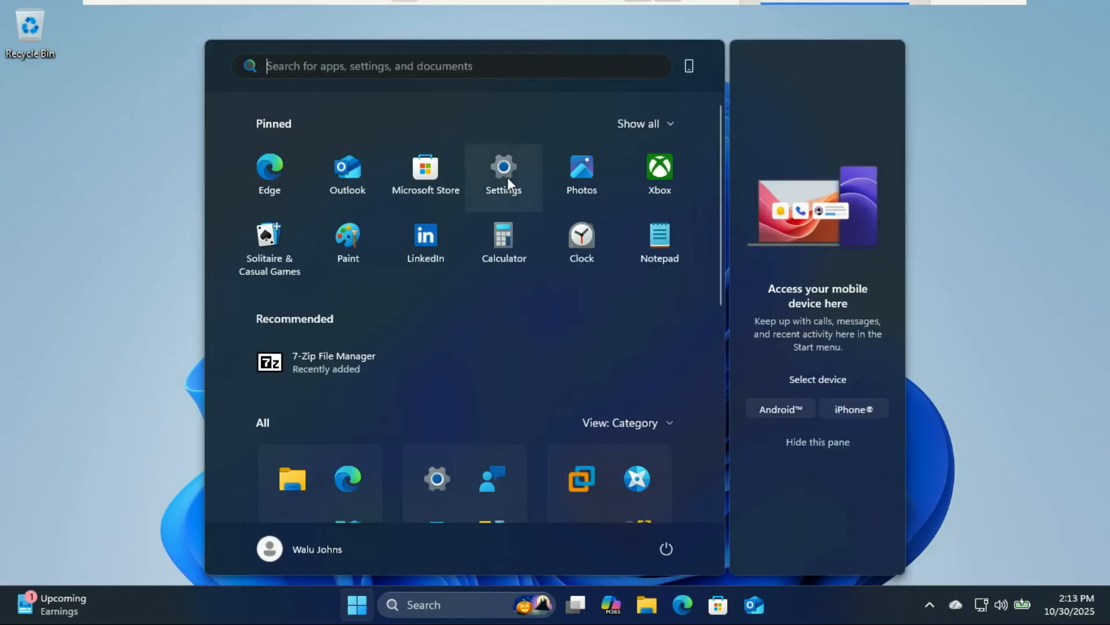
click(504, 168)
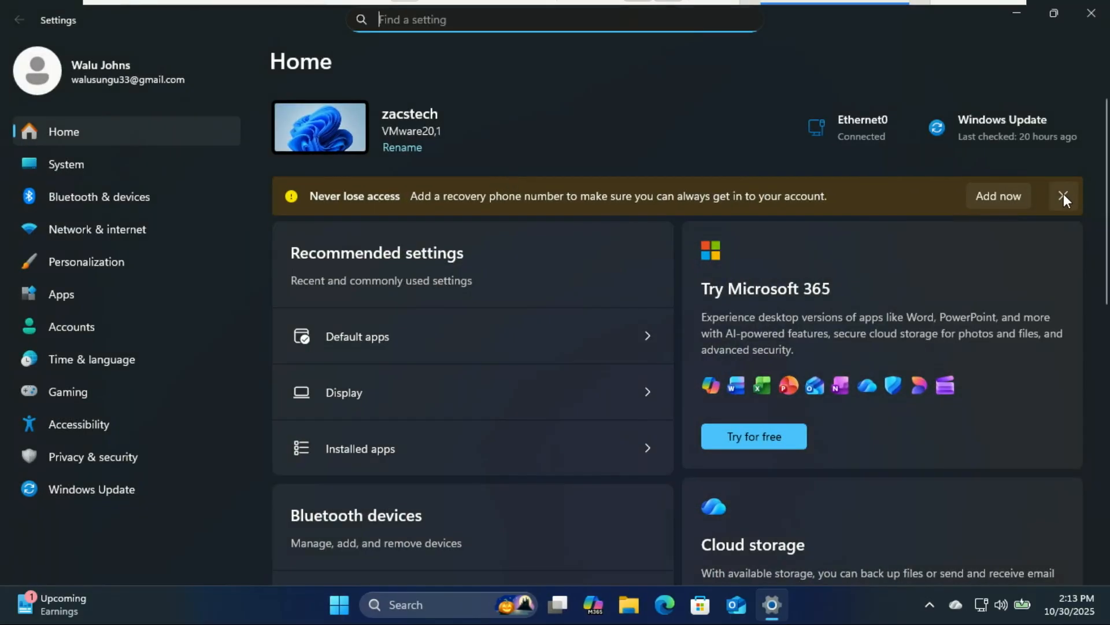
click(1064, 196)
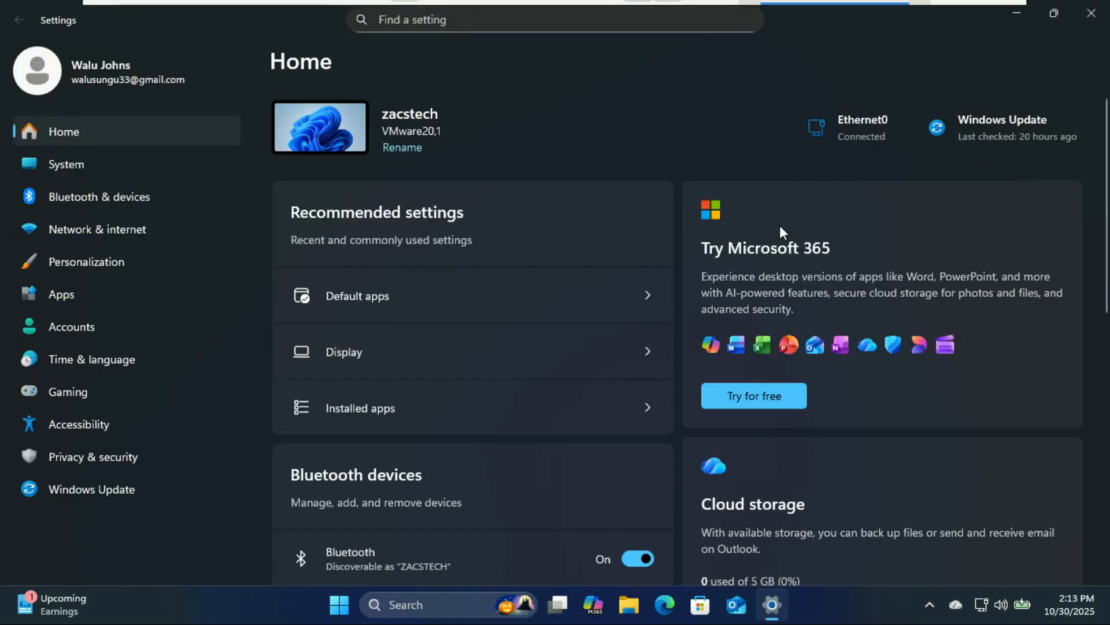
mouse_move(741, 245)
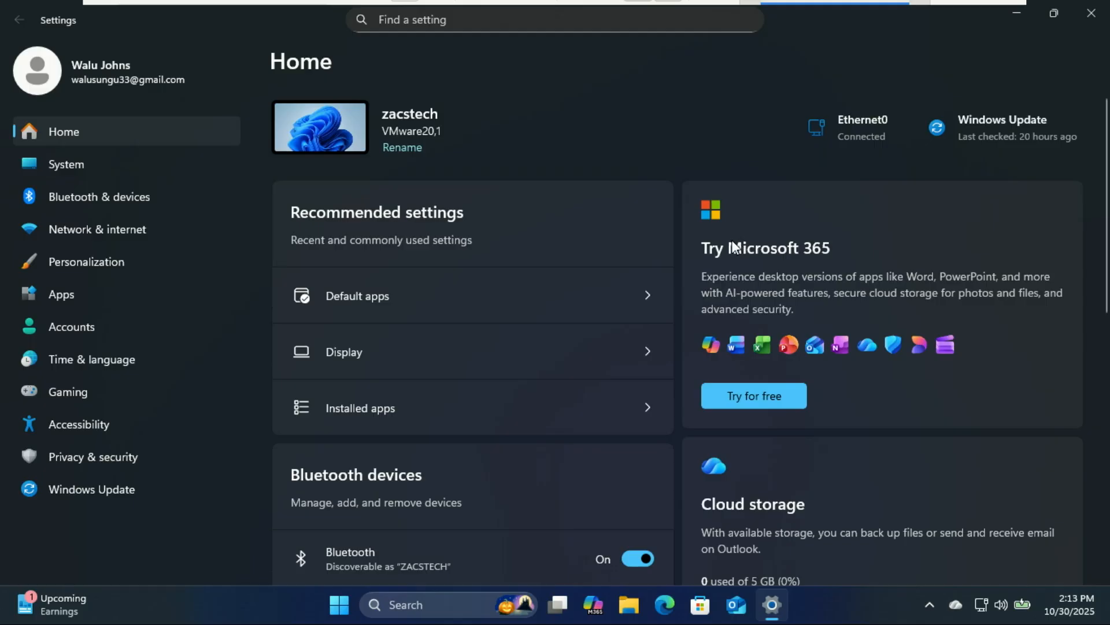
mouse_move(83, 304)
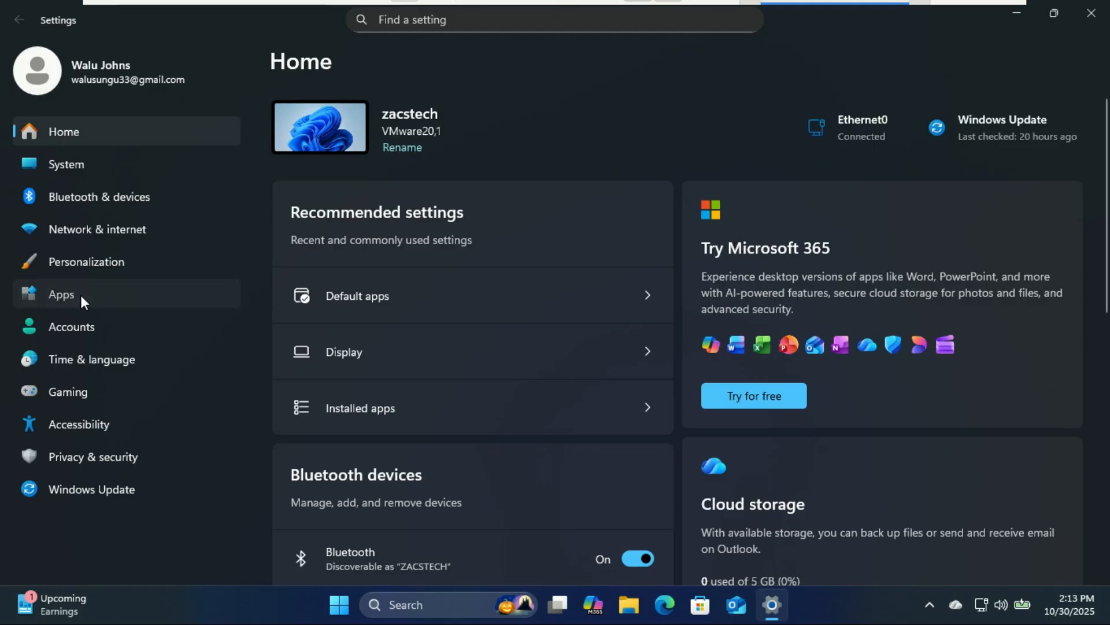
Step: Navigate to Apps > Startup to reach the startup apps list
click(61, 295)
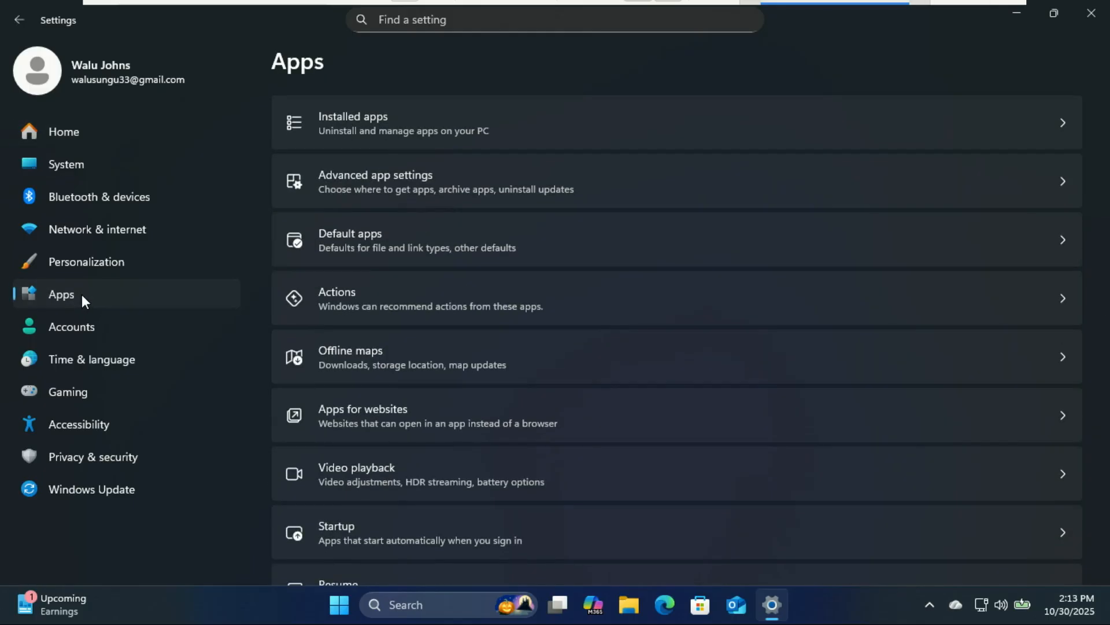
mouse_move(395, 533)
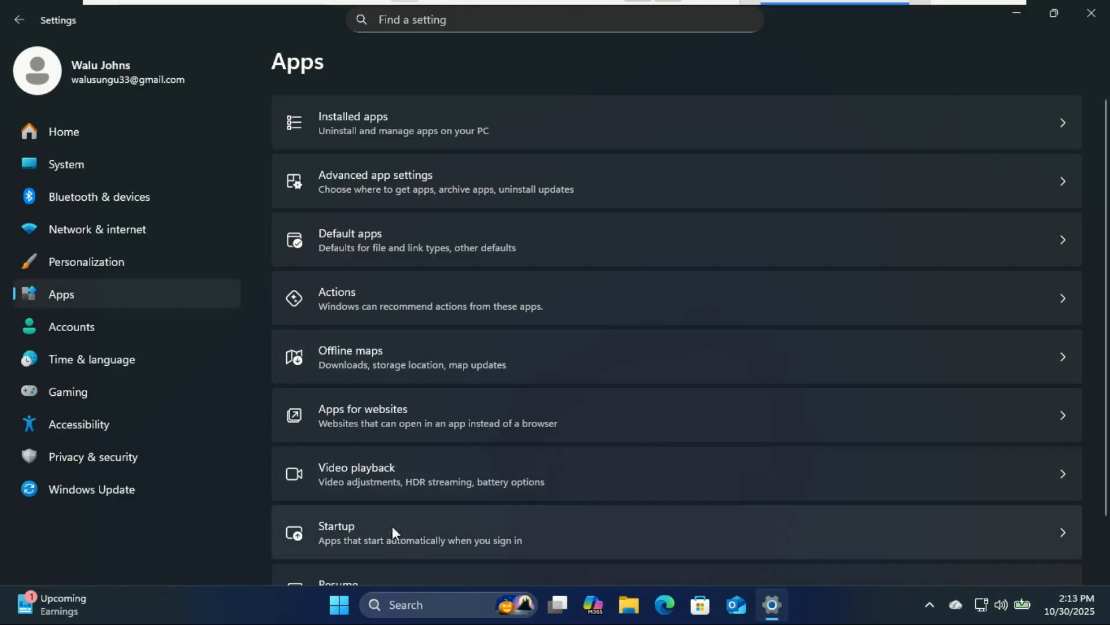
mouse_move(448, 536)
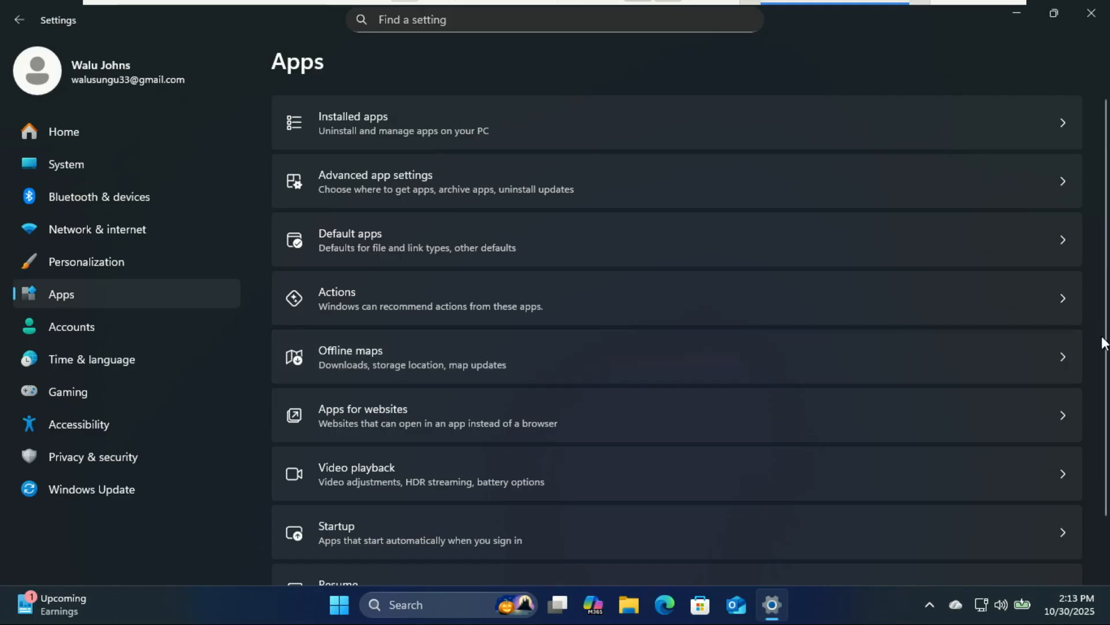
scroll(down, 3)
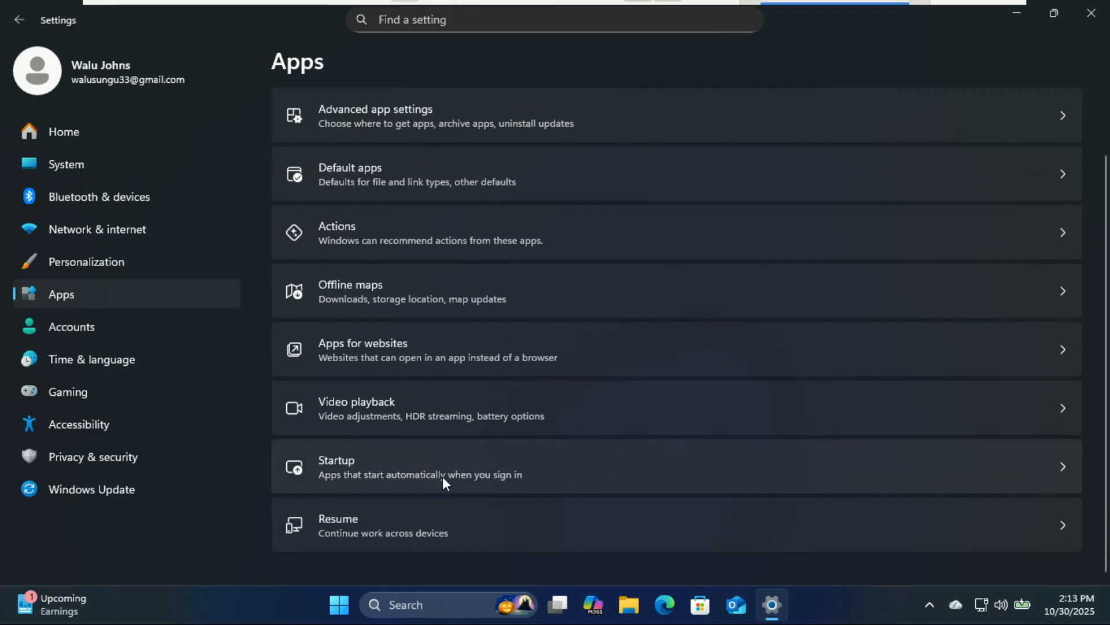
click(337, 466)
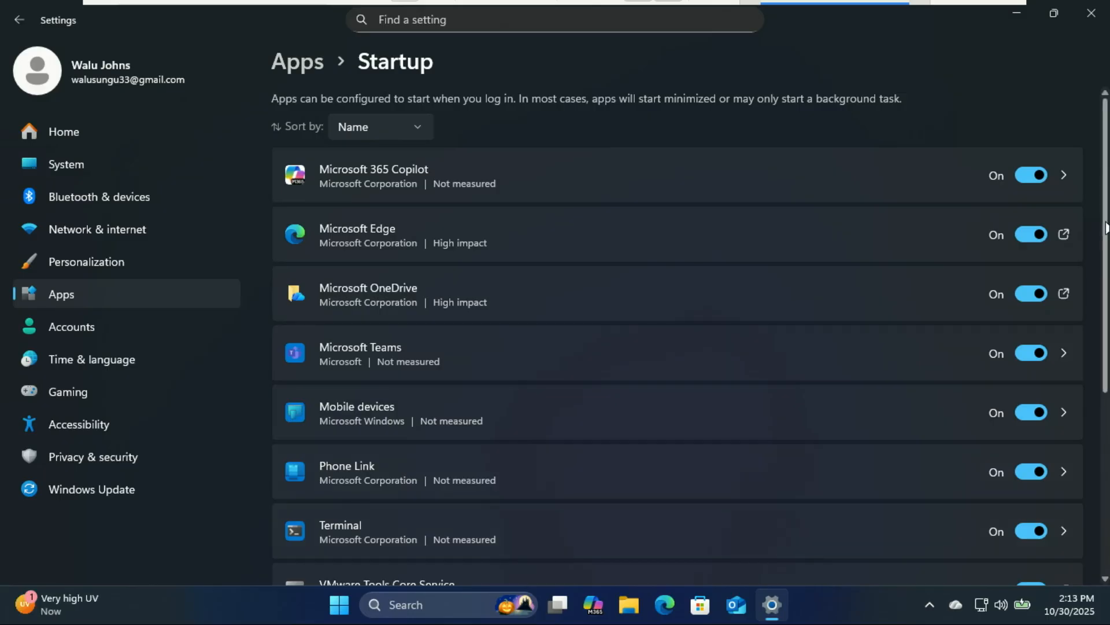
scroll(down, 3)
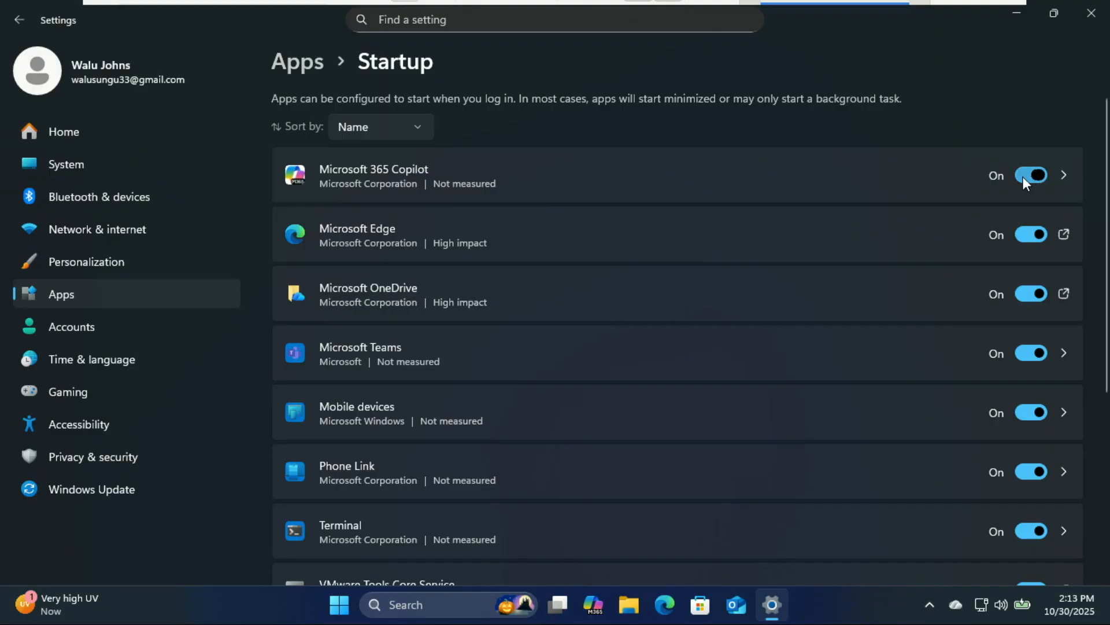
Step: Disable sign-in launch for Microsoft 365 Copilot, OneDrive, Edge and Phone Link
click(1031, 175)
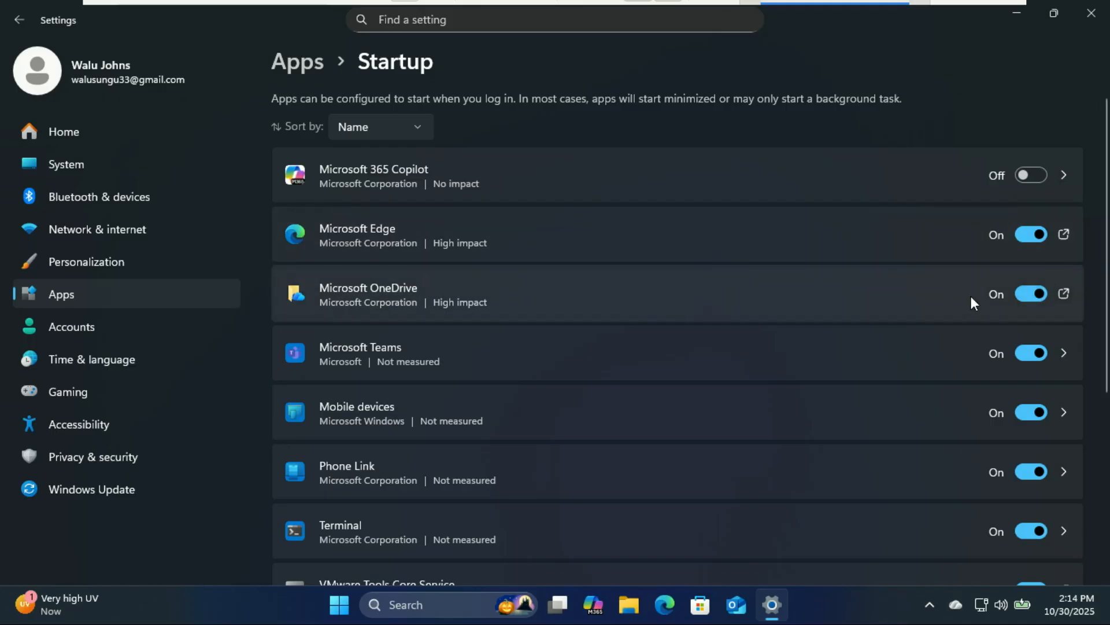
click(1030, 293)
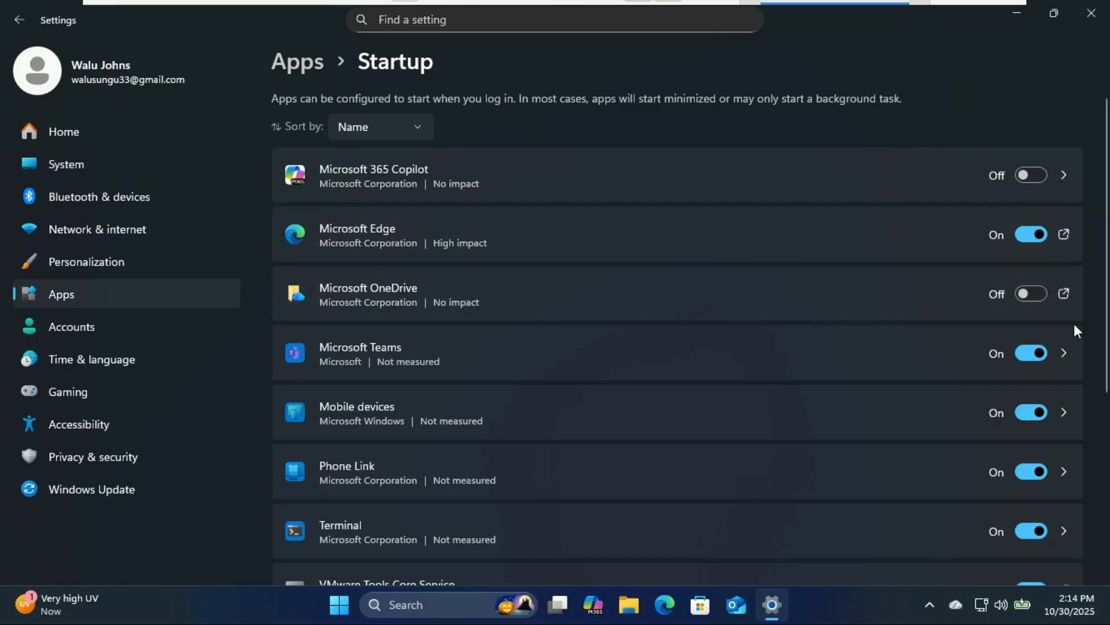
scroll(down, 3)
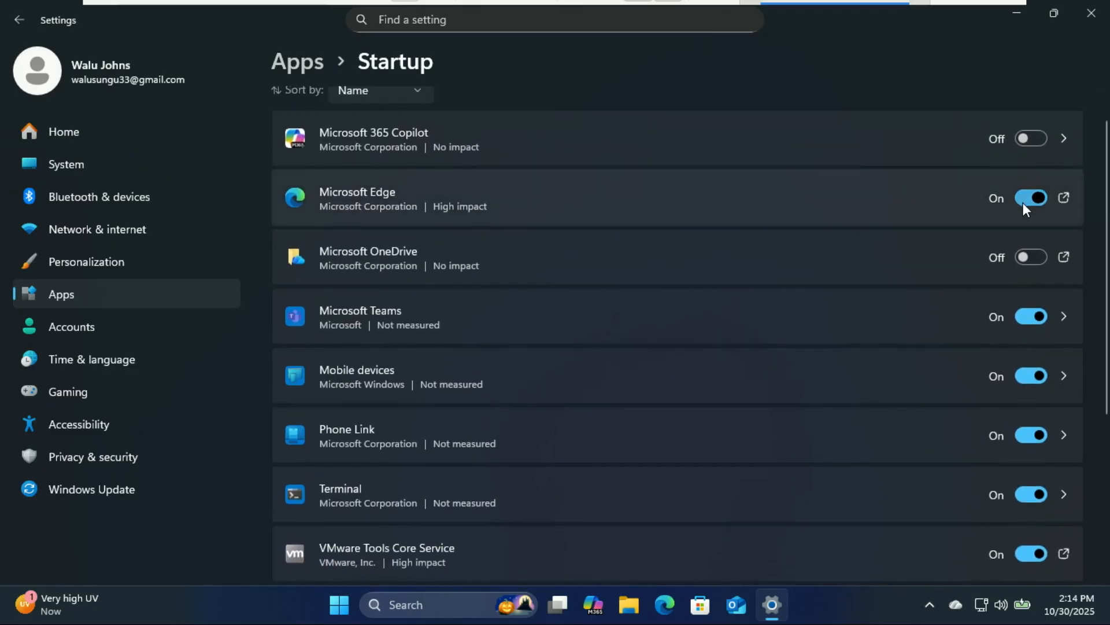
click(1031, 198)
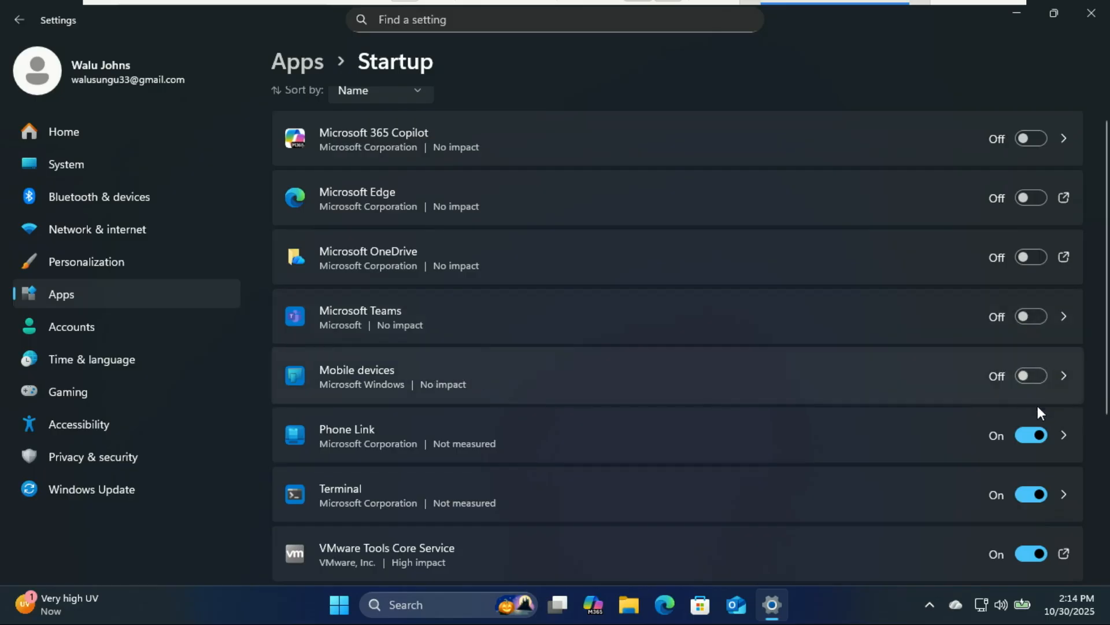
click(1031, 434)
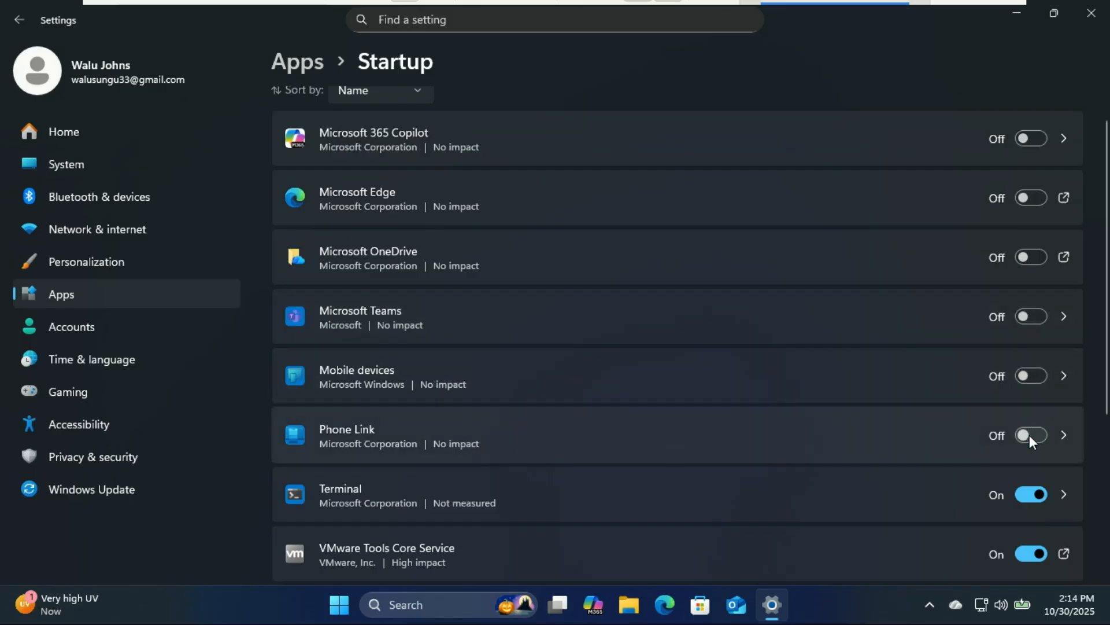
scroll(down, 3)
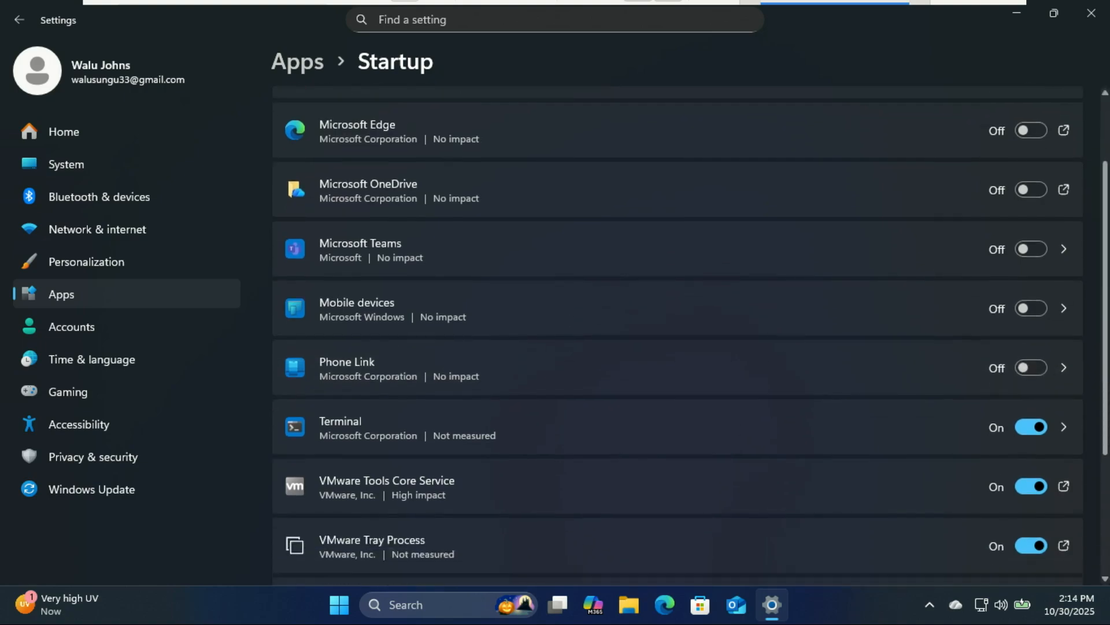
scroll(down, 3)
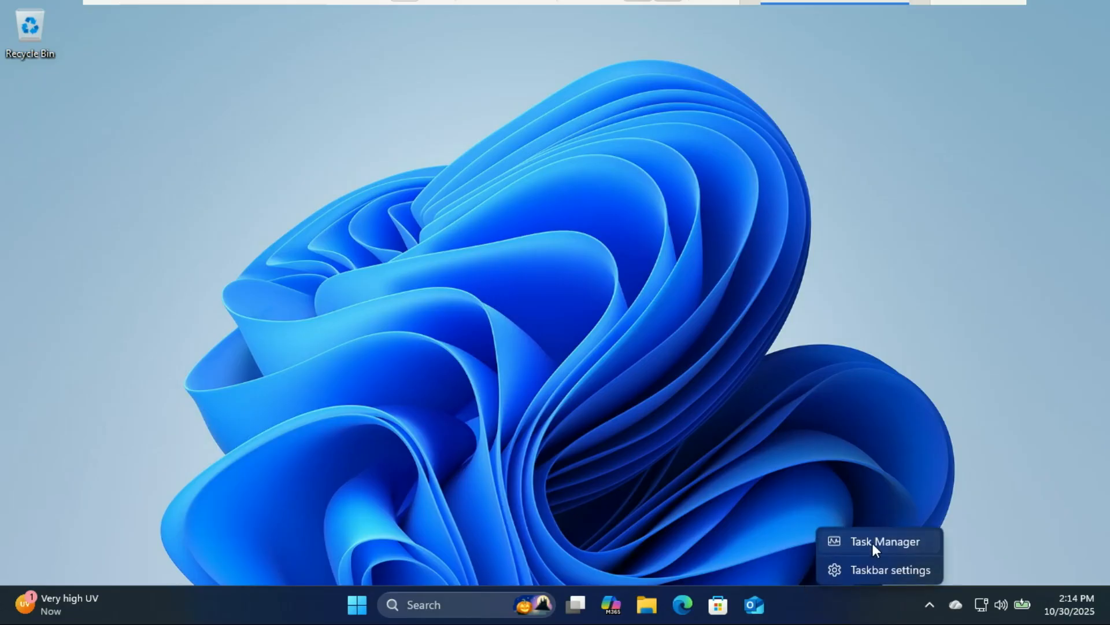
Step: Disable Terminal in Task Manager's Startup apps list, then close Task Manager
click(887, 541)
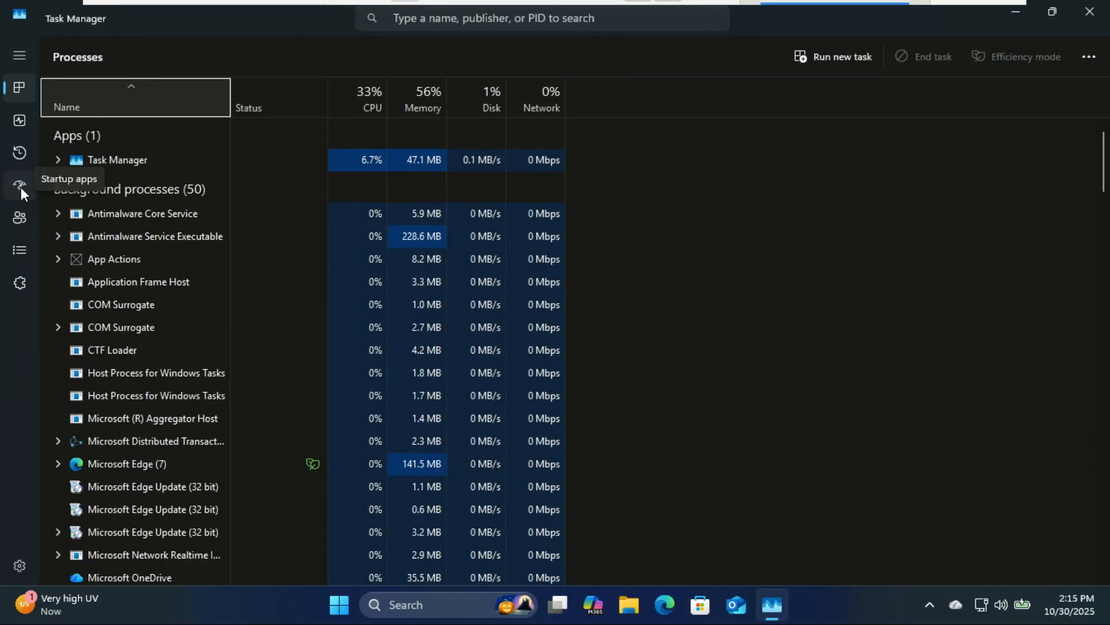
click(19, 184)
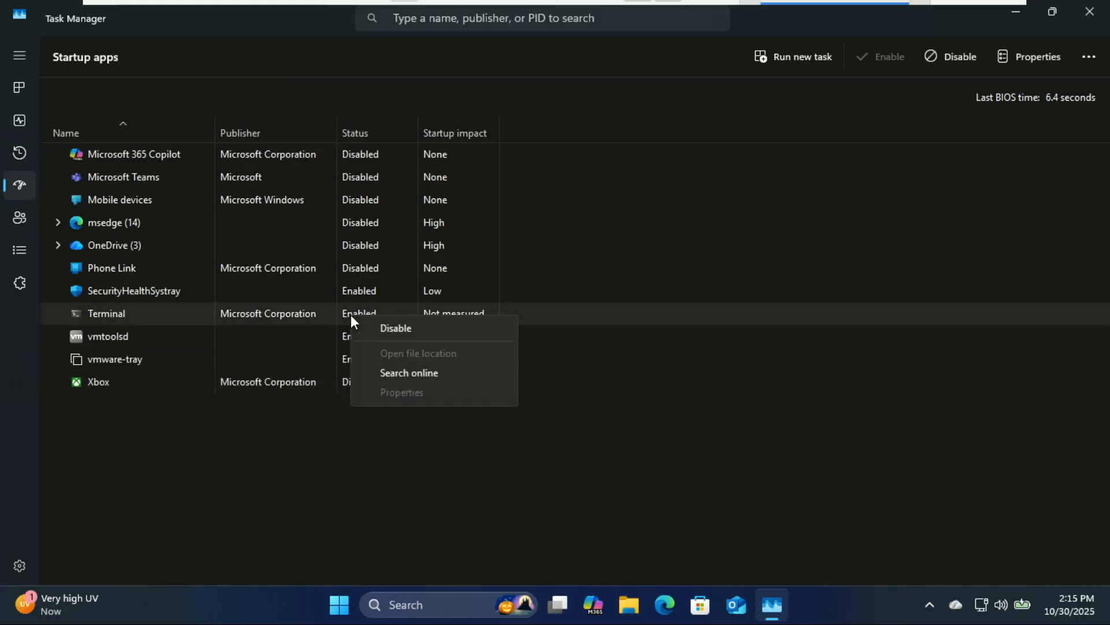
click(395, 327)
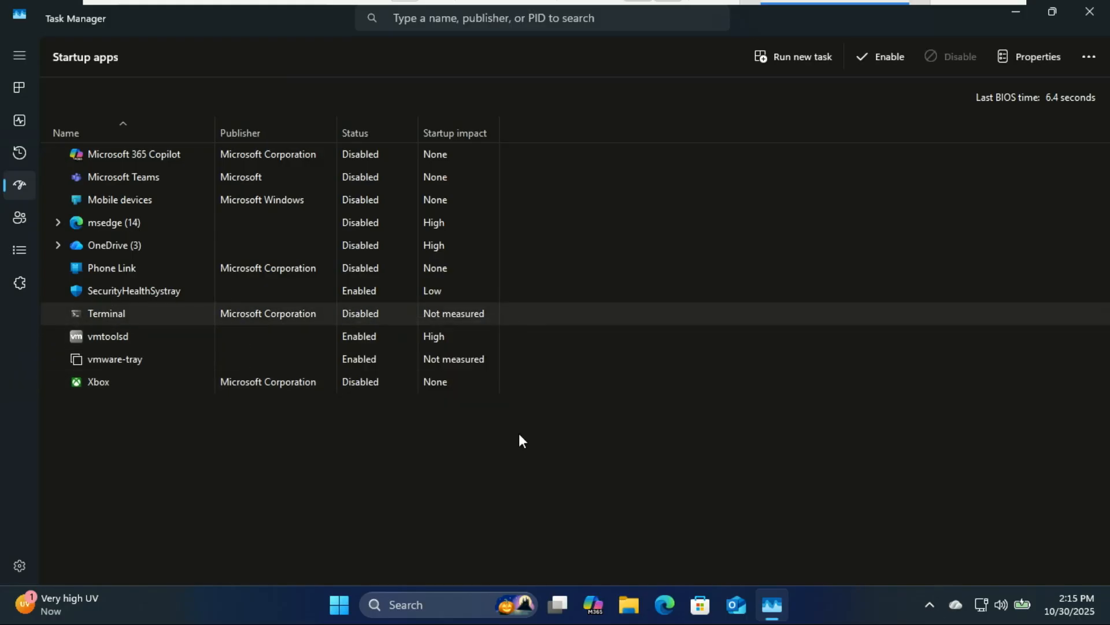
mouse_move(580, 440)
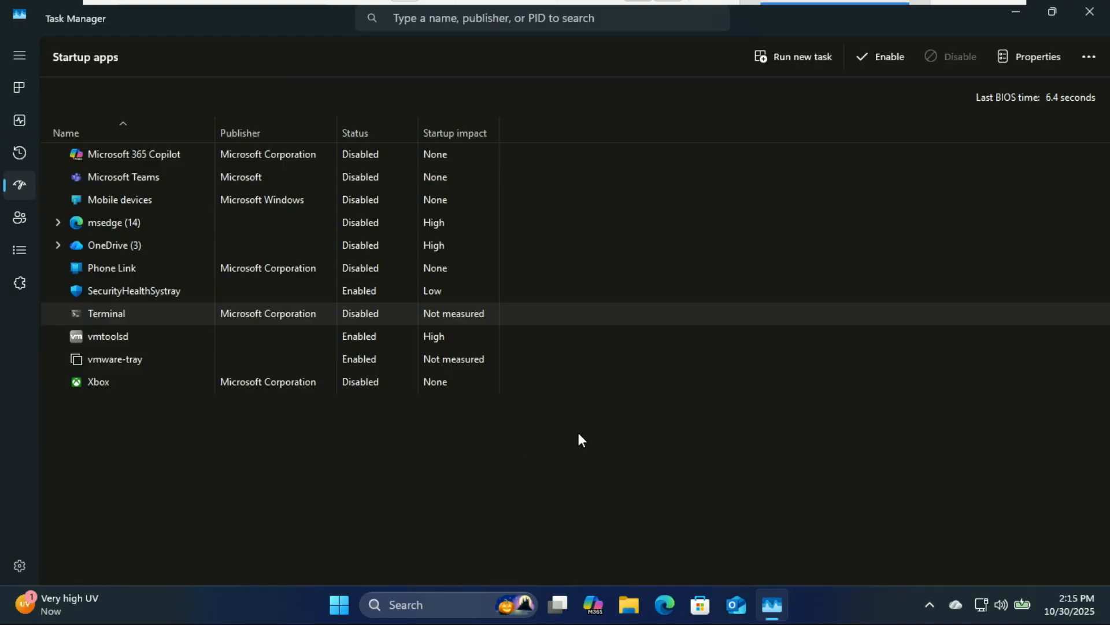
mouse_move(1087, 12)
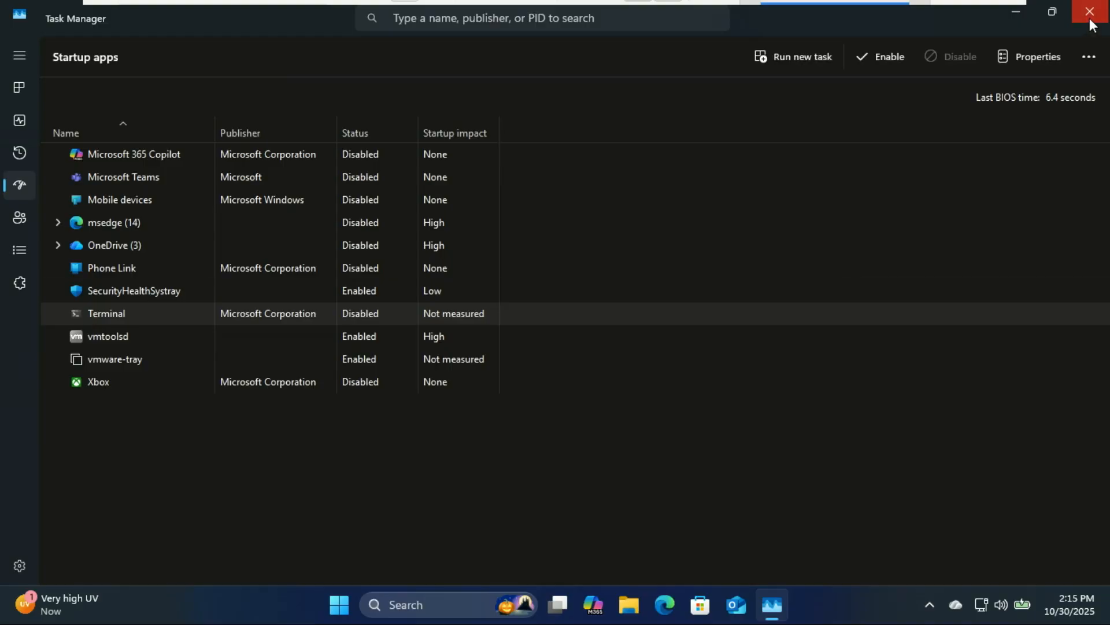
click(1089, 12)
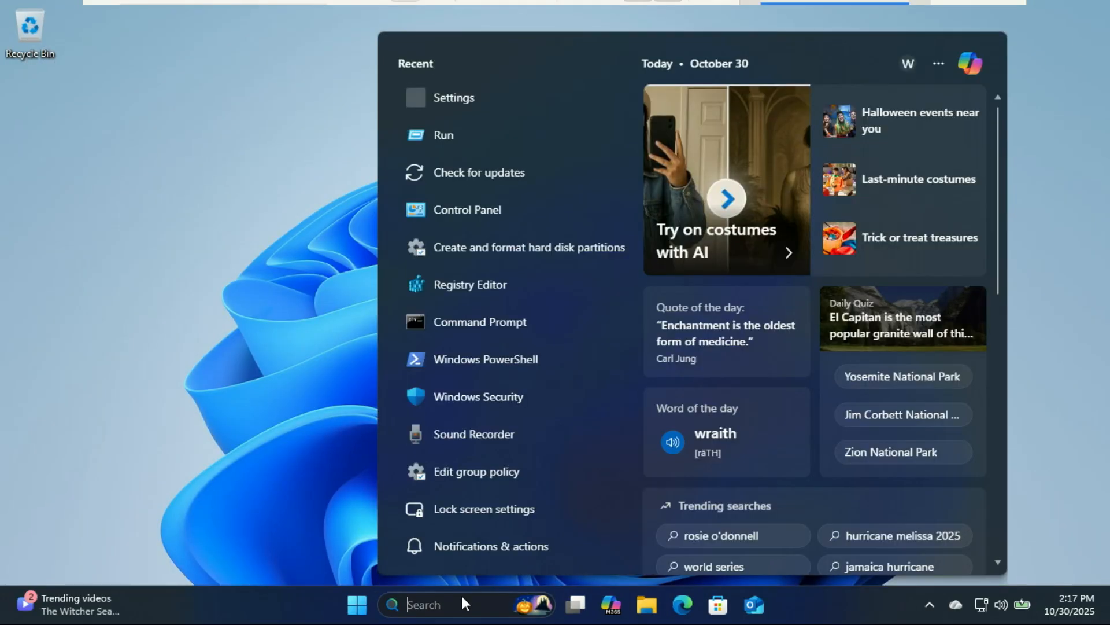
mouse_move(469, 110)
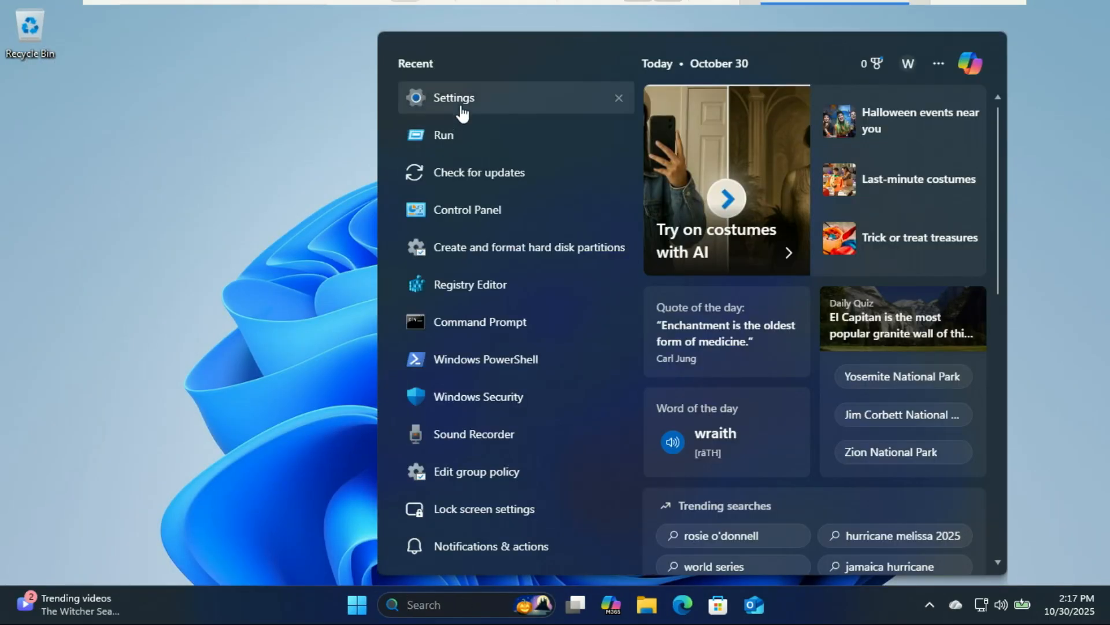
Step: Reach Calculator's Advanced options from the Installed apps list
click(454, 97)
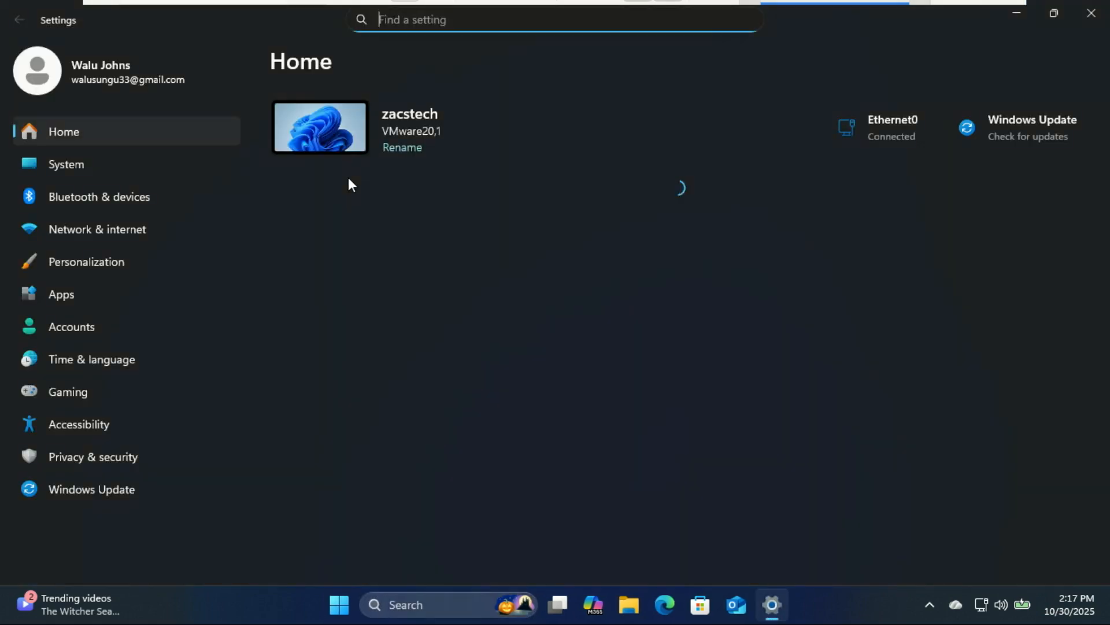
mouse_move(71, 303)
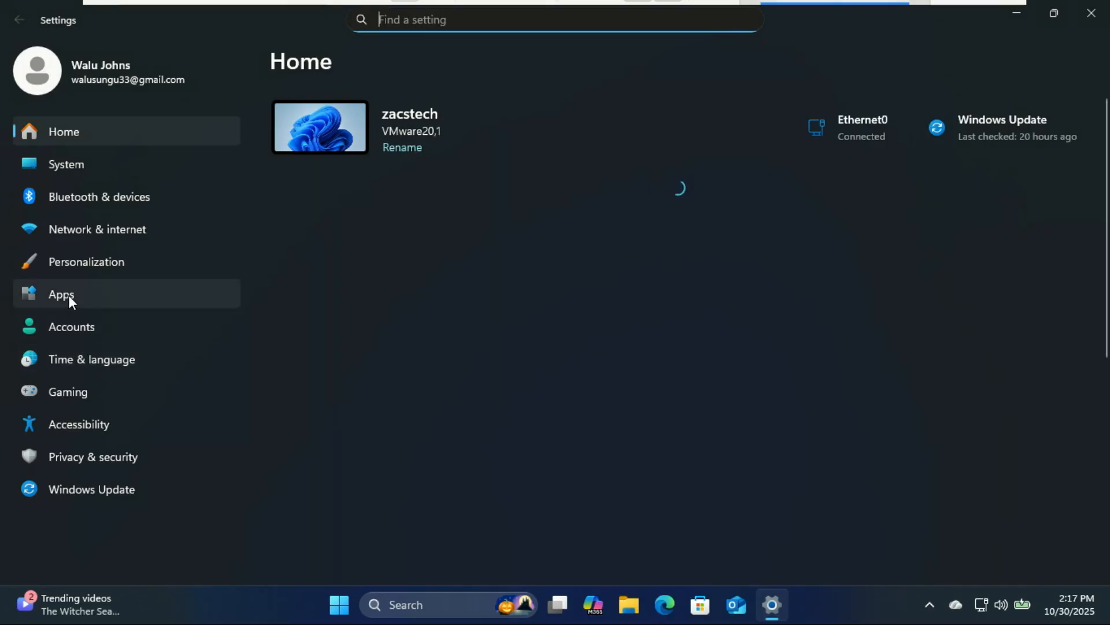
click(61, 294)
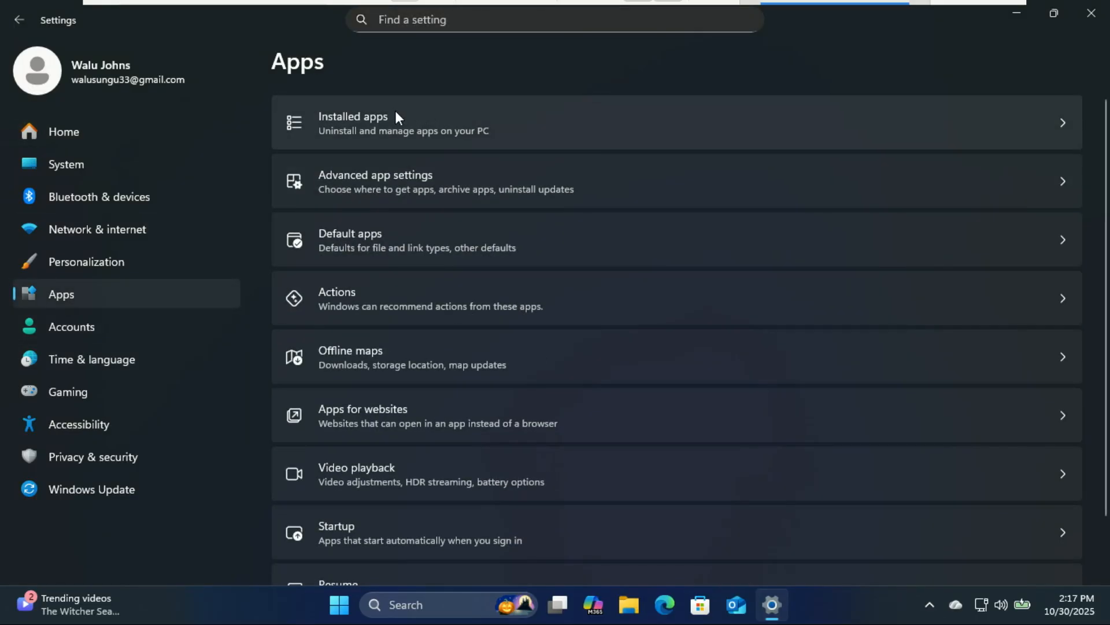
click(378, 121)
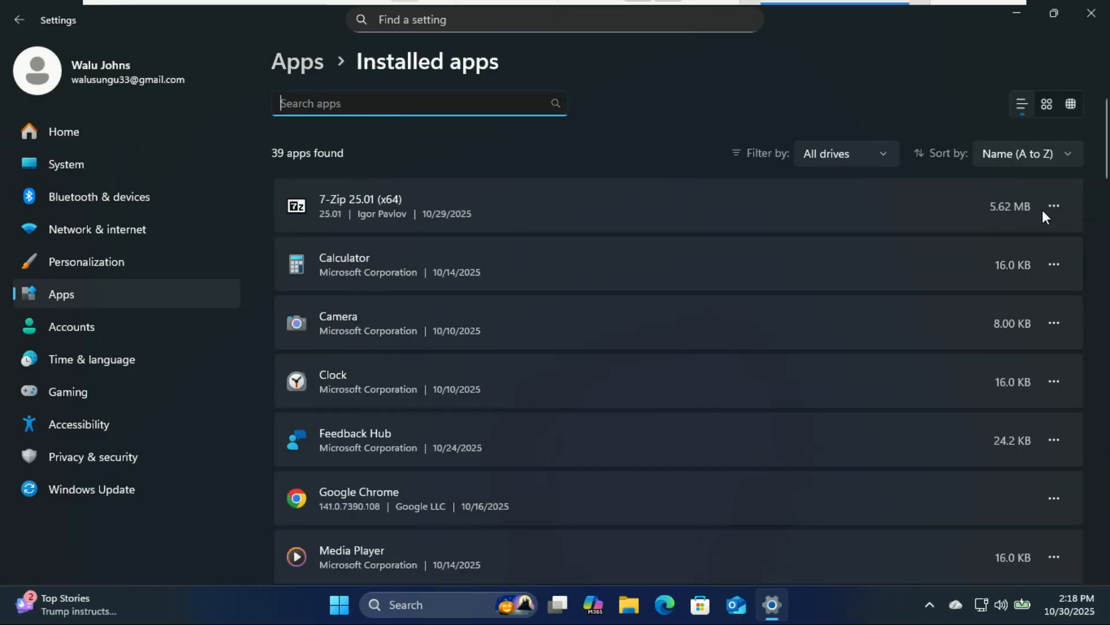
click(1055, 205)
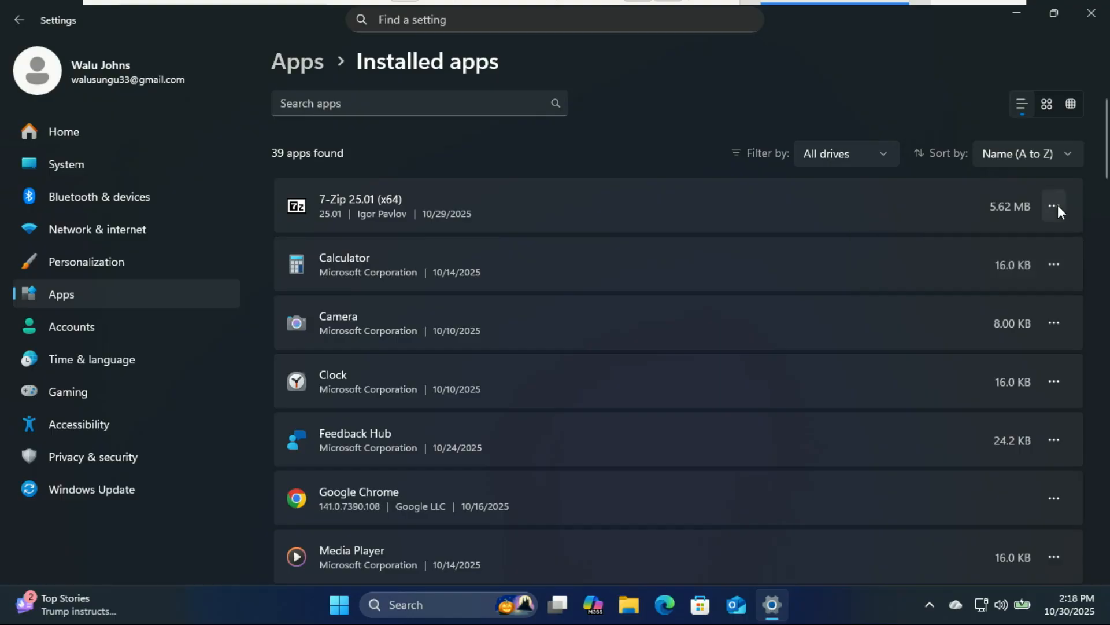
click(1054, 265)
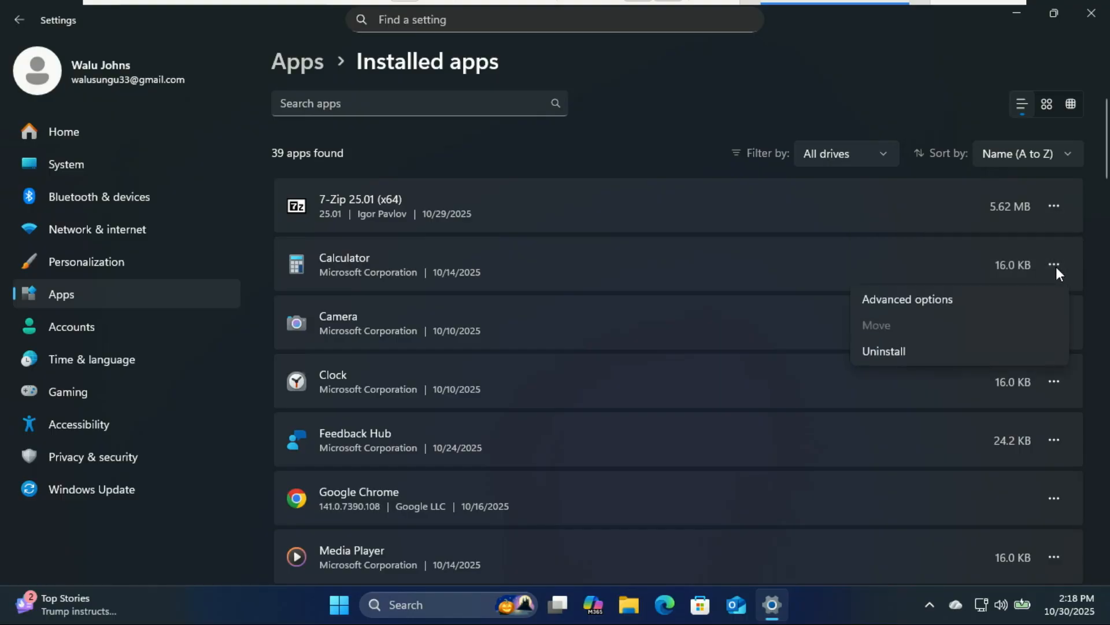
mouse_move(914, 306)
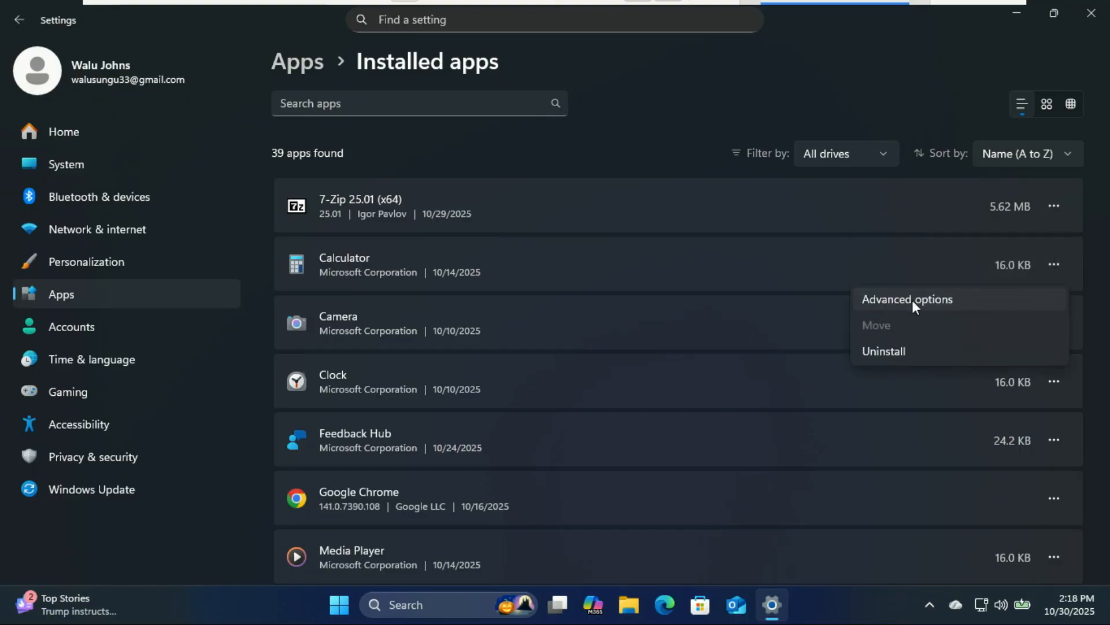
click(907, 299)
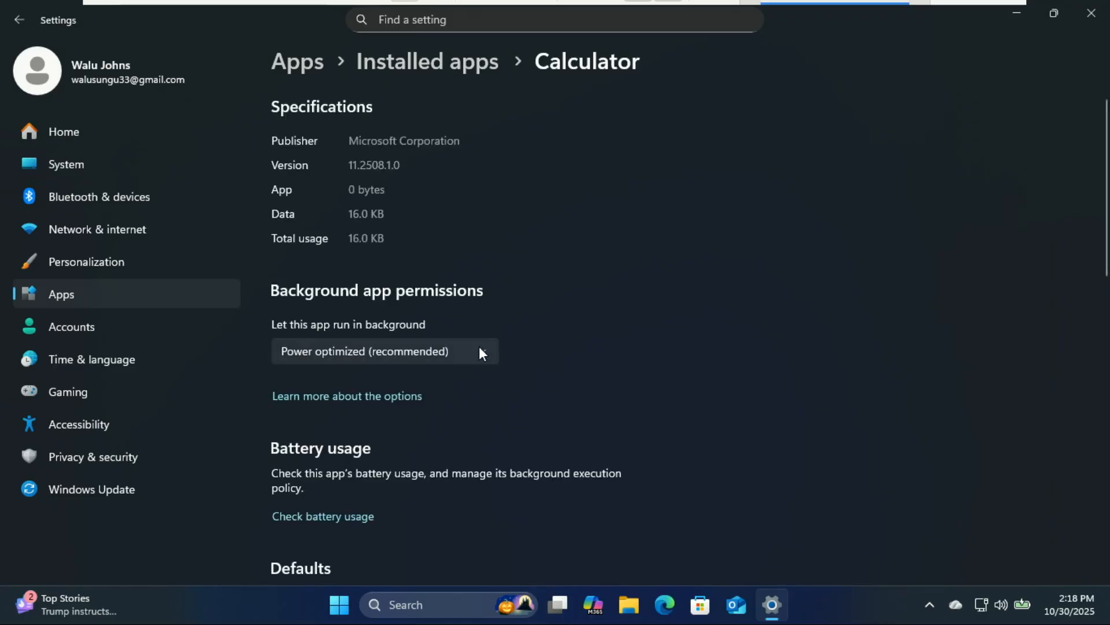
Step: Set Calculator's 'Let this app run in background' permission to Never
click(385, 352)
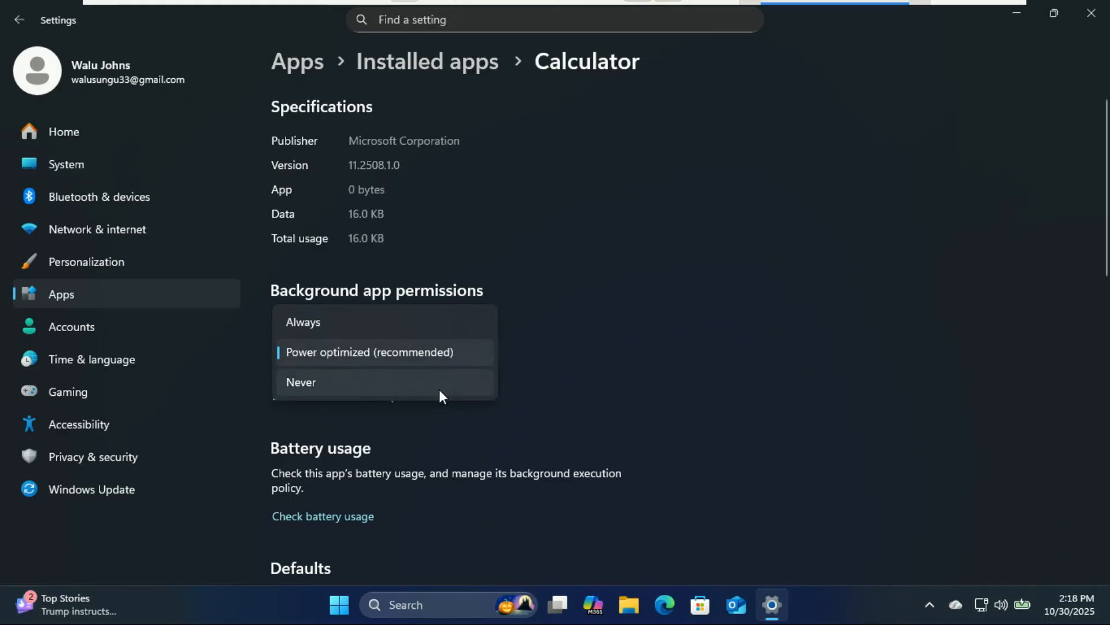
click(301, 382)
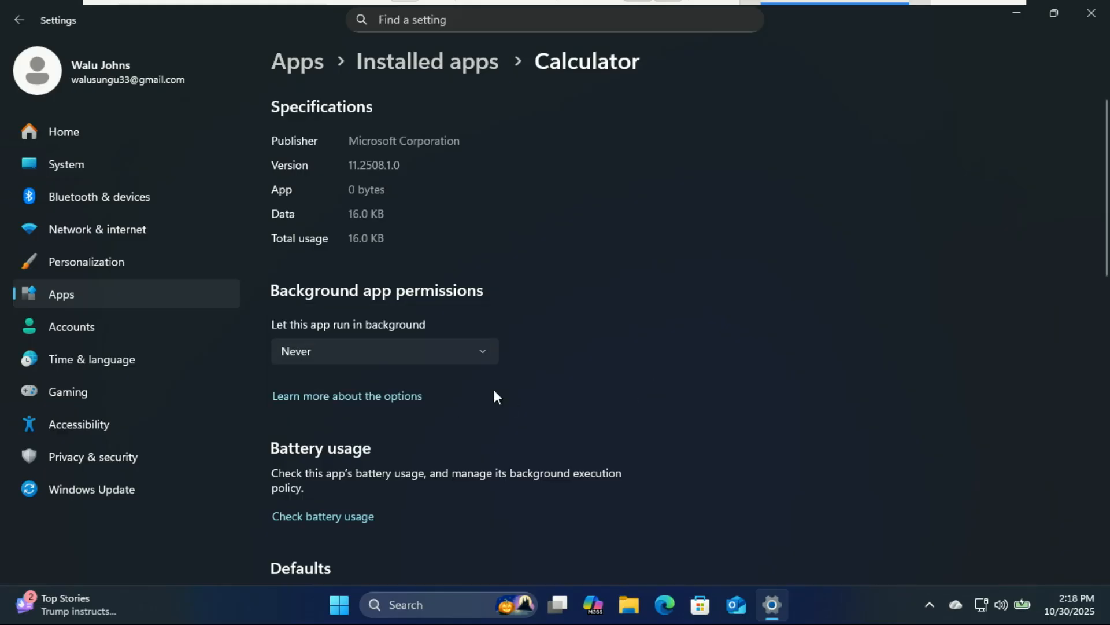
mouse_move(501, 197)
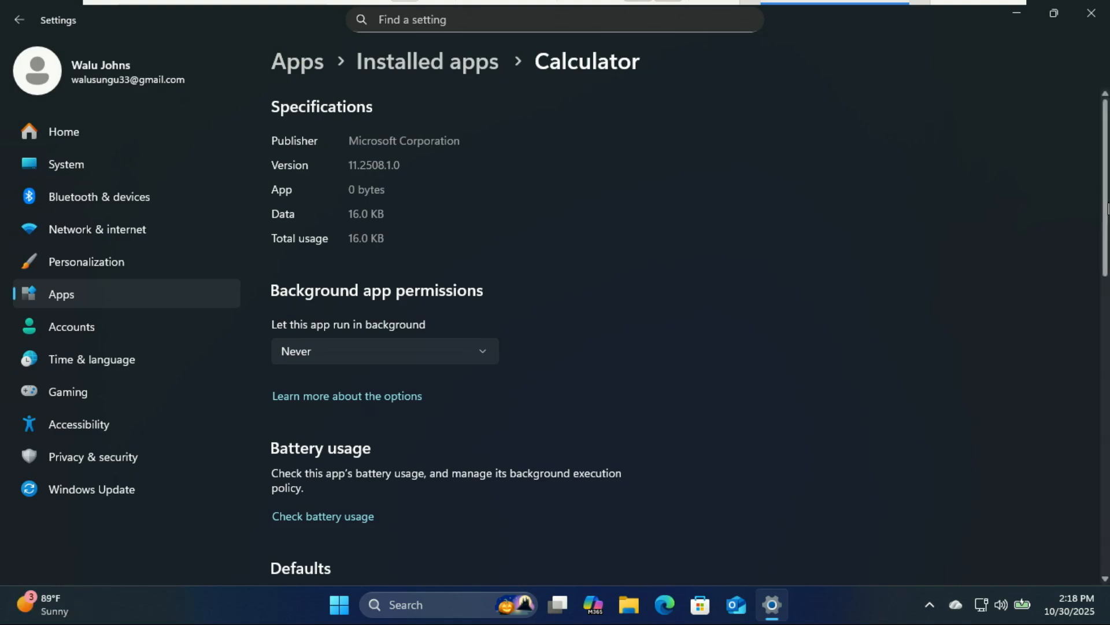
scroll(down, 3)
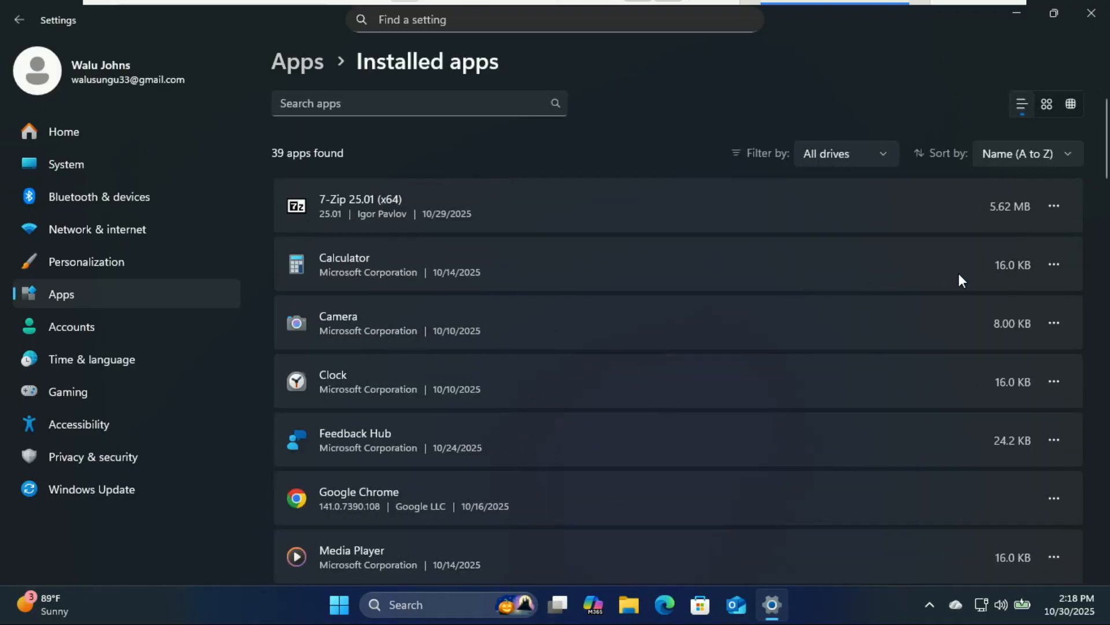
Step: Review Camera's advanced options down to its background app permissions
click(1055, 323)
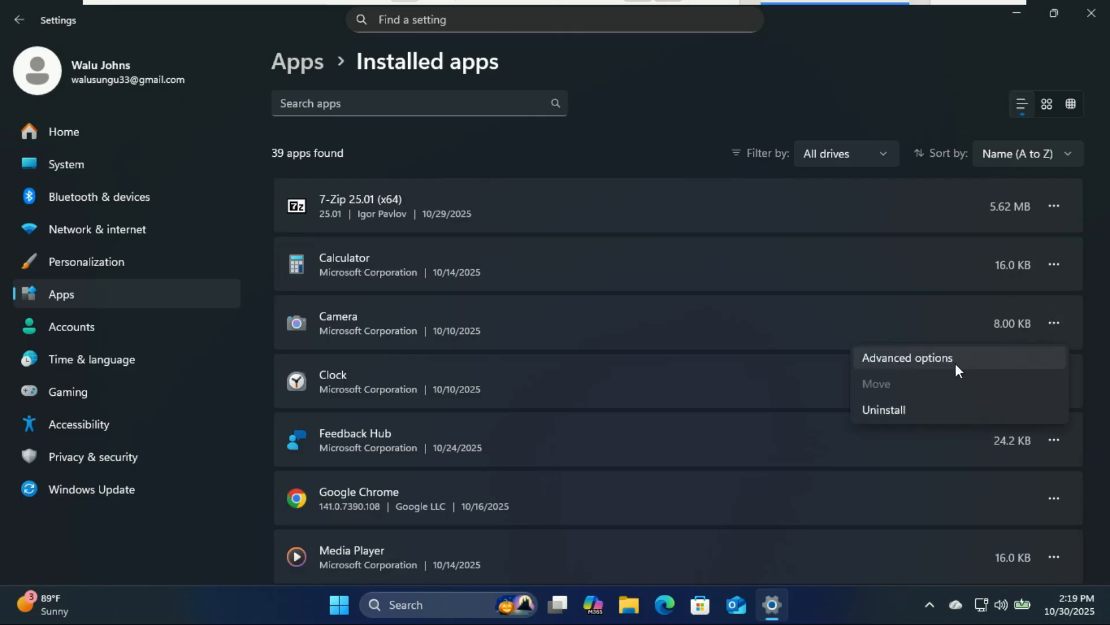
click(907, 357)
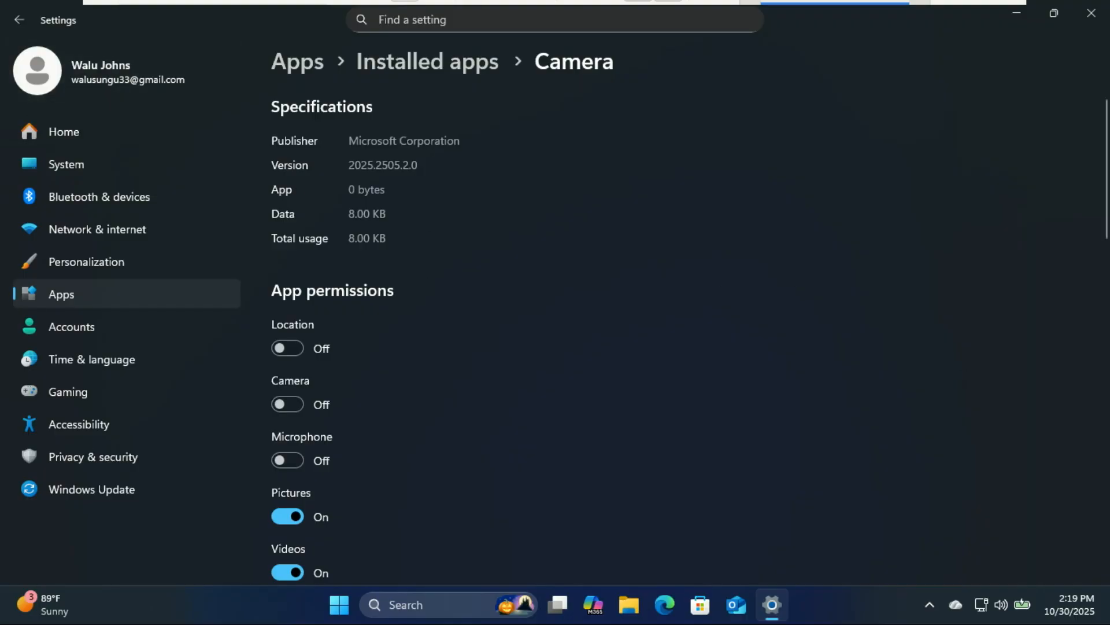
scroll(down, 3)
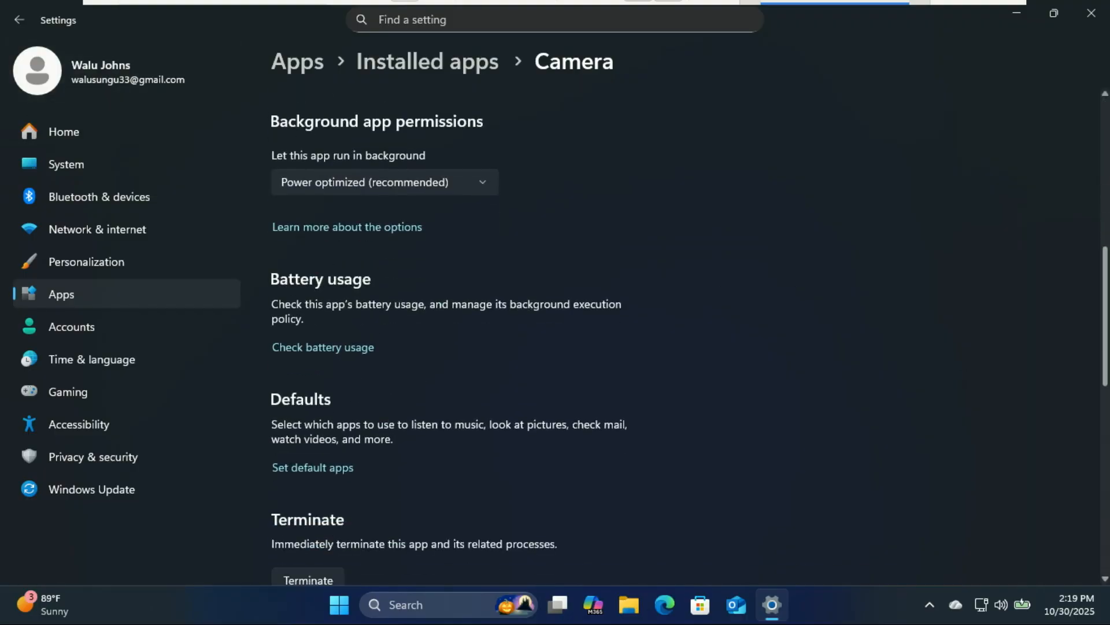
mouse_move(496, 198)
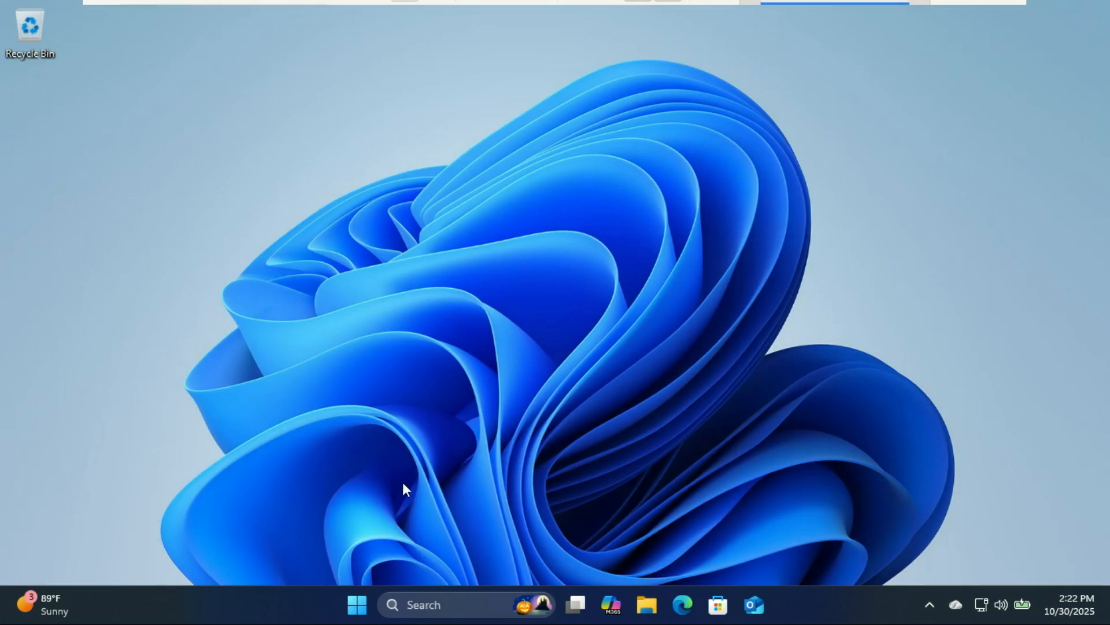
Step: Relaunch Settings from the Start menu
click(356, 621)
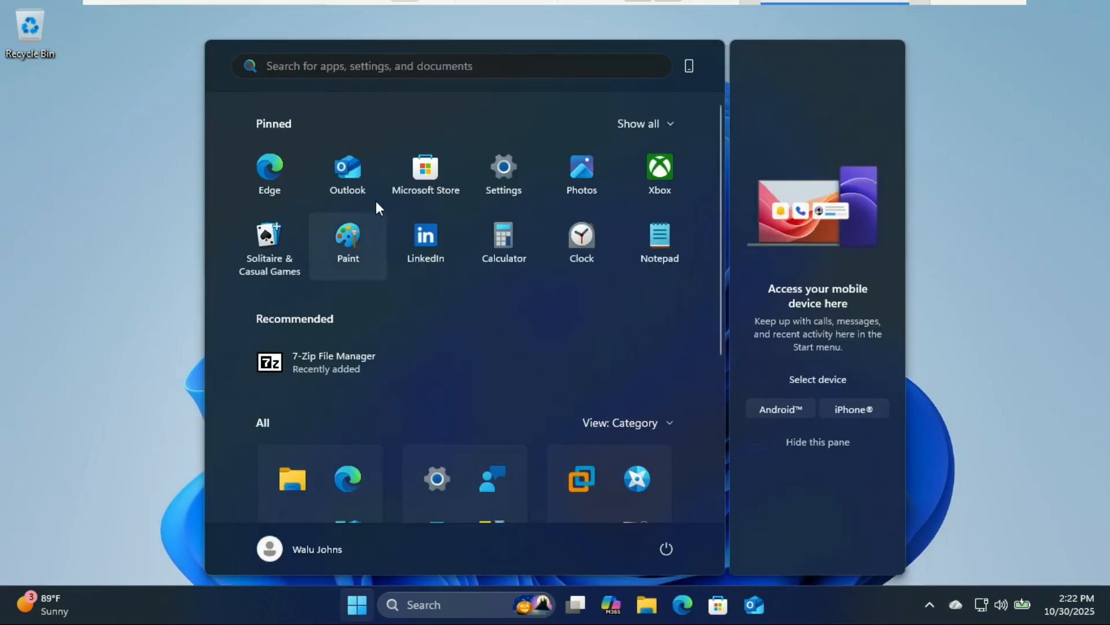
click(503, 167)
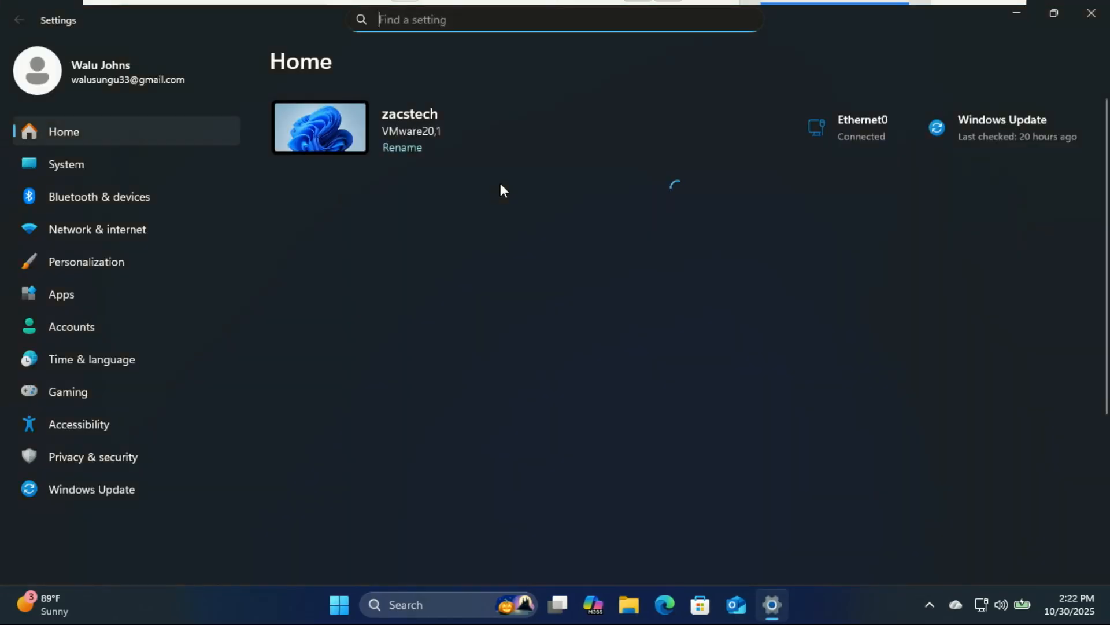
Step: In System > Notifications, toggle notifications off and back on and expand the sender list
click(66, 164)
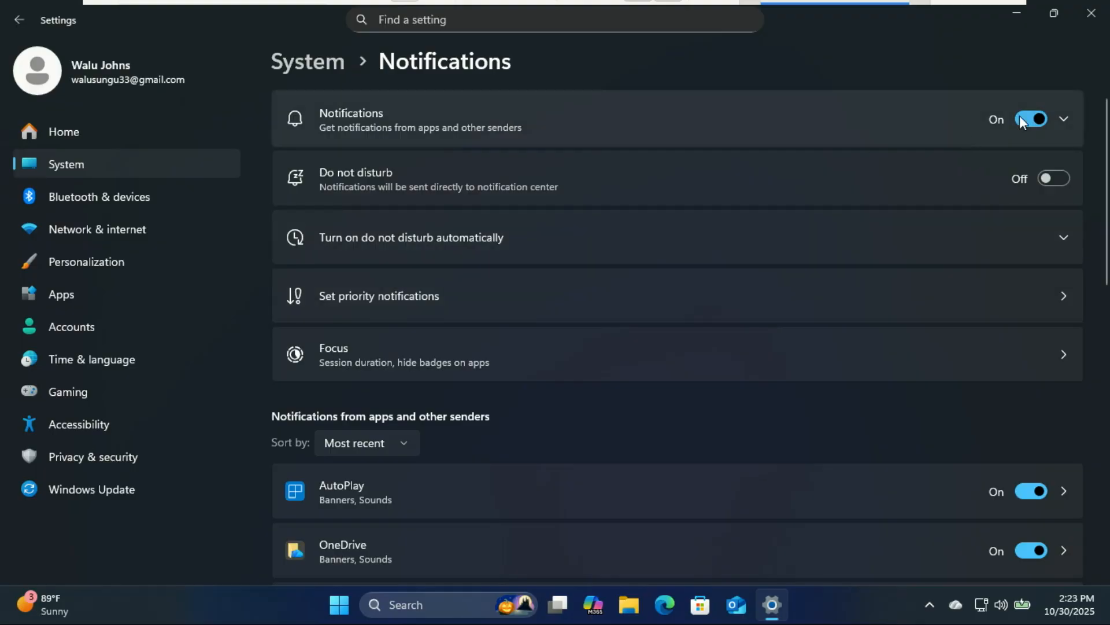
click(1033, 119)
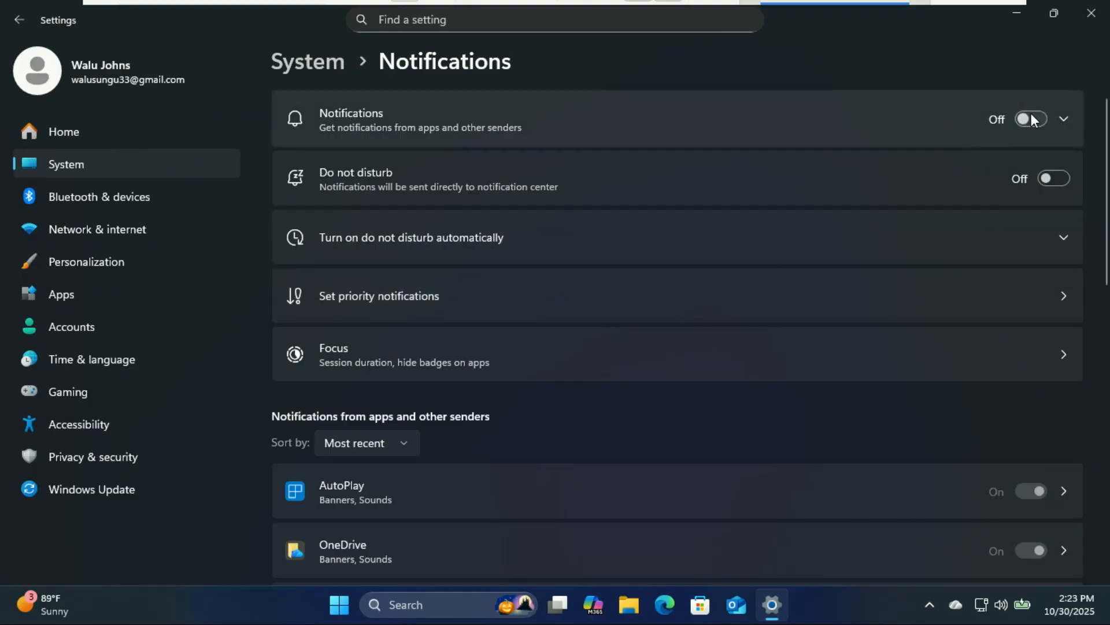
click(1033, 119)
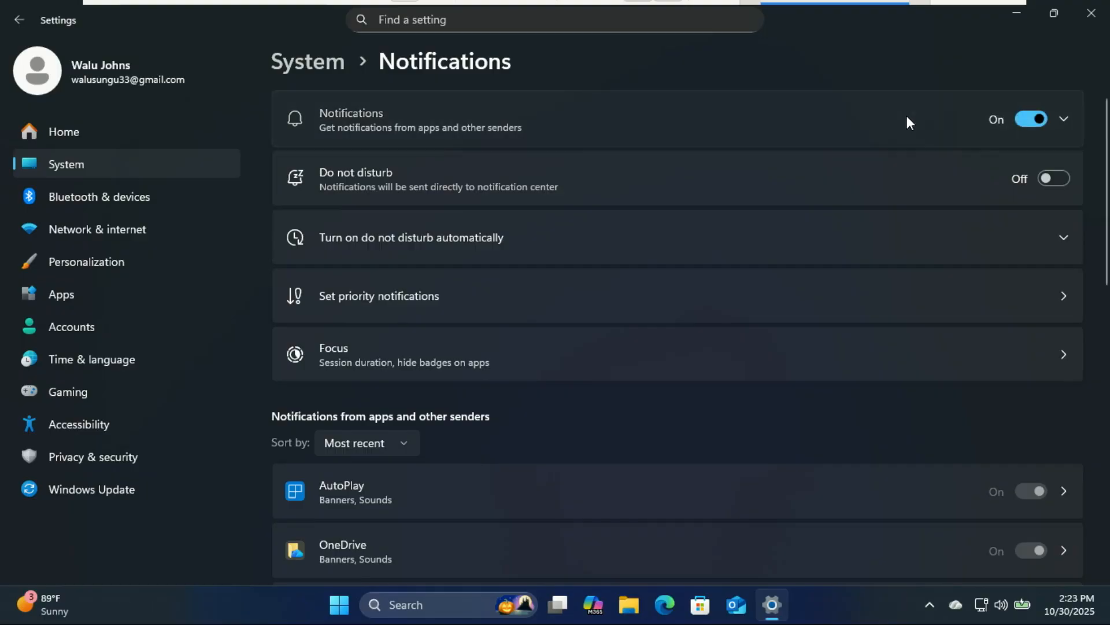
click(1064, 119)
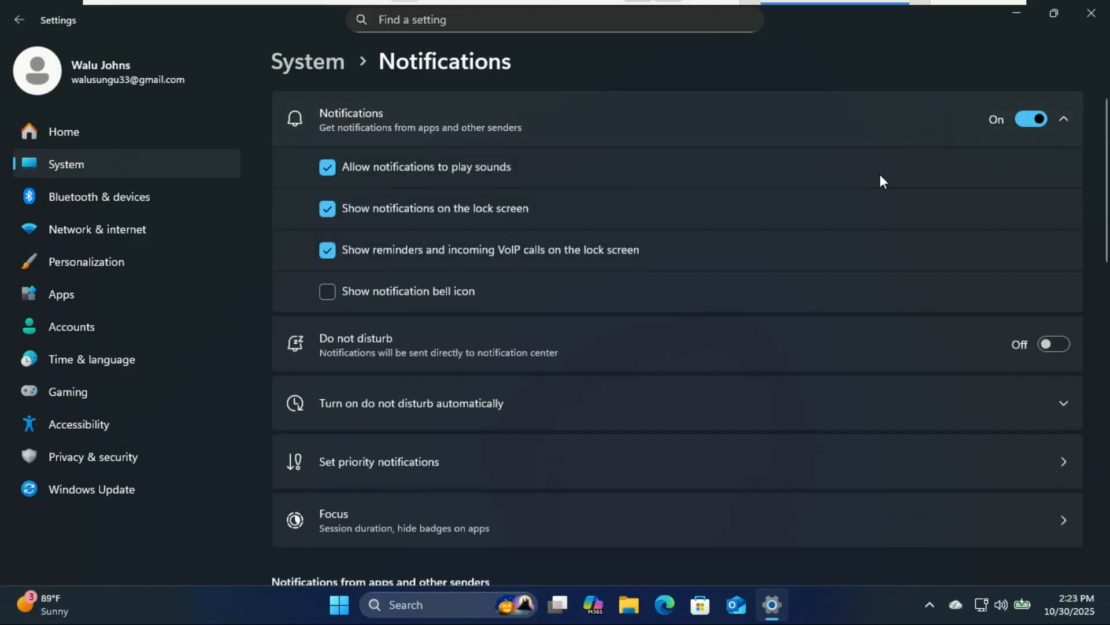
scroll(down, 3)
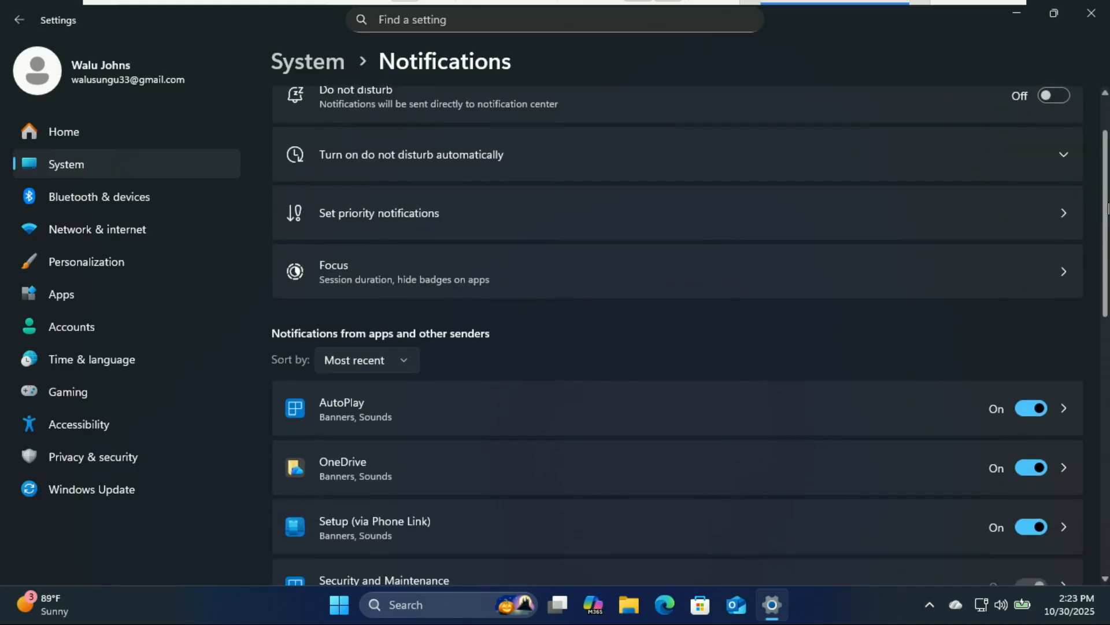
scroll(down, 3)
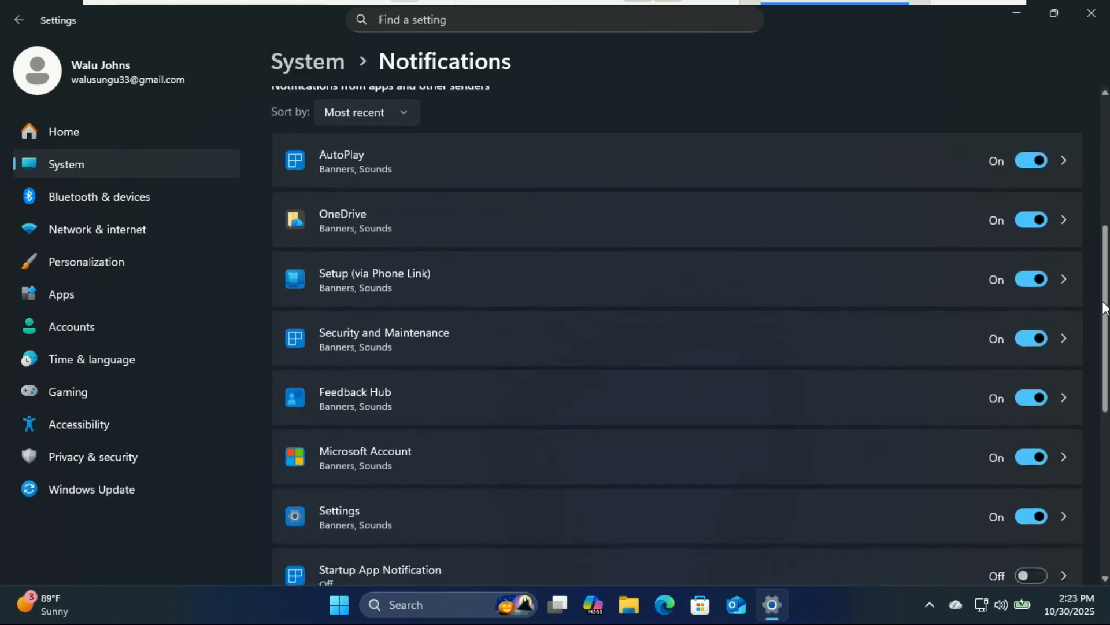
scroll(down, 3)
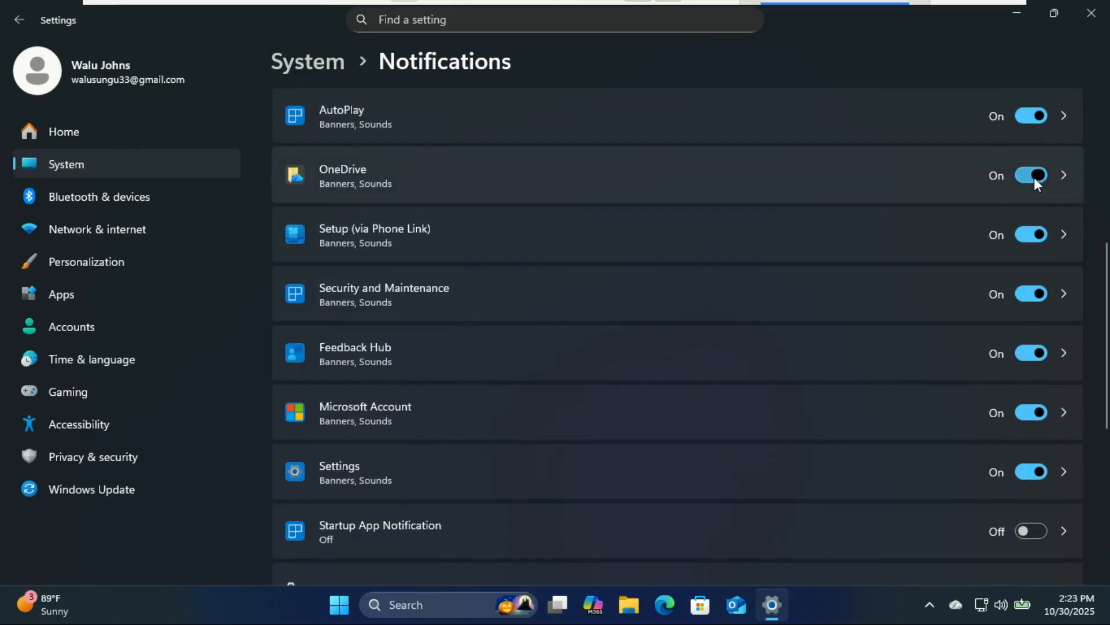
Step: Turn off notifications from OneDrive, Setup (via Phone Link) and Microsoft Account
click(1031, 174)
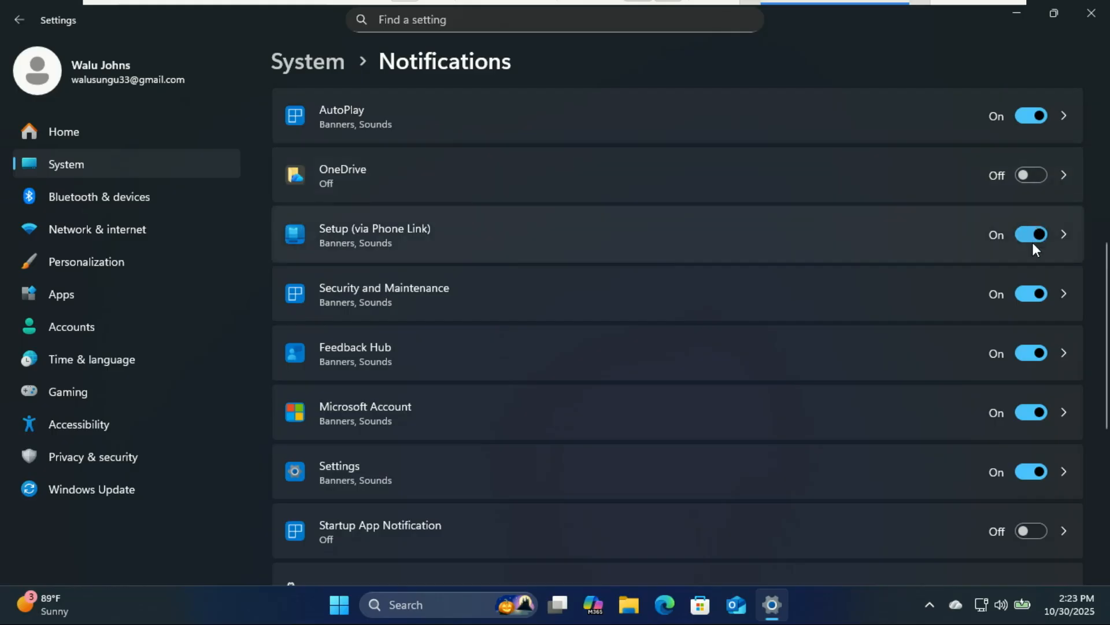
click(1031, 235)
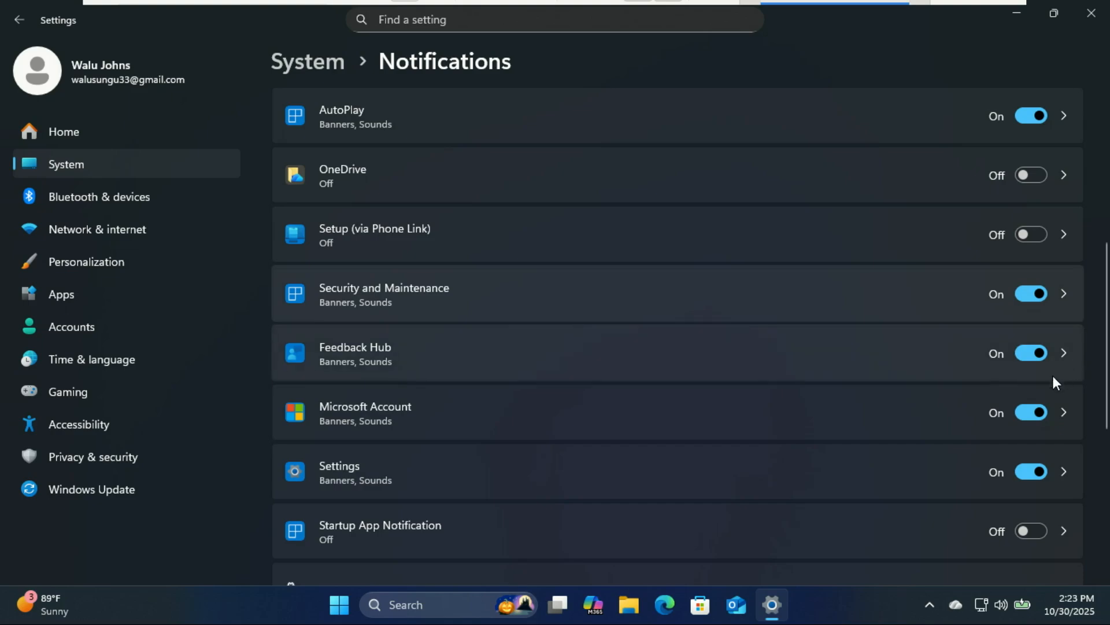
click(1032, 412)
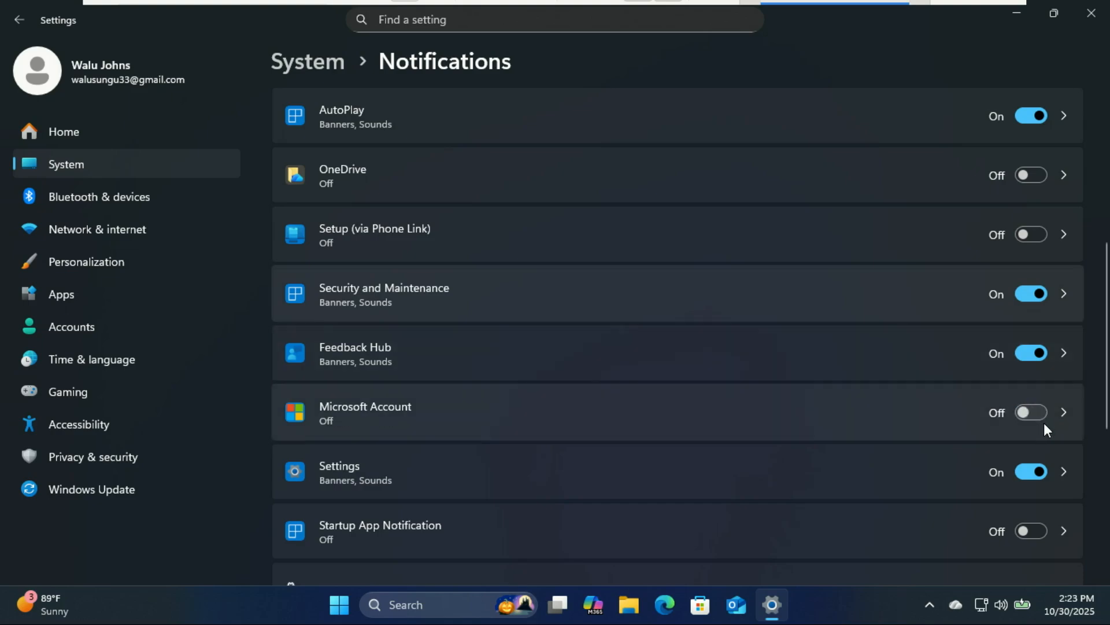
scroll(down, 3)
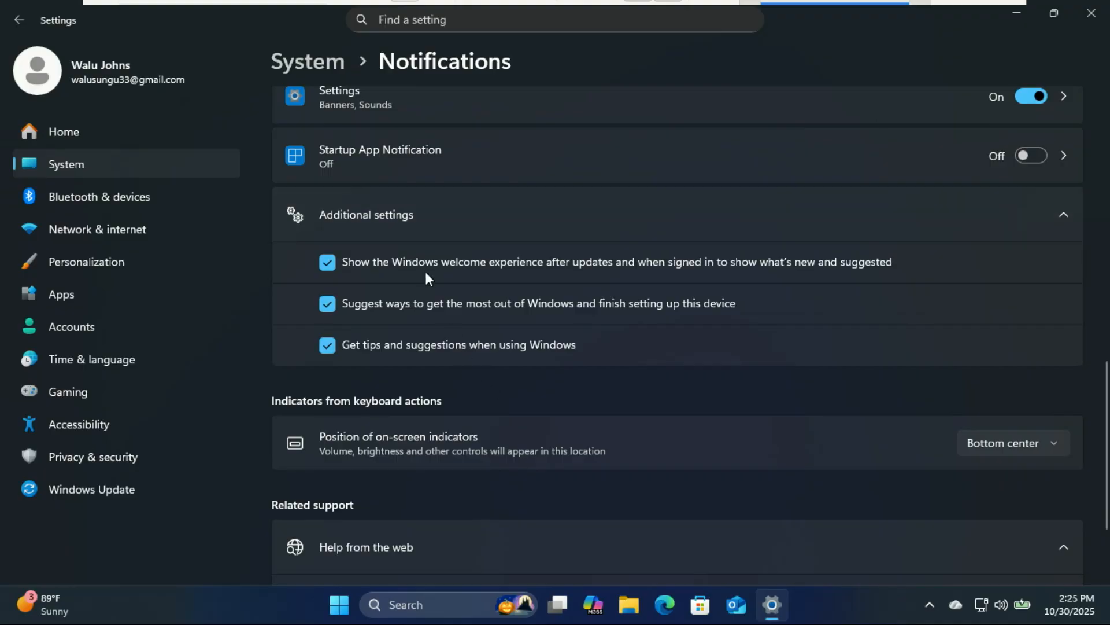
mouse_move(638, 282)
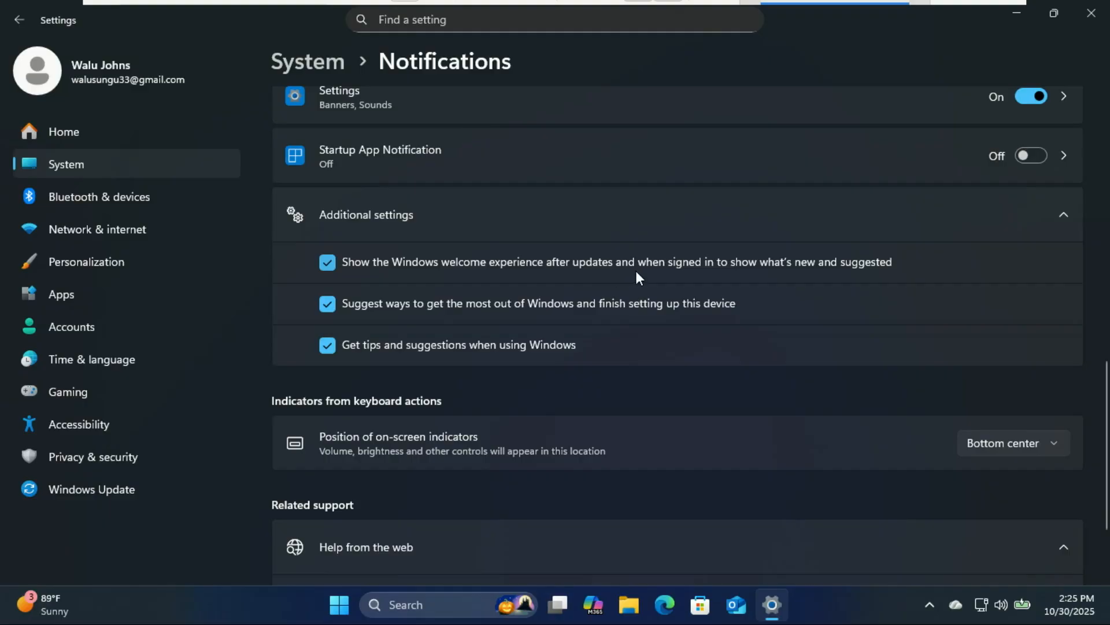
mouse_move(826, 270)
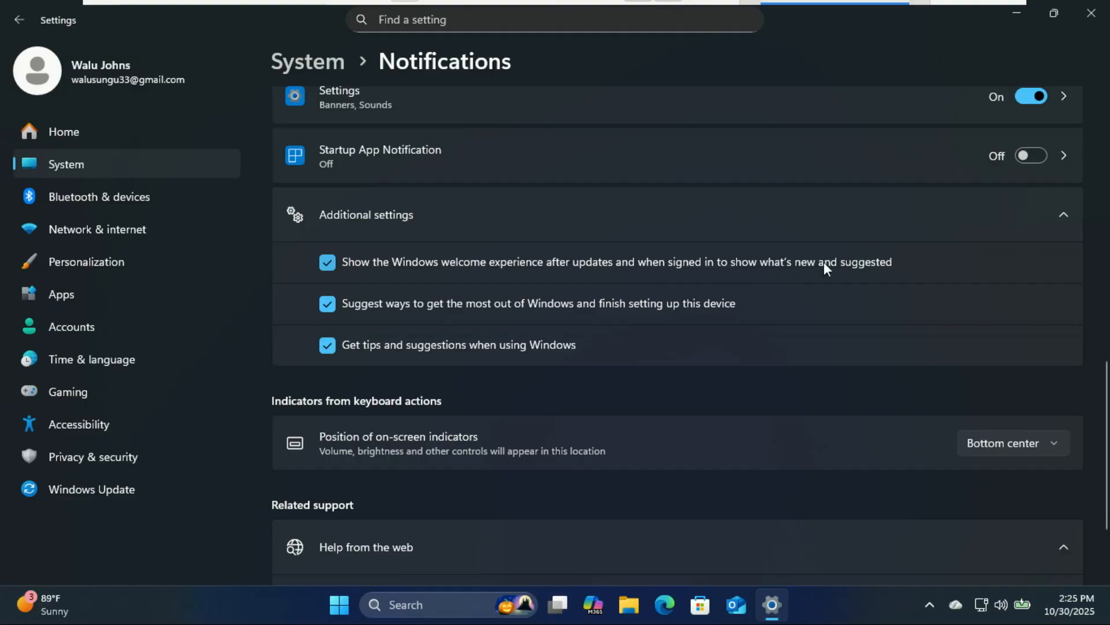
mouse_move(524, 321)
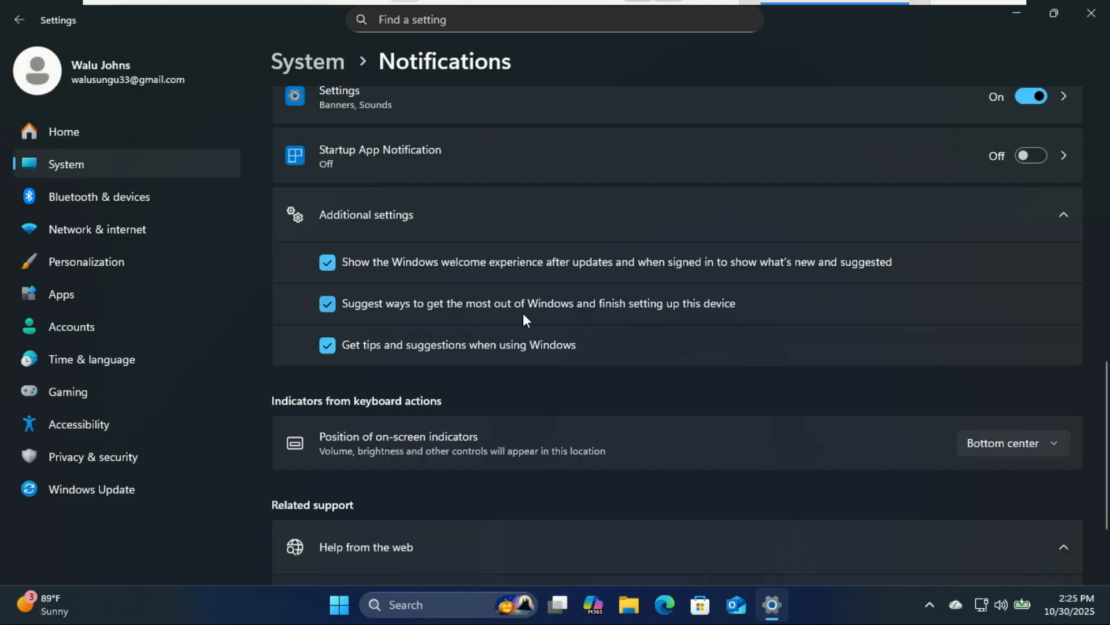
mouse_move(392, 312)
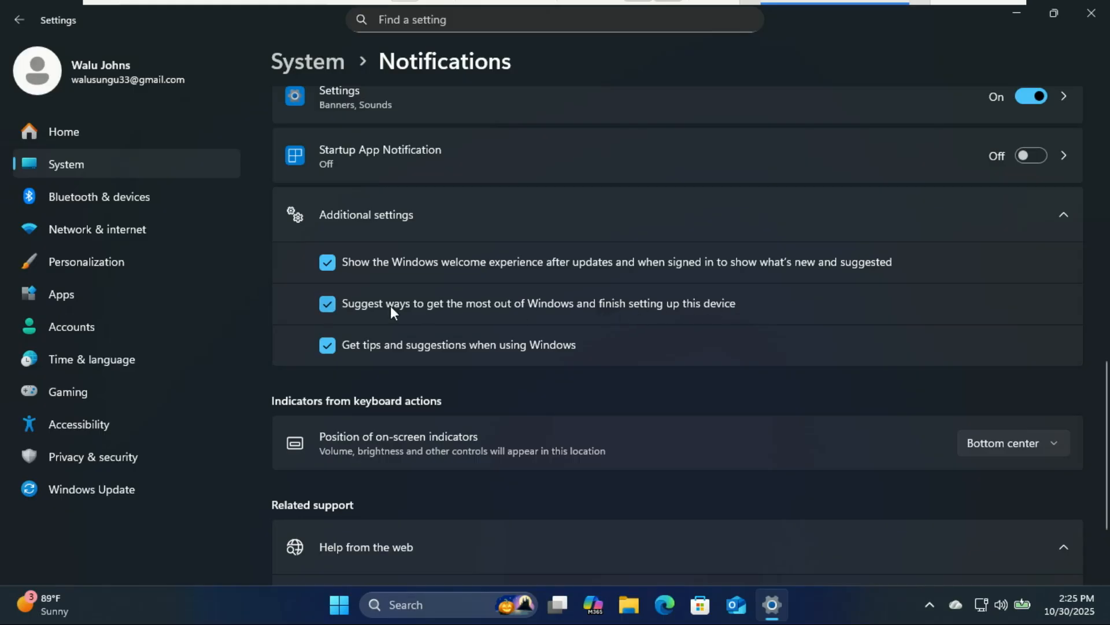
Step: Uncheck device-setup suggestions and 'Get tips and suggestions when using Windows'
click(327, 304)
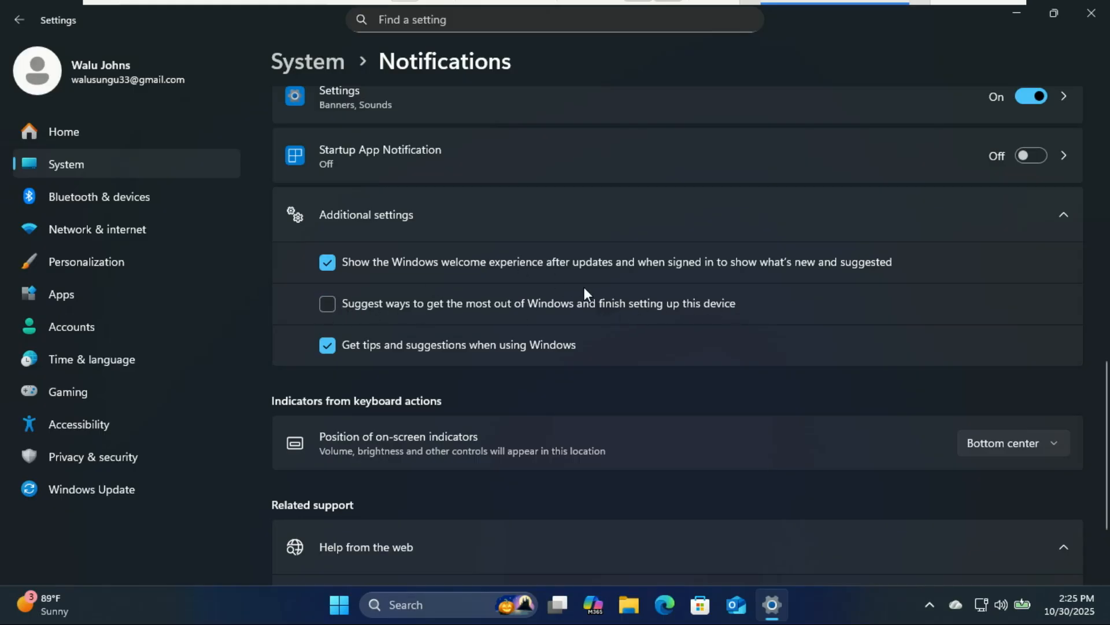
click(328, 345)
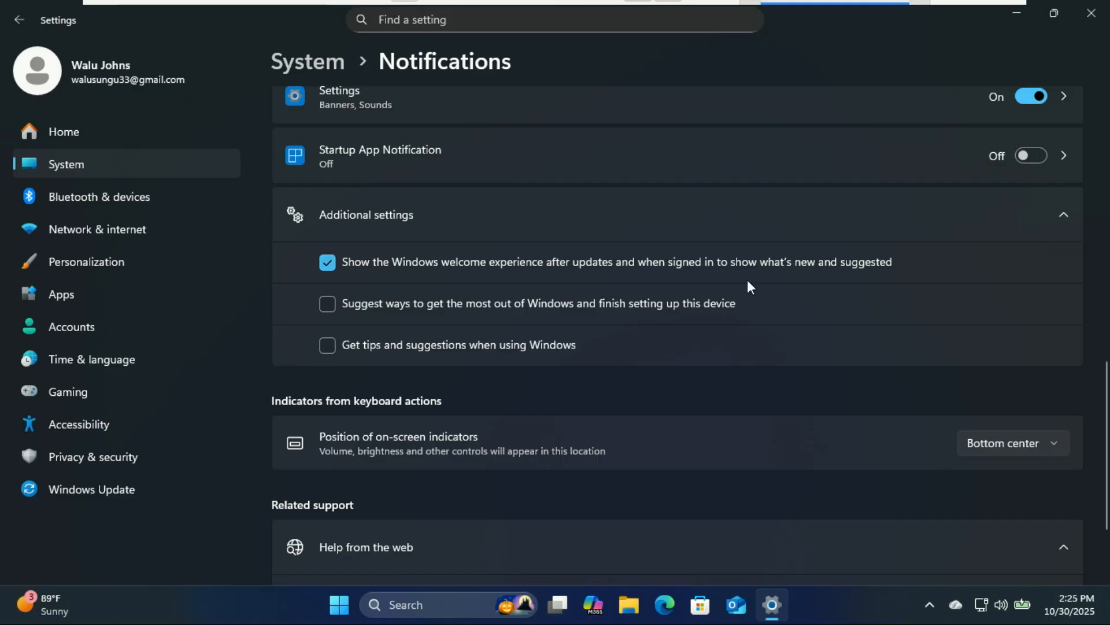
mouse_move(932, 294)
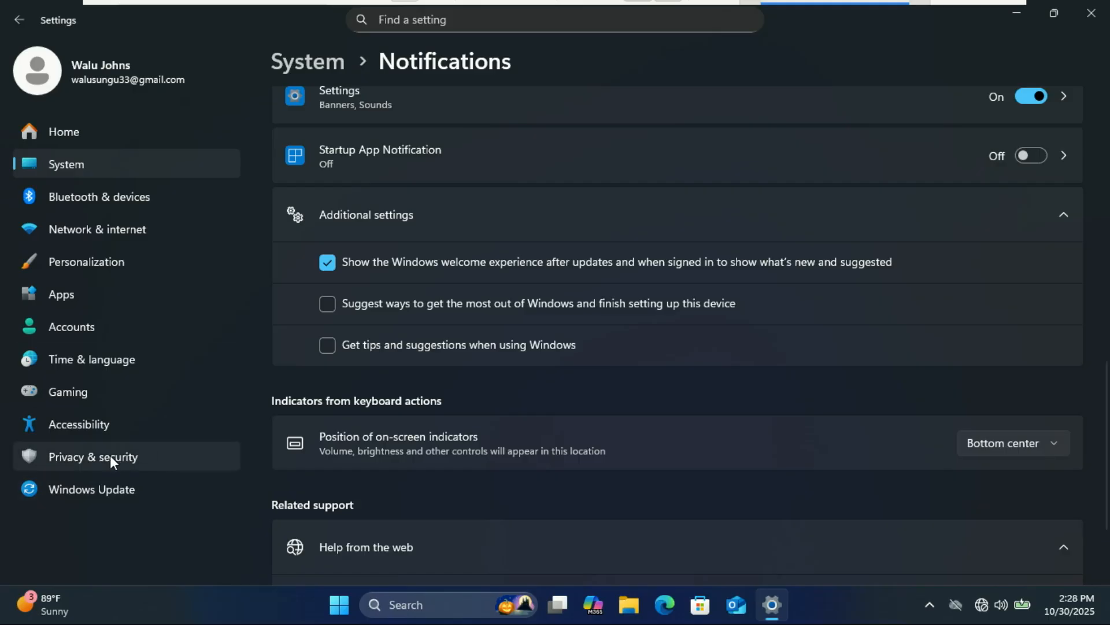
Step: Switch off 'Let apps show me personalized ads' in Privacy & security > General and go back
click(93, 456)
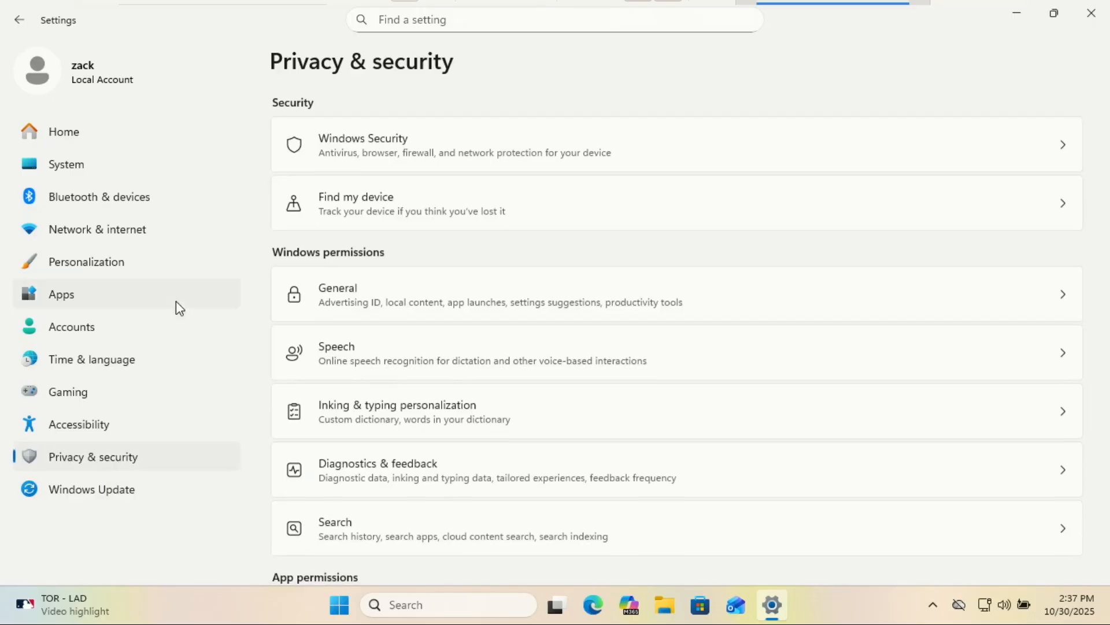
mouse_move(423, 299)
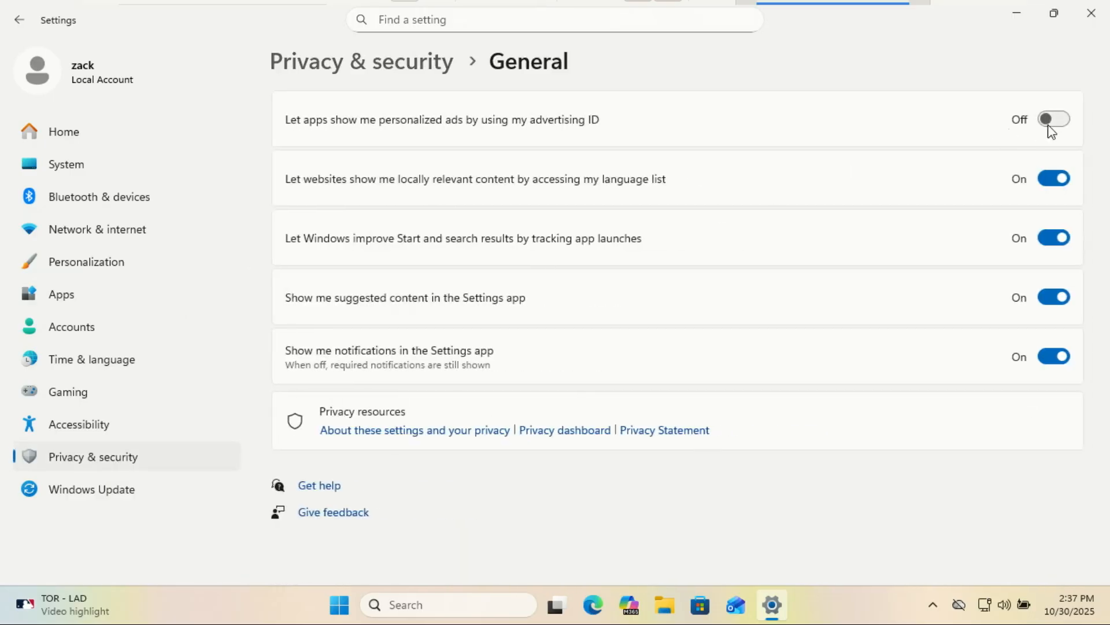
click(1055, 119)
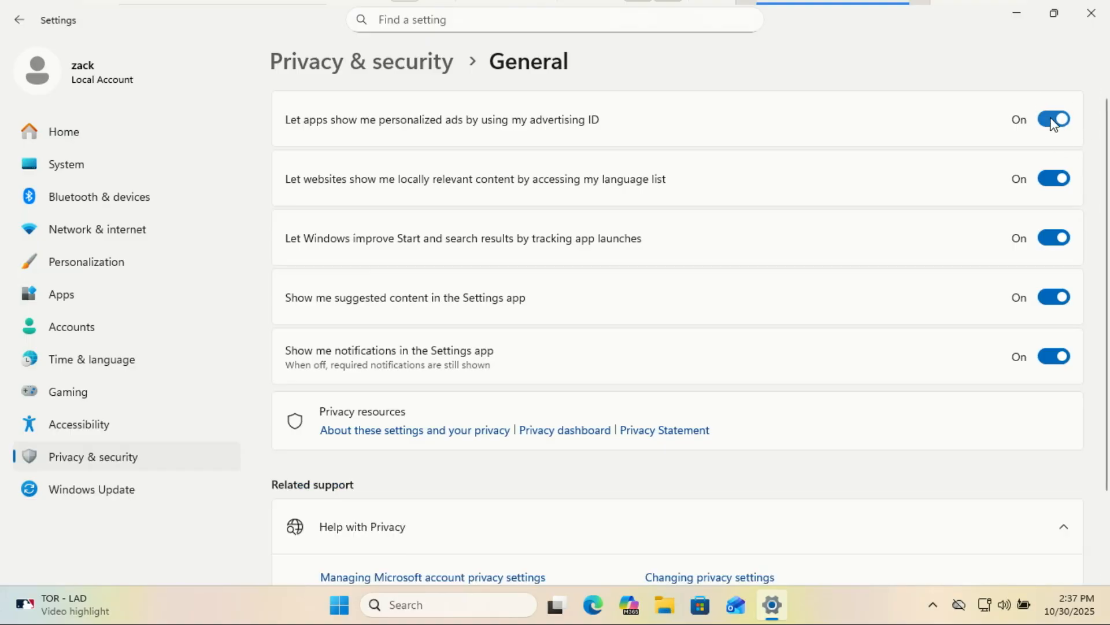
click(1054, 119)
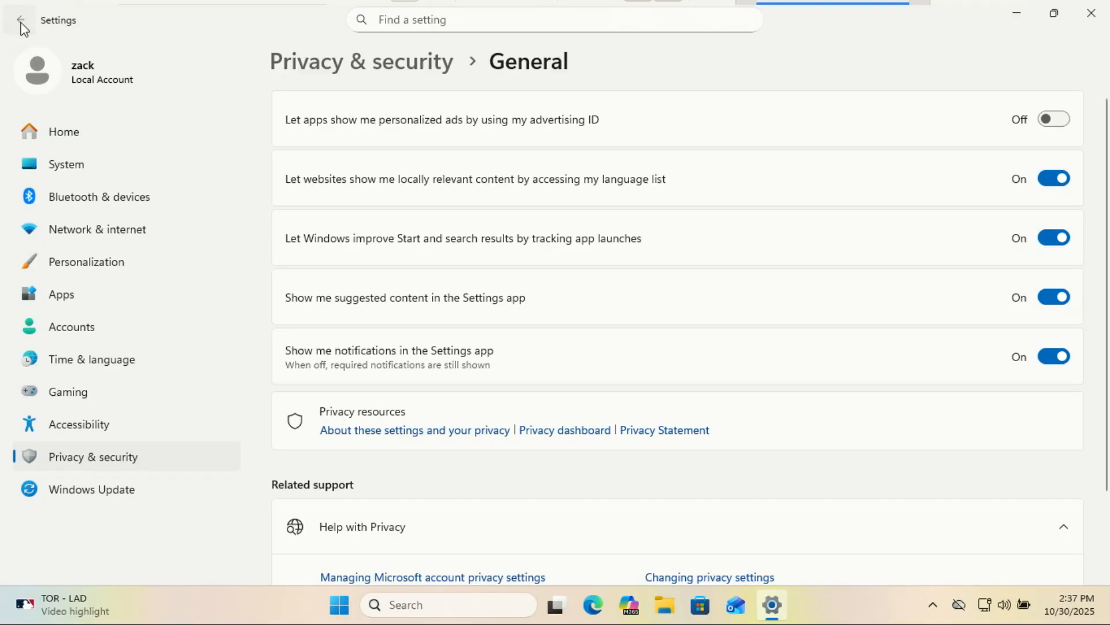
click(20, 20)
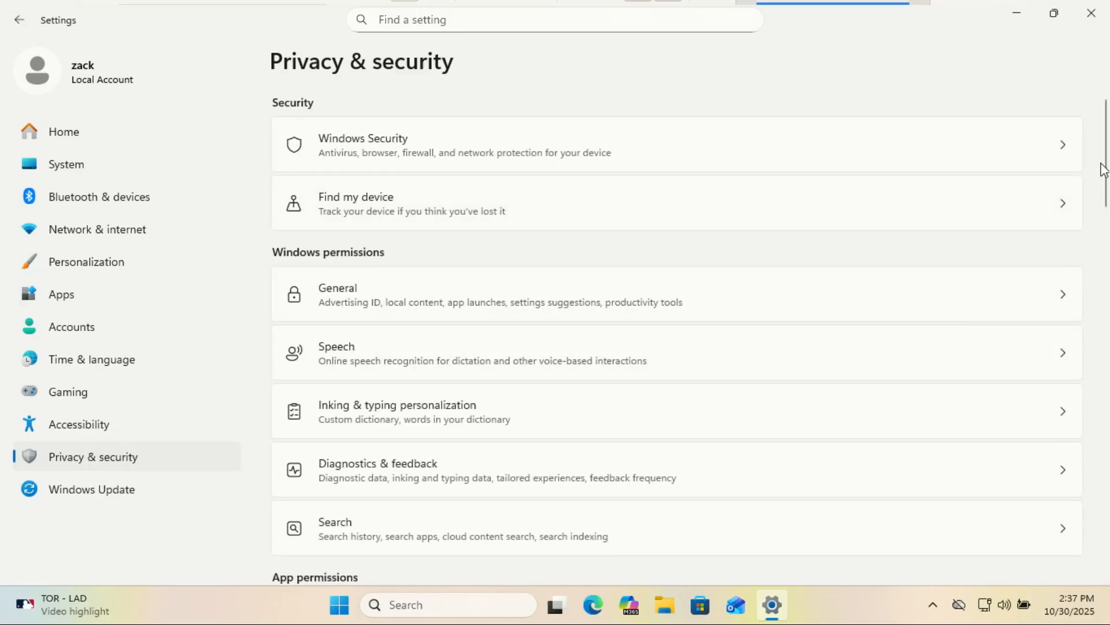
scroll(down, 3)
text(services)
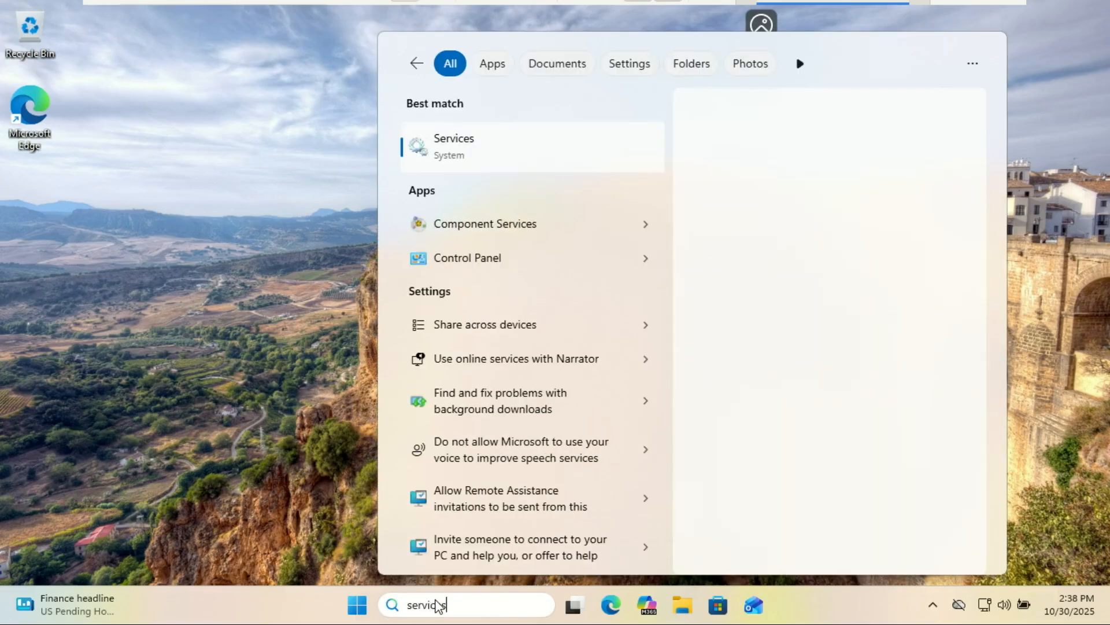
Step: Launch Services and open the Windows Search service properties
click(454, 146)
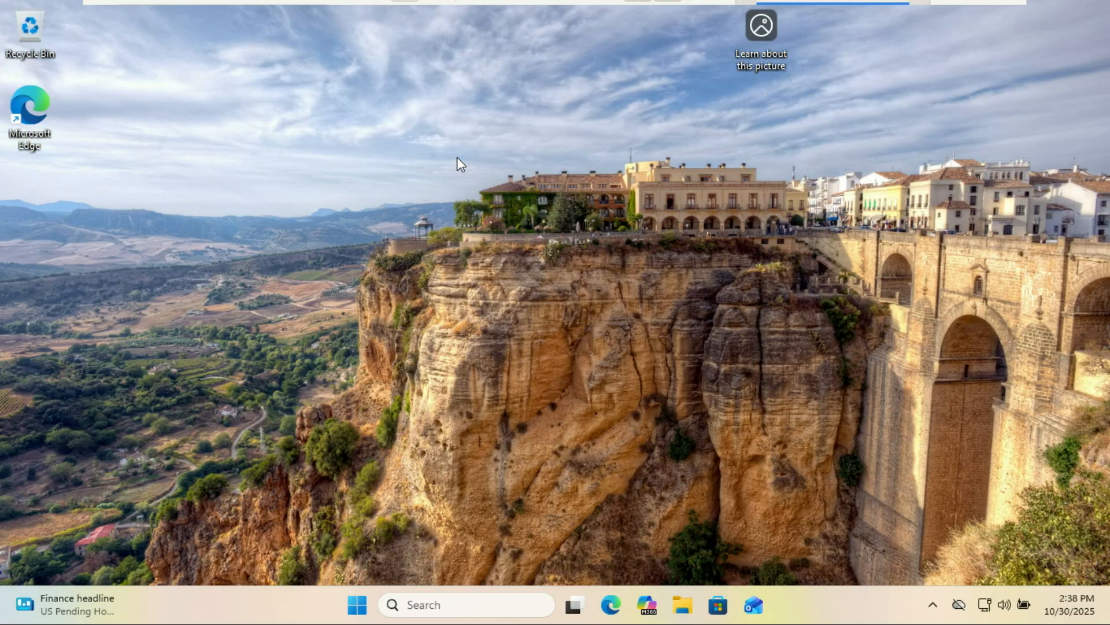
mouse_move(630, 226)
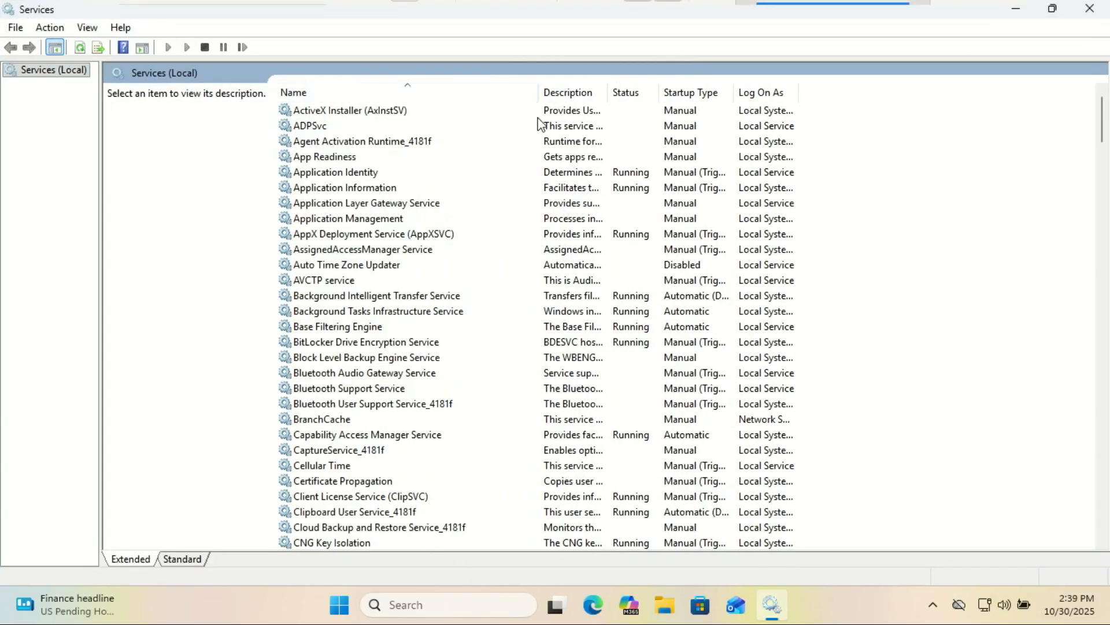
scroll(down, 3)
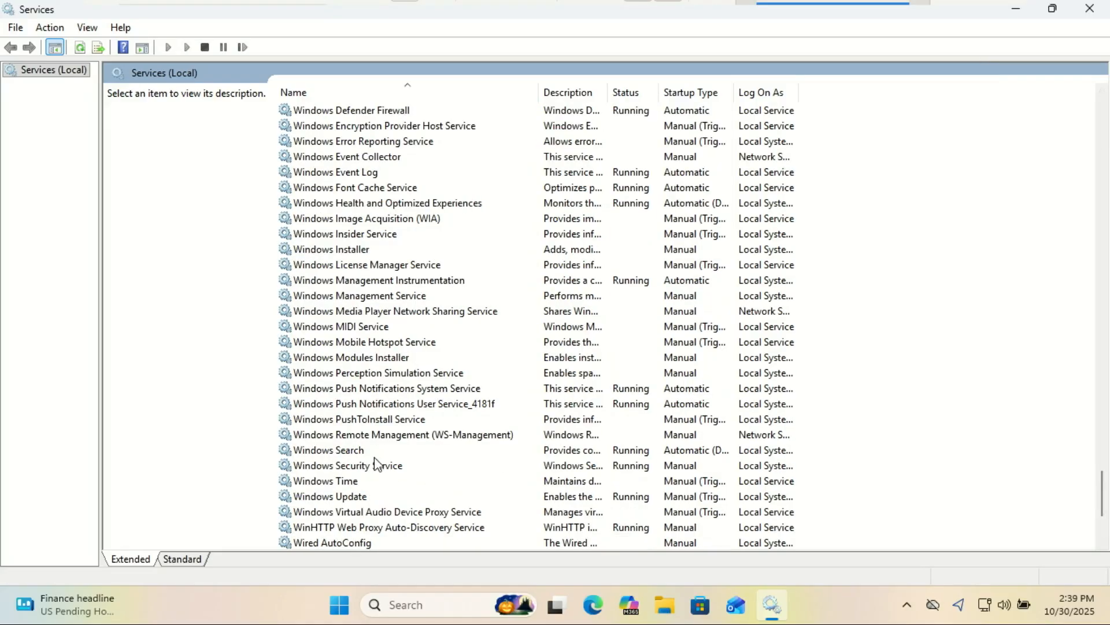
click(328, 450)
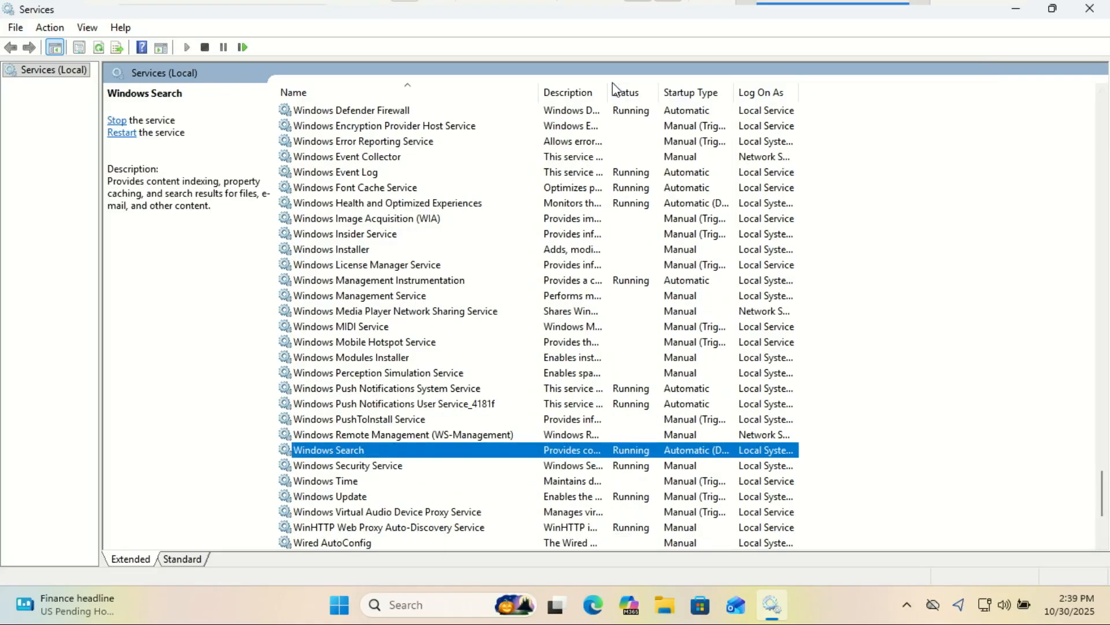
double_click(328, 450)
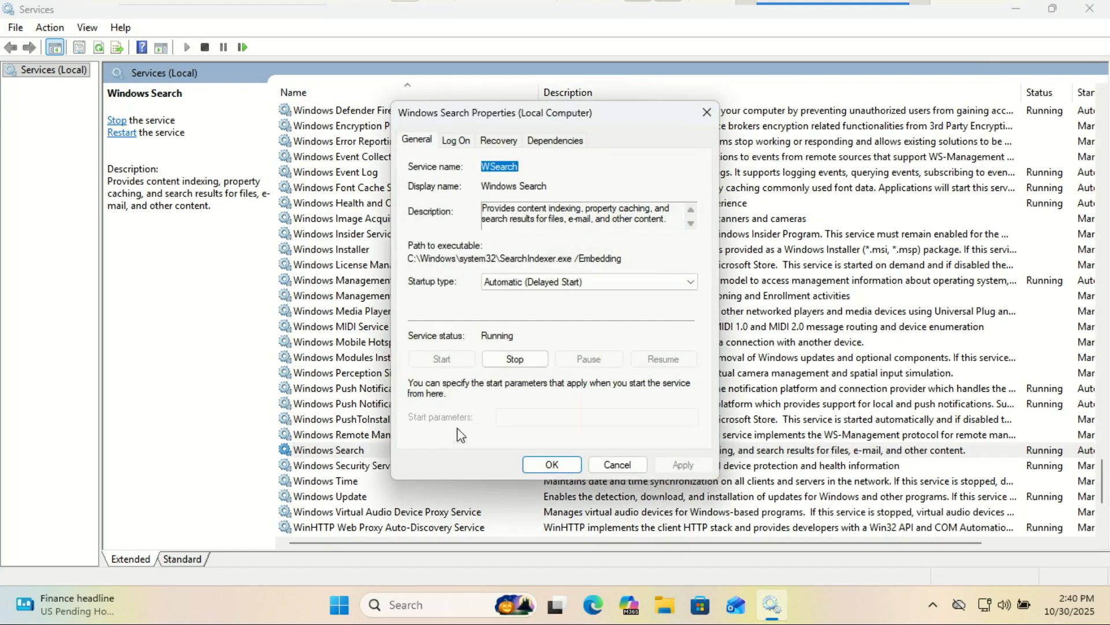
Step: Set Windows Search startup type to Manual, confirm, and close Services
click(689, 282)
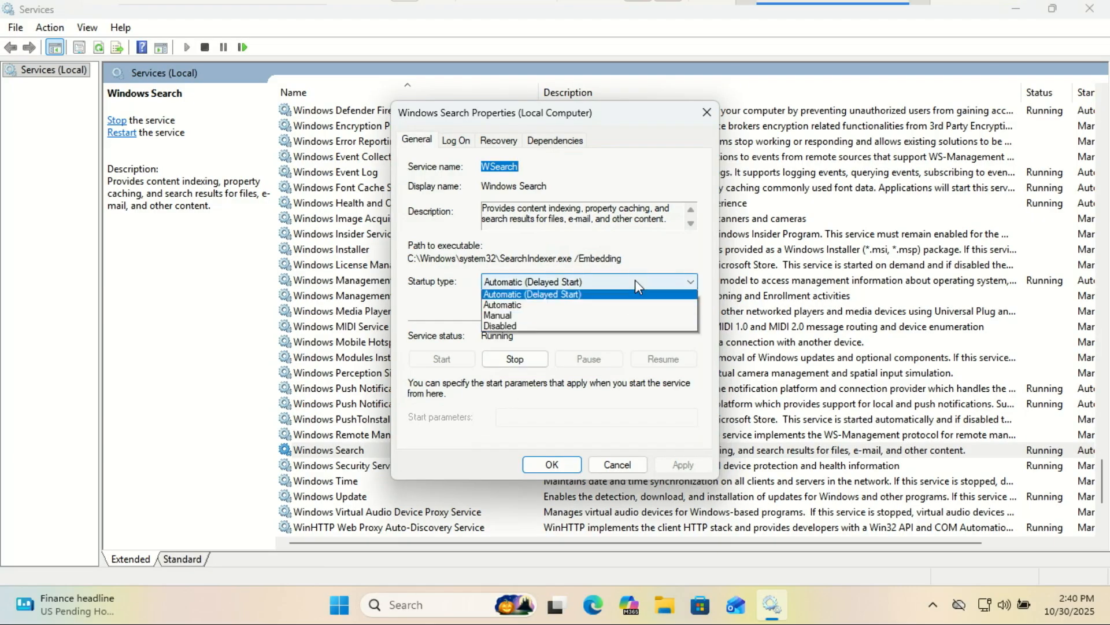
click(498, 316)
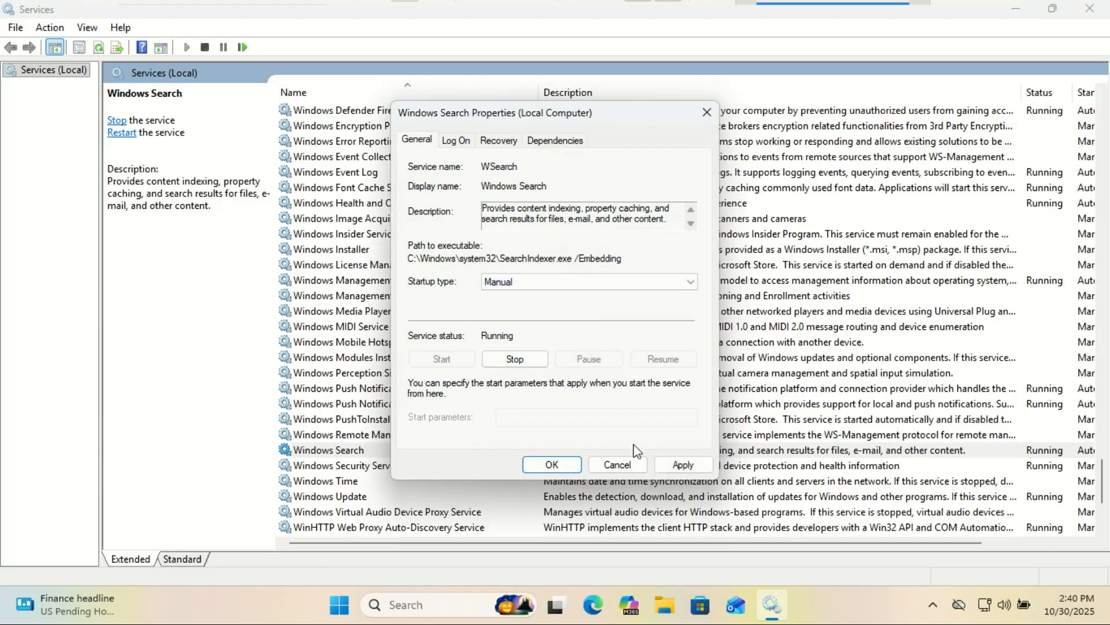
click(617, 465)
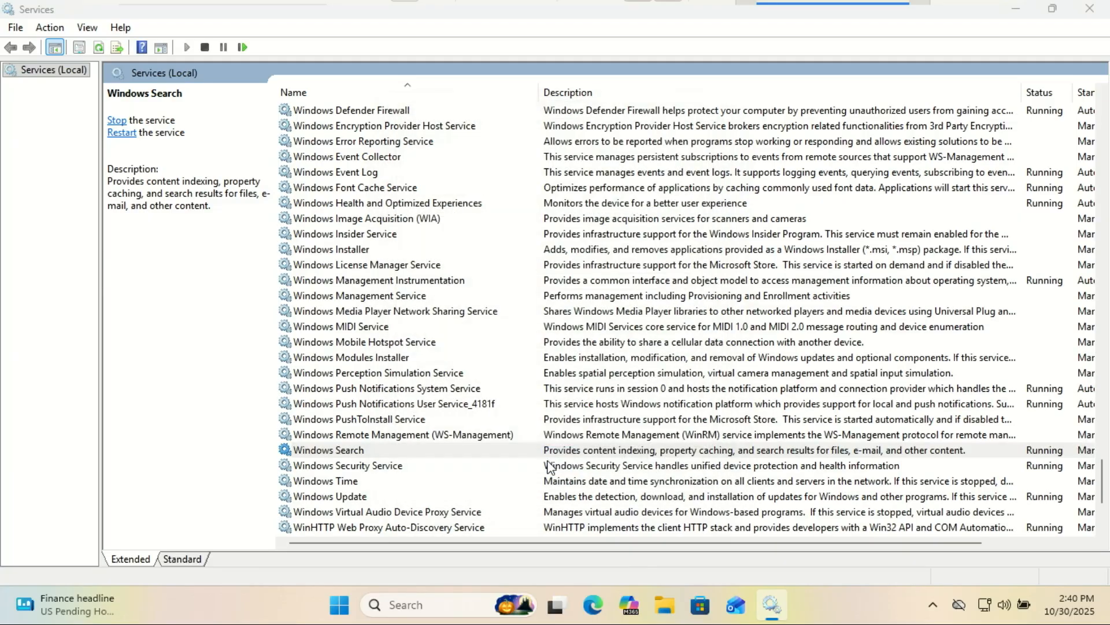
click(328, 449)
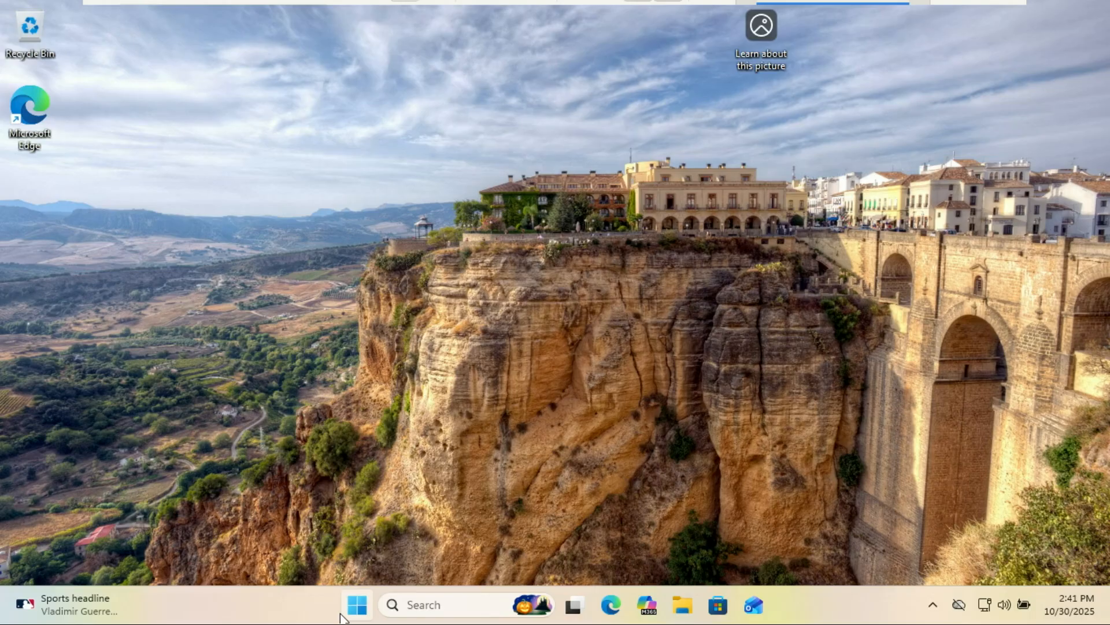
Step: Relaunch Settings and go to Privacy & security > Diagnostics & feedback
click(356, 621)
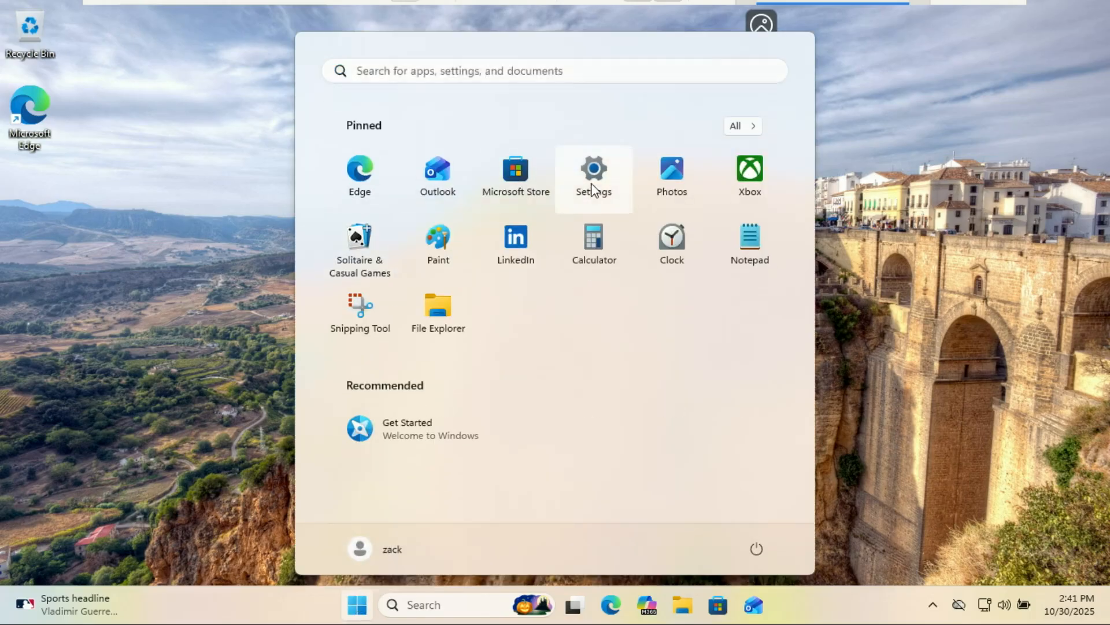
click(594, 168)
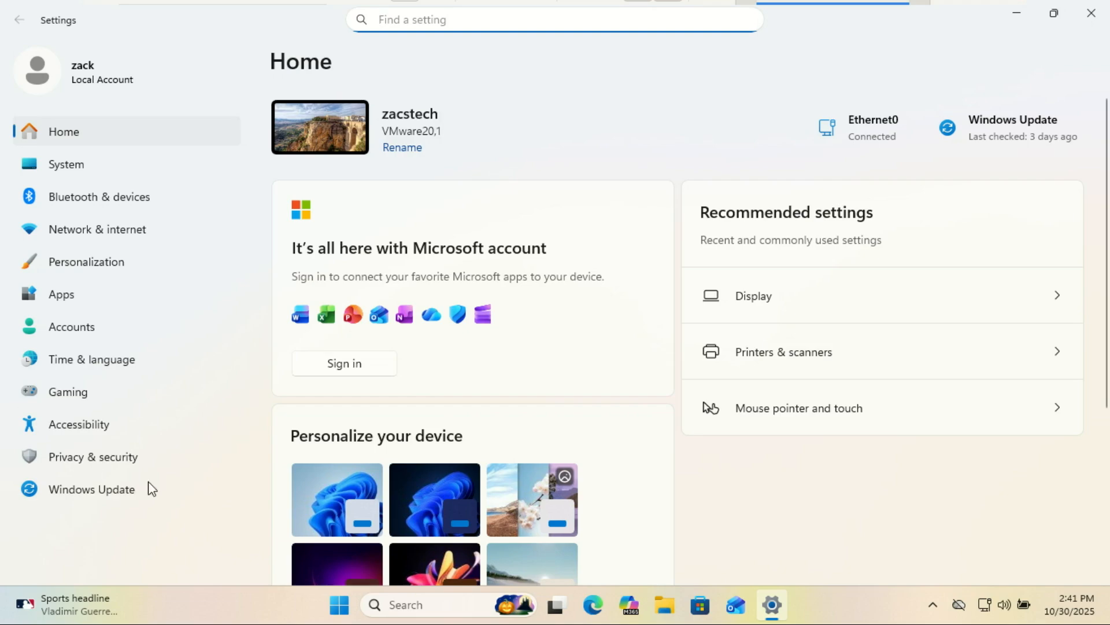
click(93, 457)
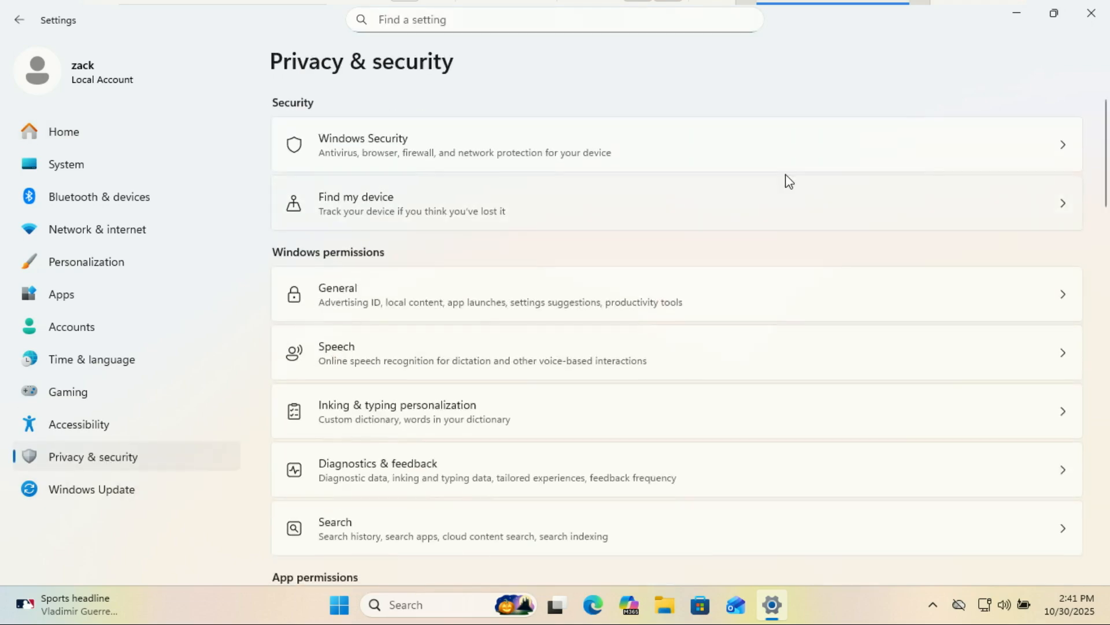
mouse_move(609, 342)
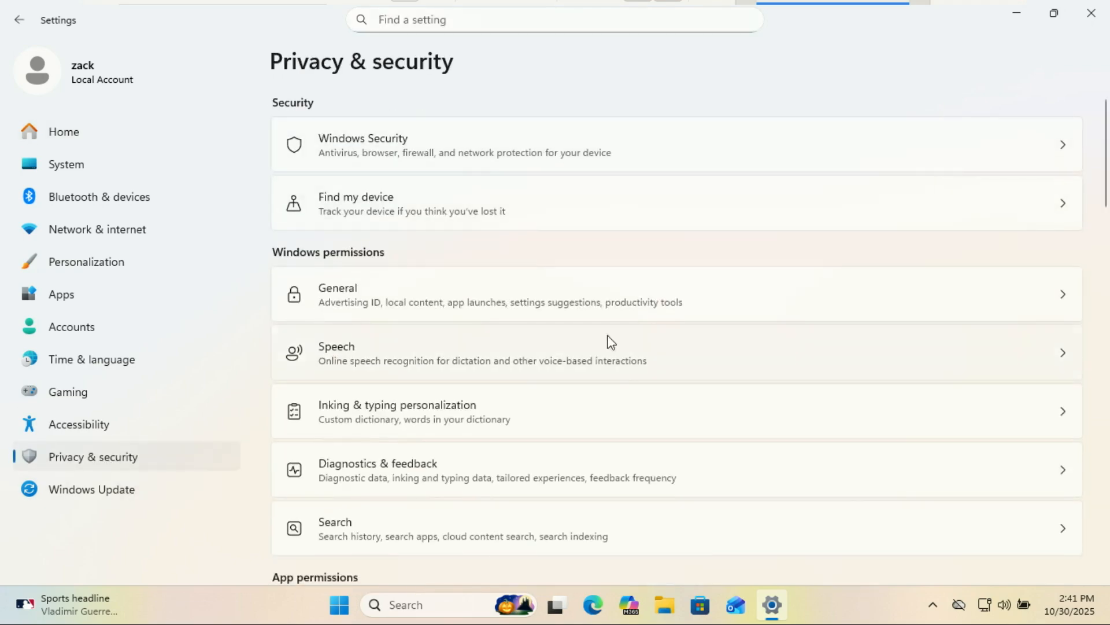
mouse_move(498, 468)
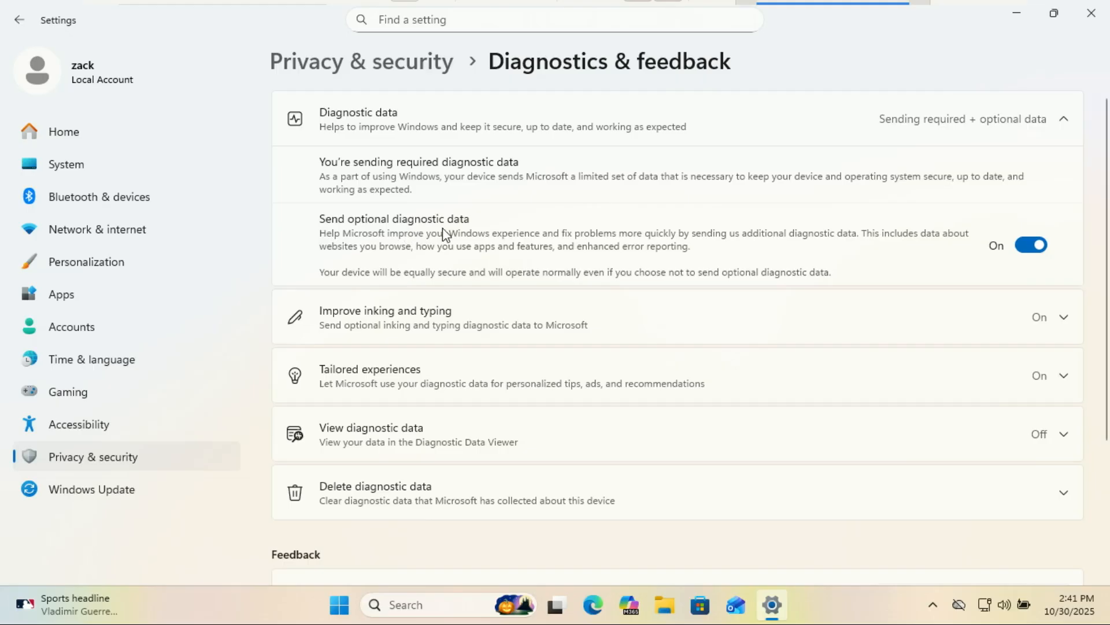
Step: Turn off optional diagnostic data, Improve inking and typing, and Tailored experiences
click(1031, 245)
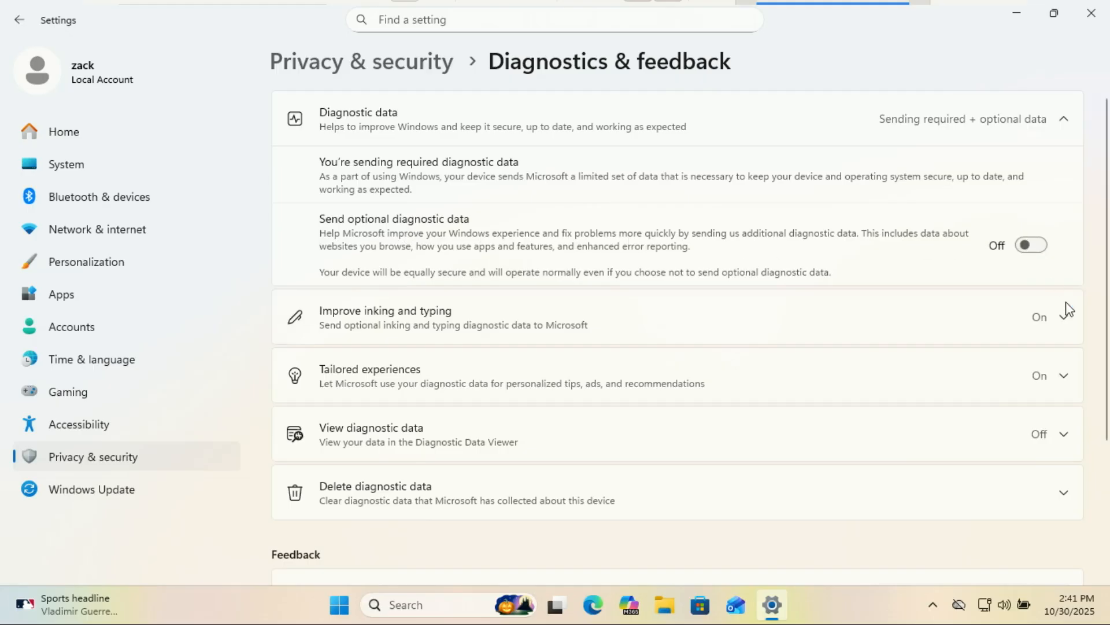
click(1039, 317)
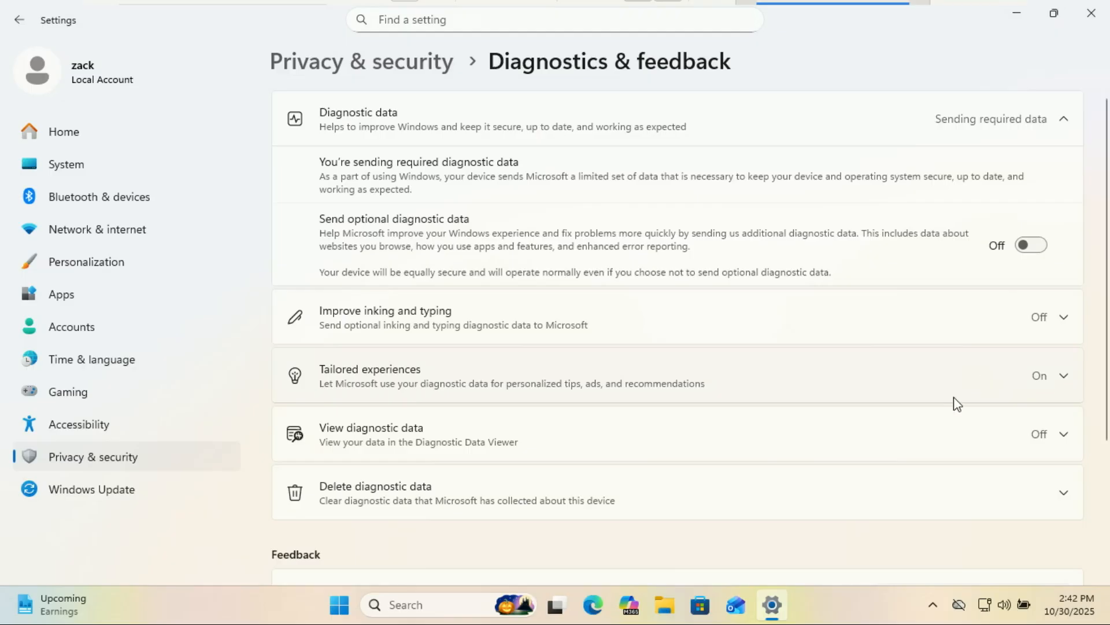
click(1063, 376)
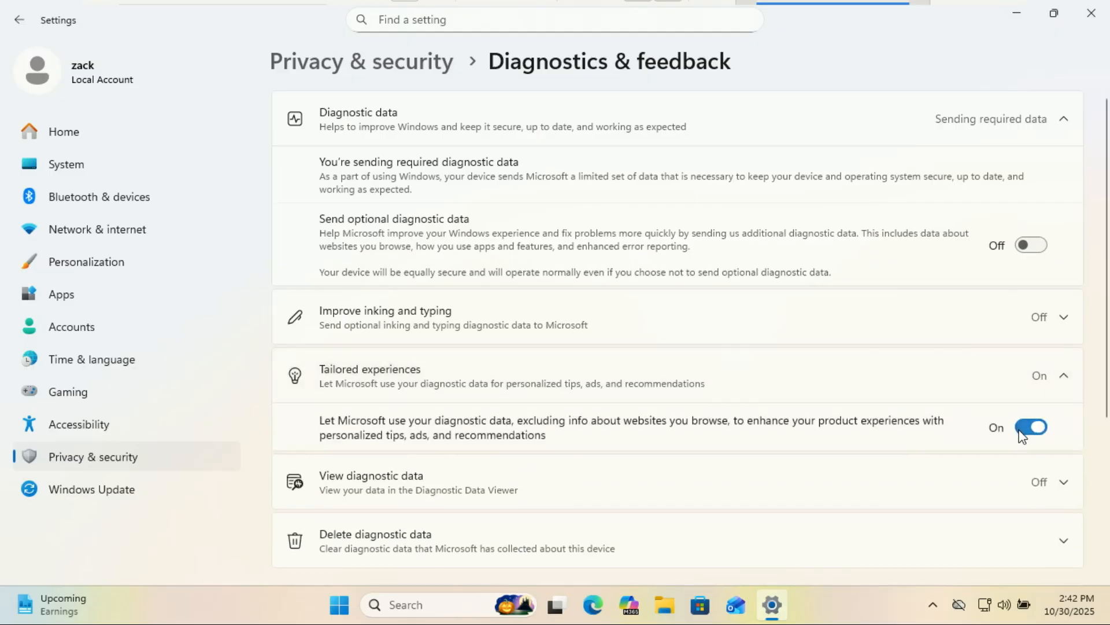
click(1031, 427)
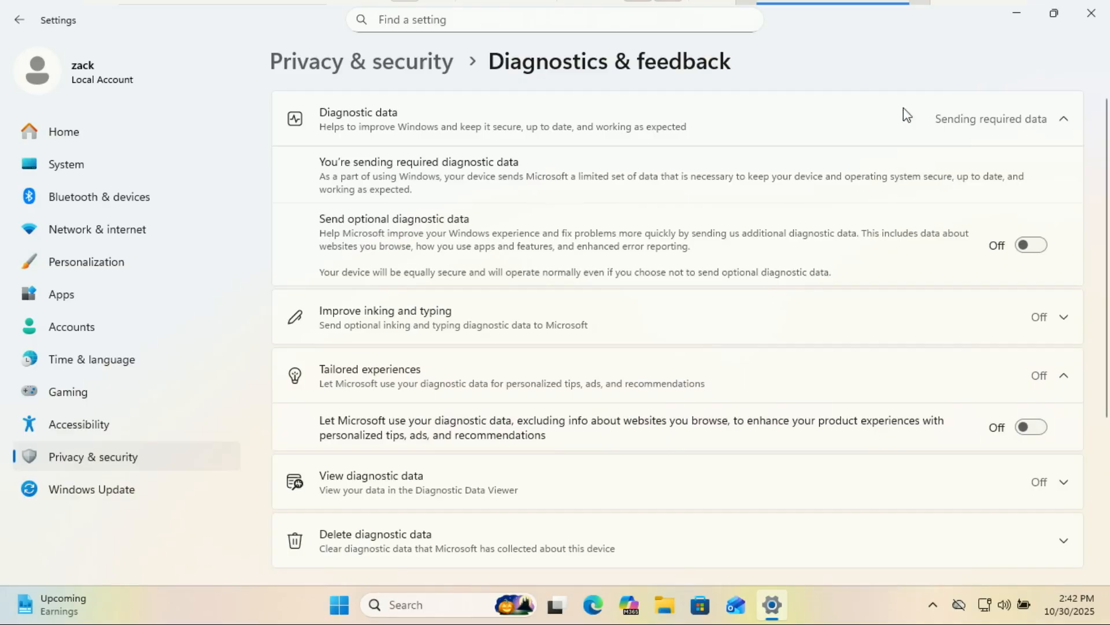
mouse_move(88, 276)
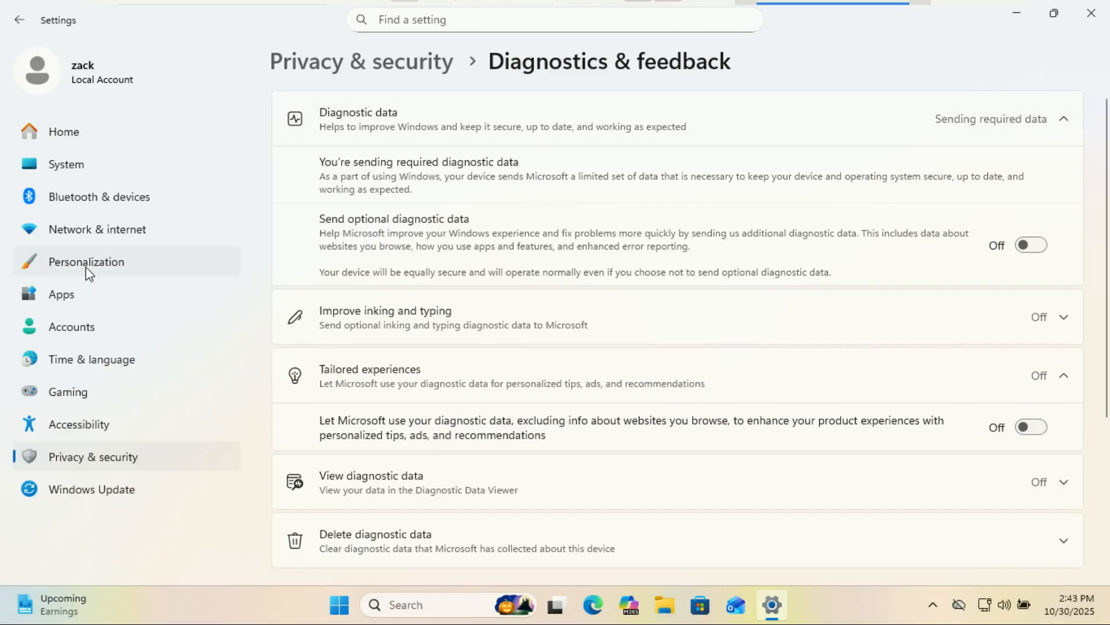
Step: Switch the Widgets toggle off under Personalization > Taskbar items, keeping Task view on
click(86, 262)
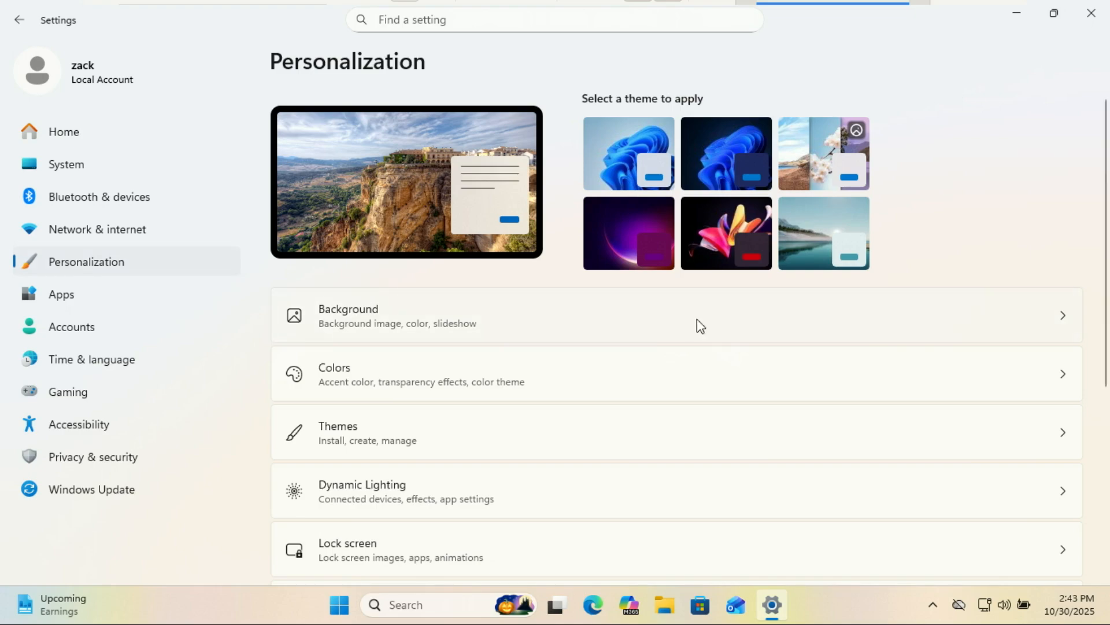
mouse_move(1104, 330)
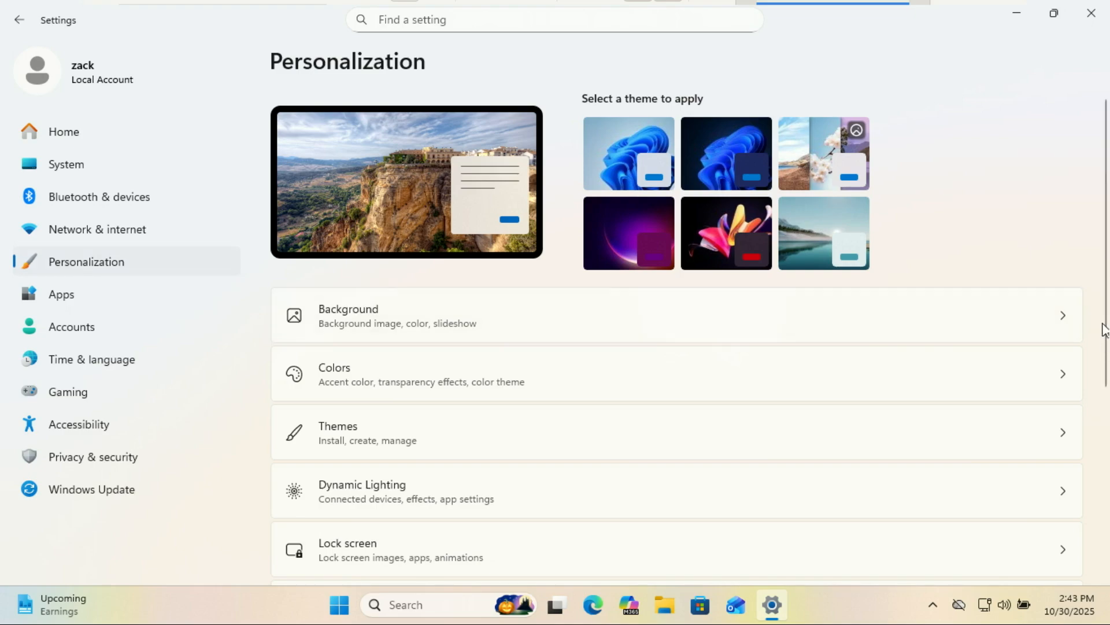
scroll(down, 3)
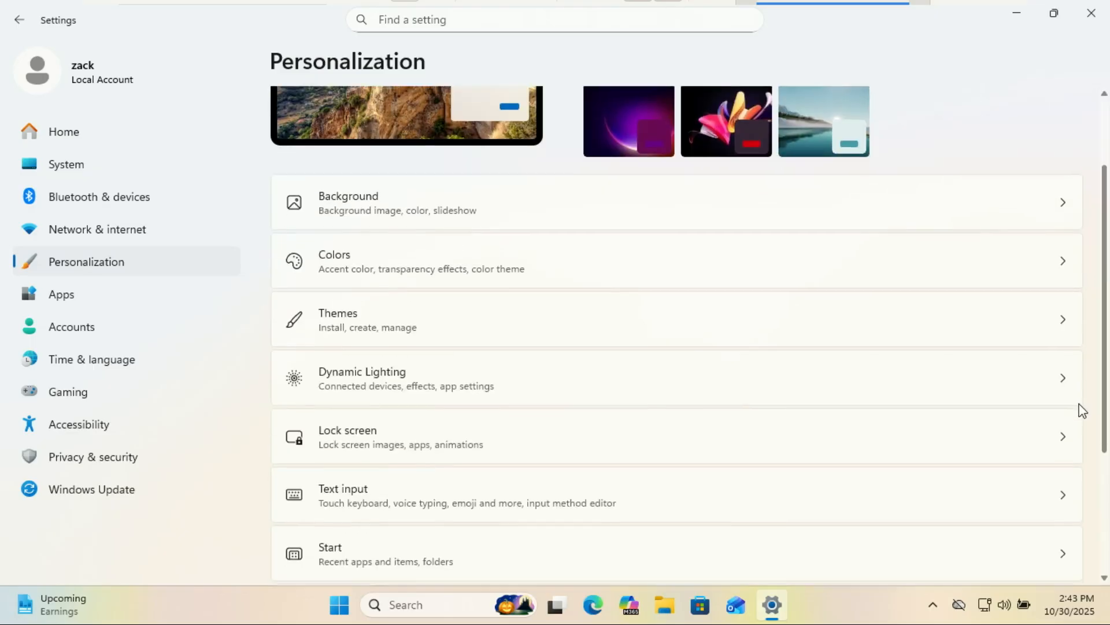
scroll(down, 3)
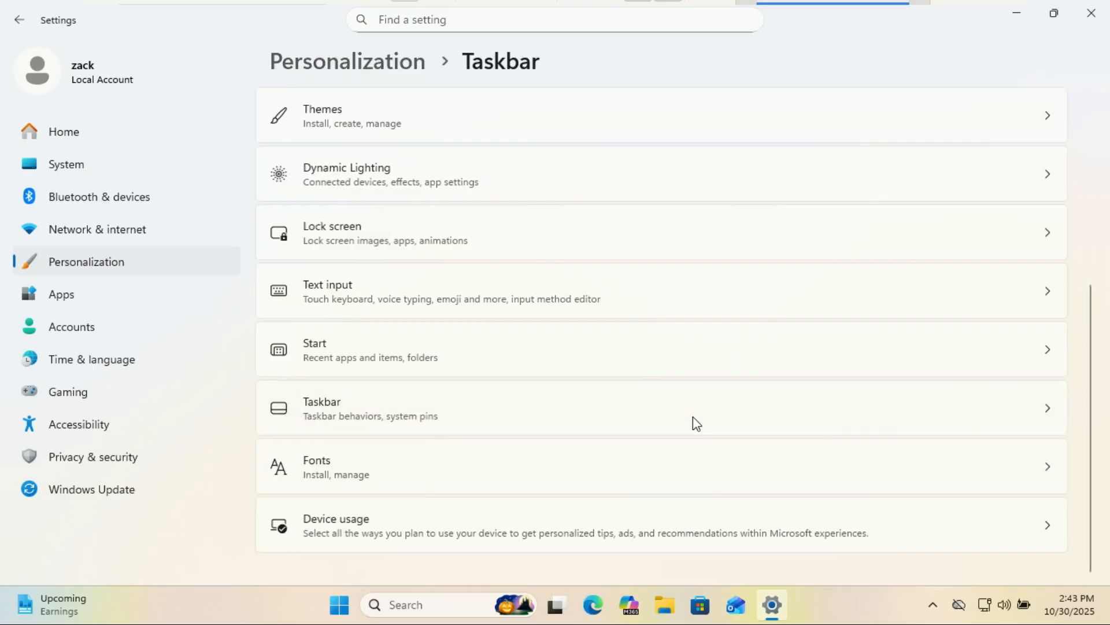
click(321, 408)
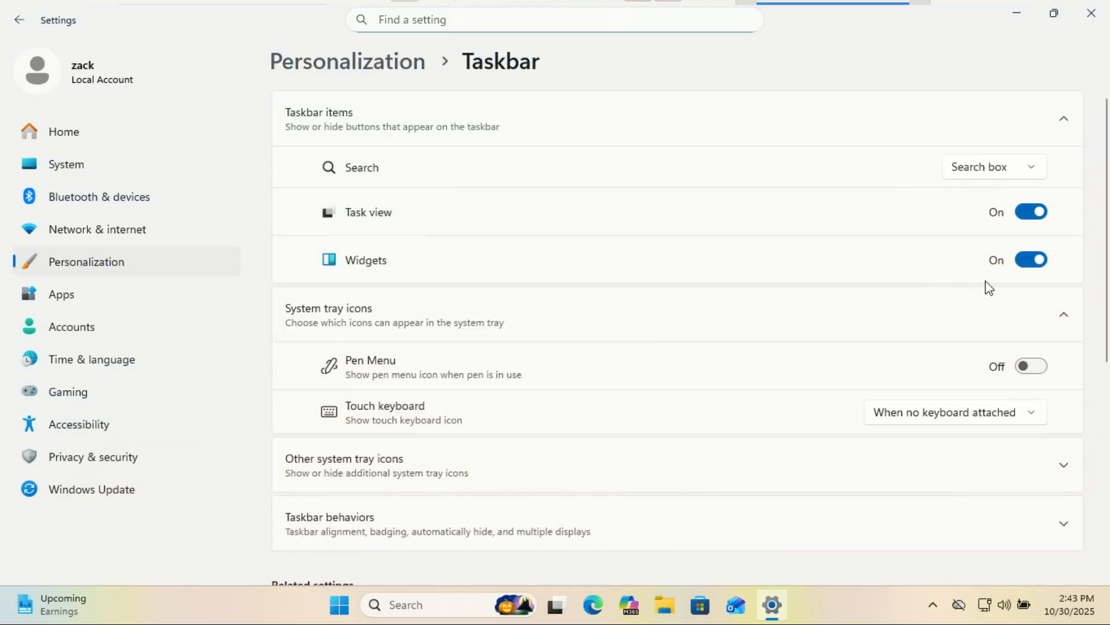
click(1031, 260)
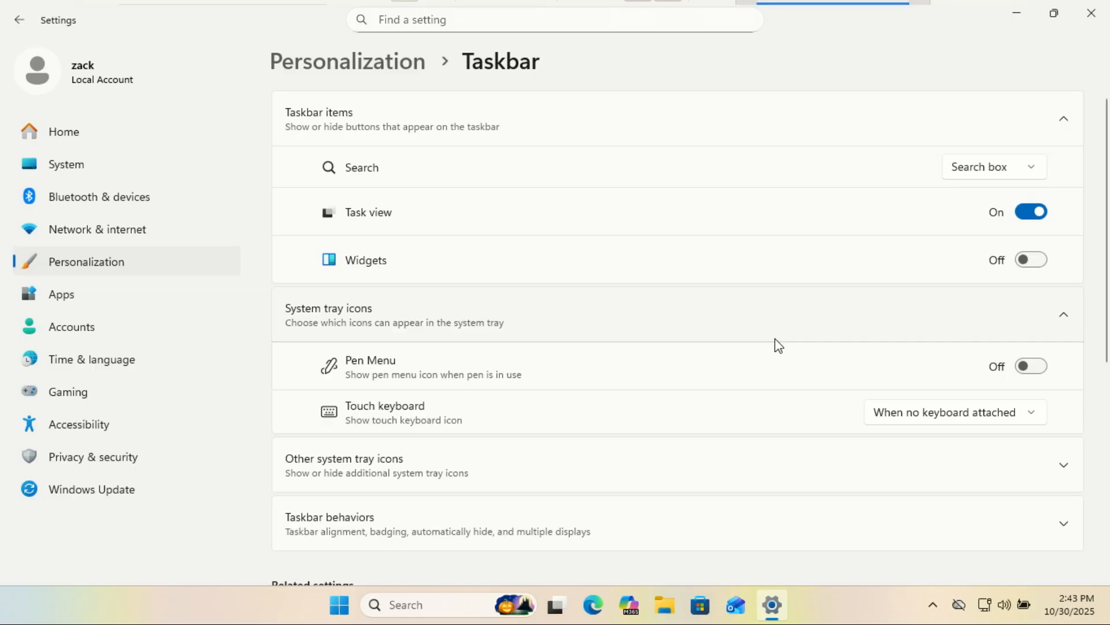
mouse_move(801, 408)
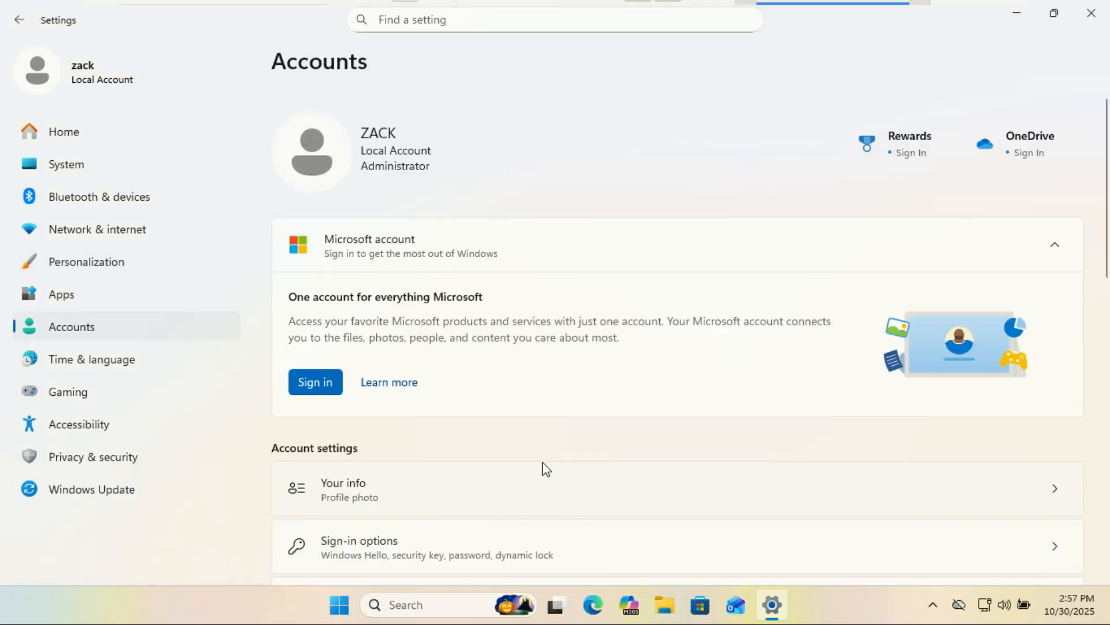
Step: Turn Game Mode off under Gaming, then move to the Bluetooth & devices page
click(68, 391)
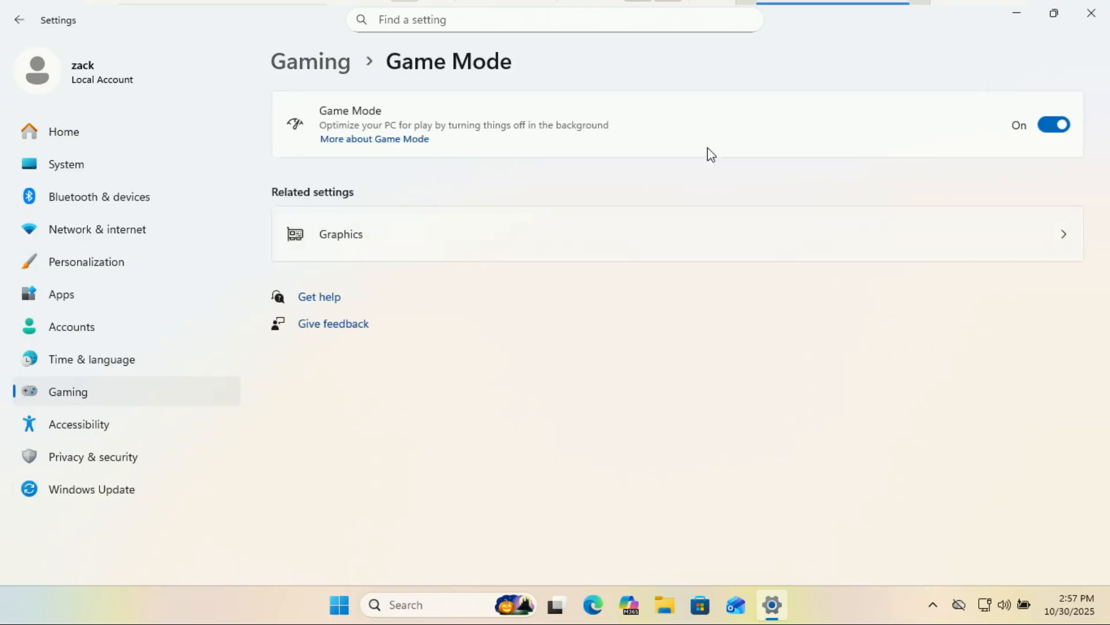
mouse_move(1017, 128)
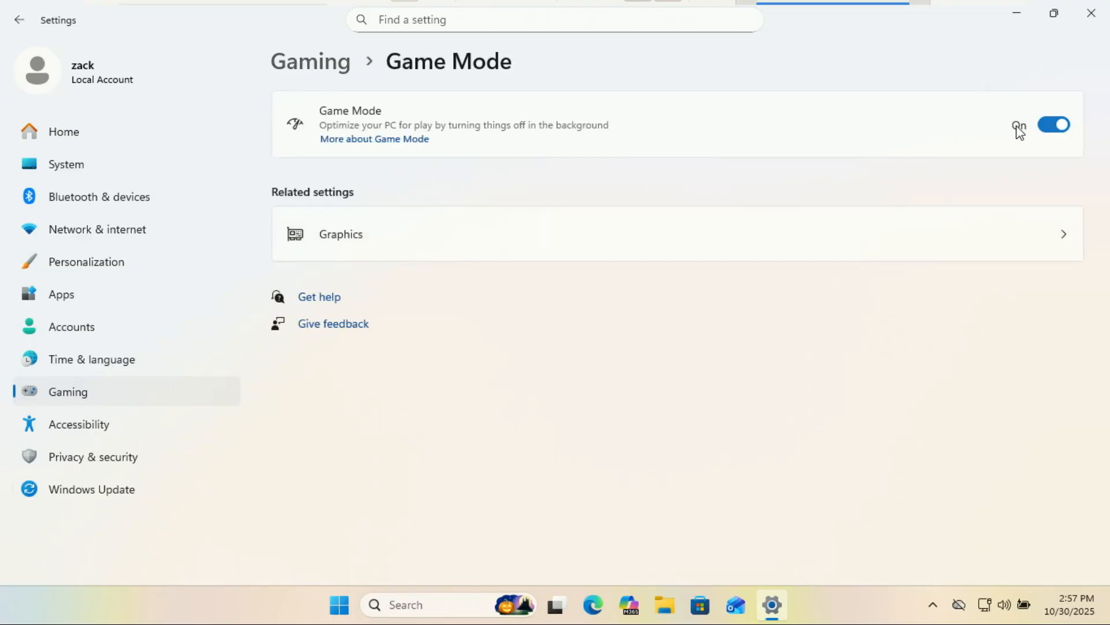
click(1054, 124)
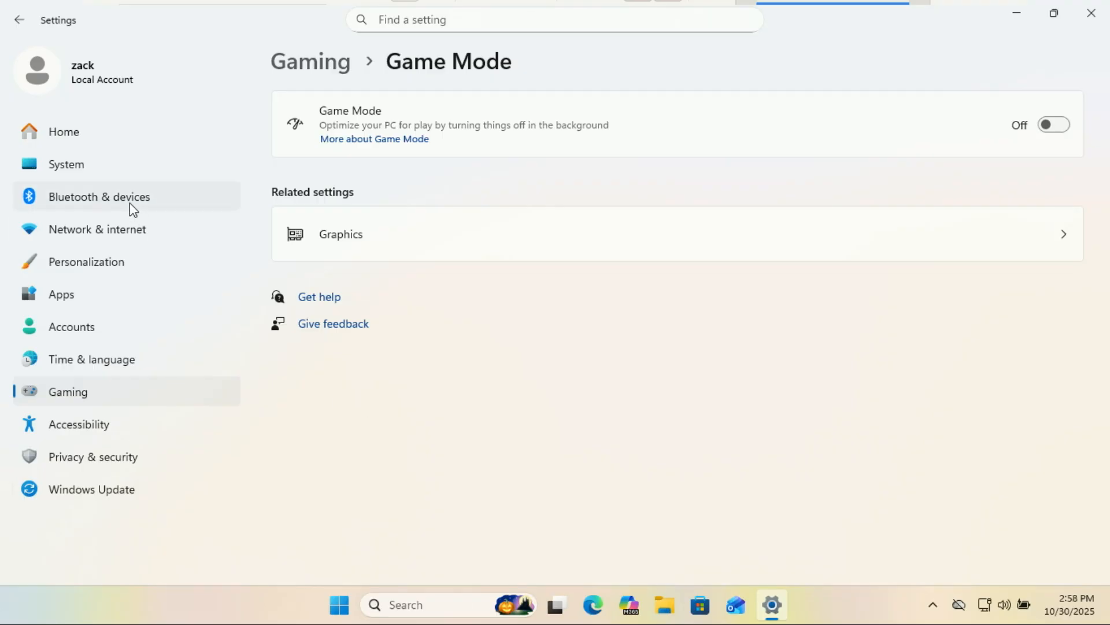
click(97, 197)
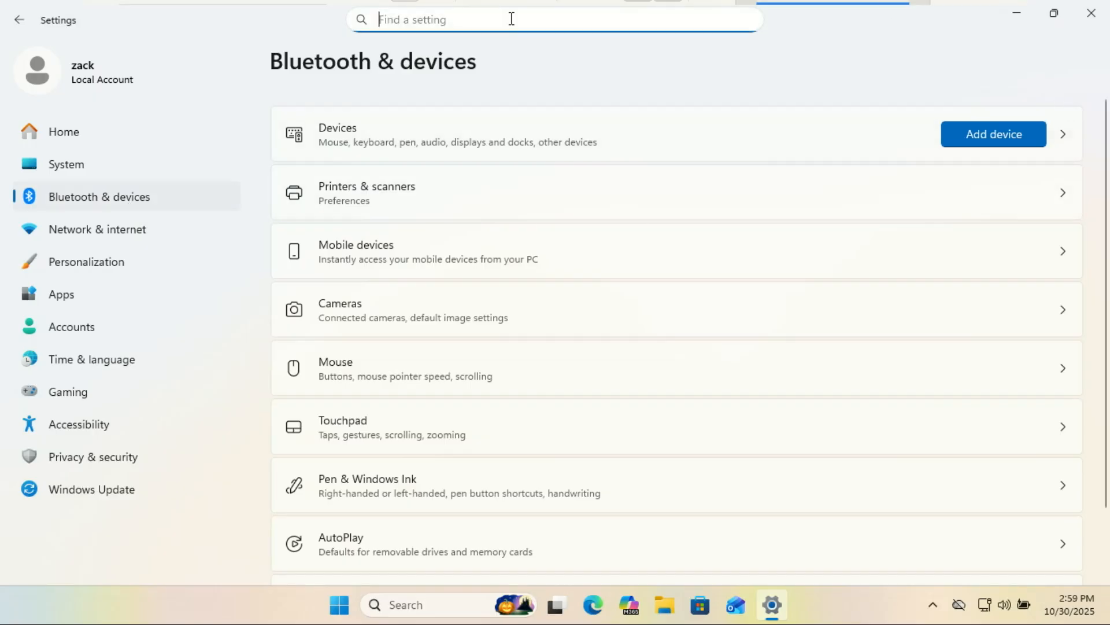
Step: Find Nearby sharing via the 'shar' search, try Everyone and My devices only, then set it Off
text(shar)
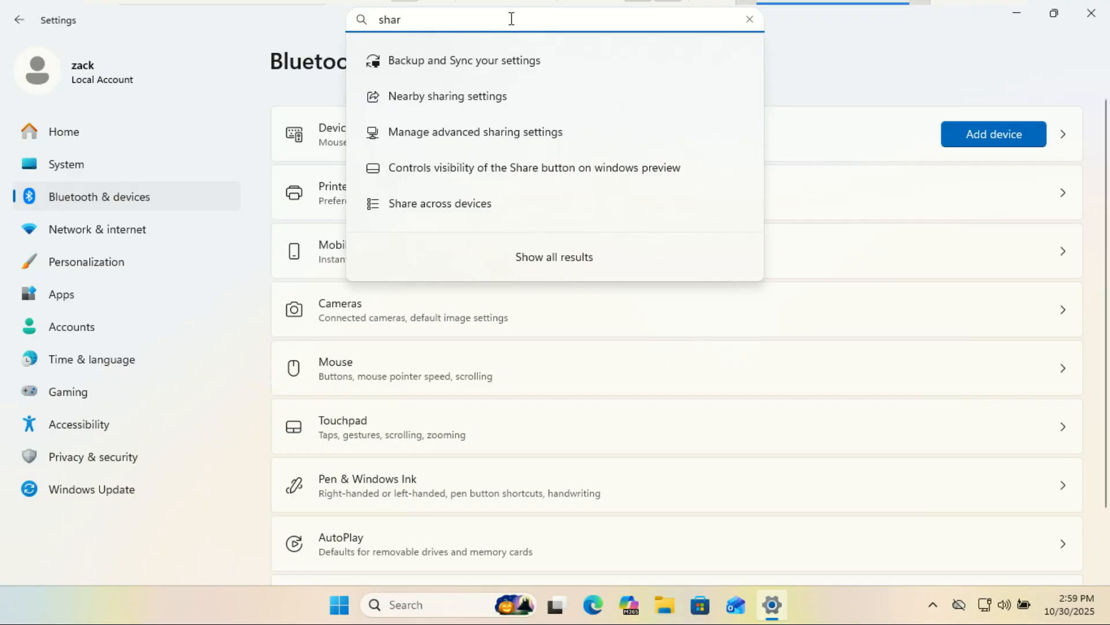
mouse_move(484, 70)
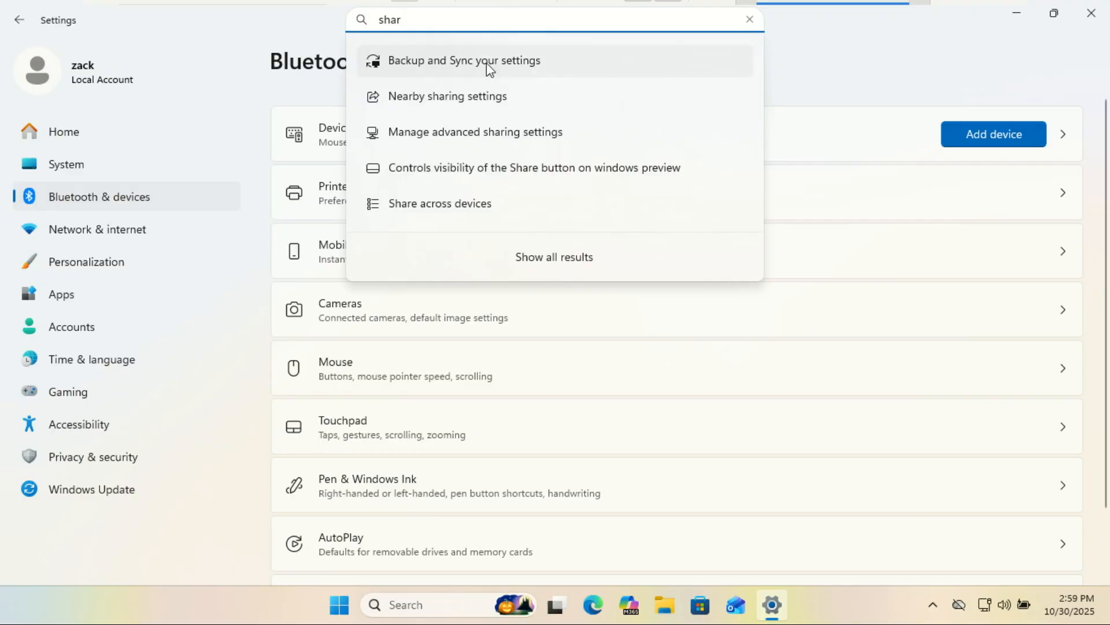
mouse_move(433, 105)
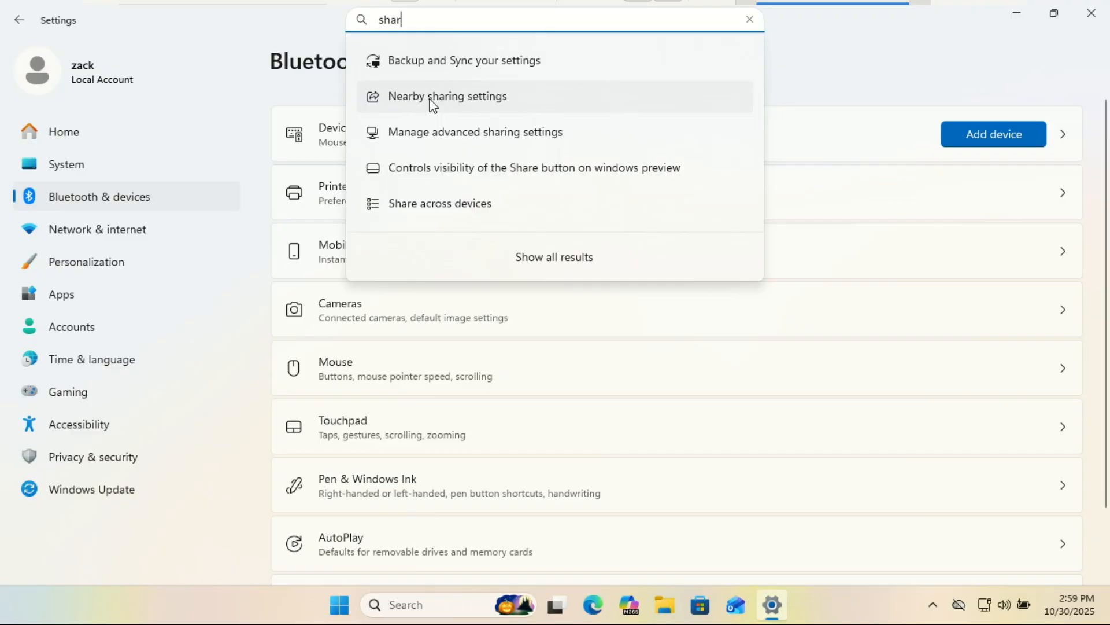
click(448, 96)
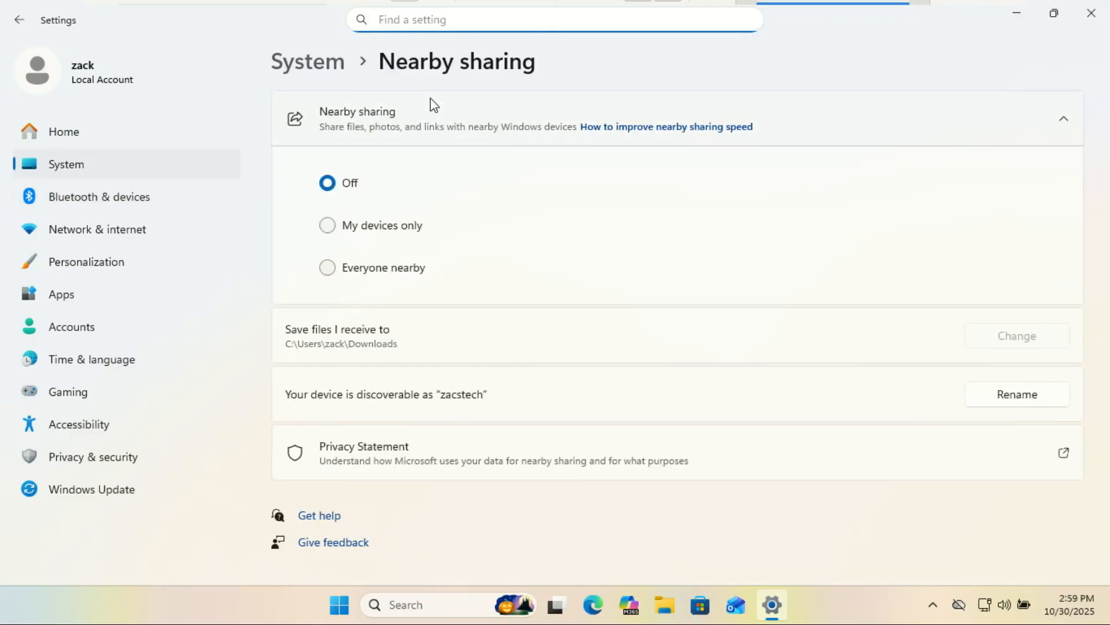
mouse_move(438, 126)
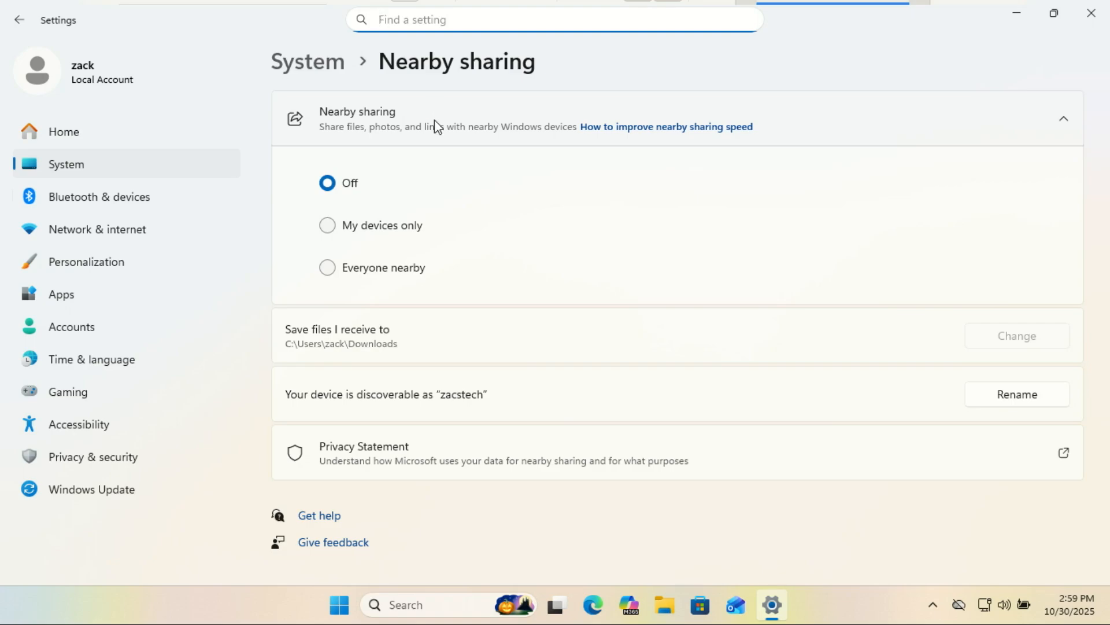
click(326, 267)
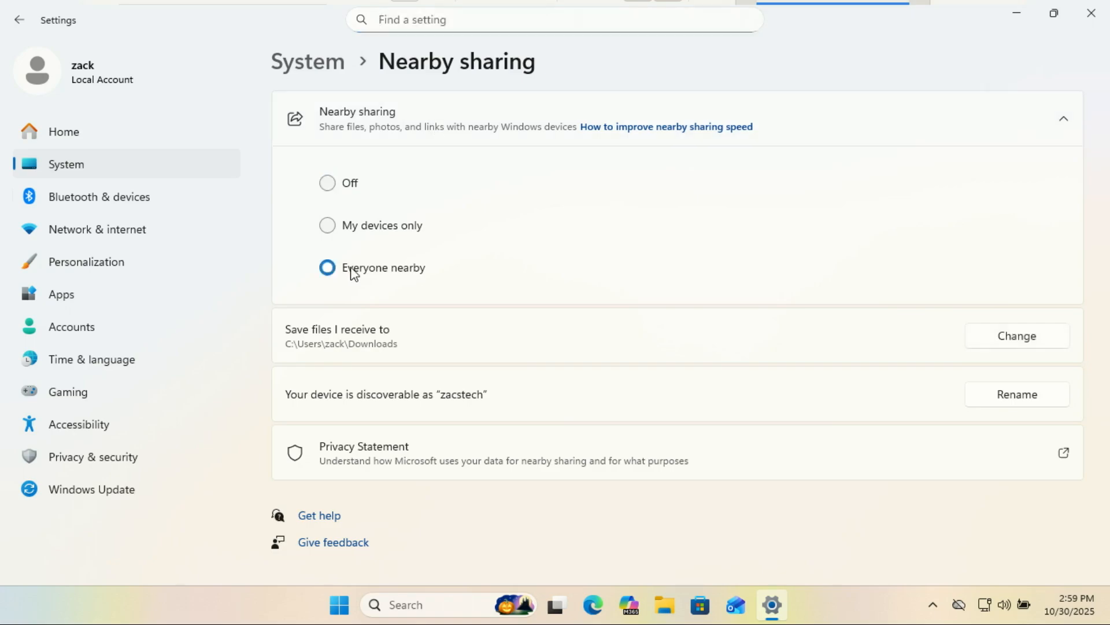
click(327, 225)
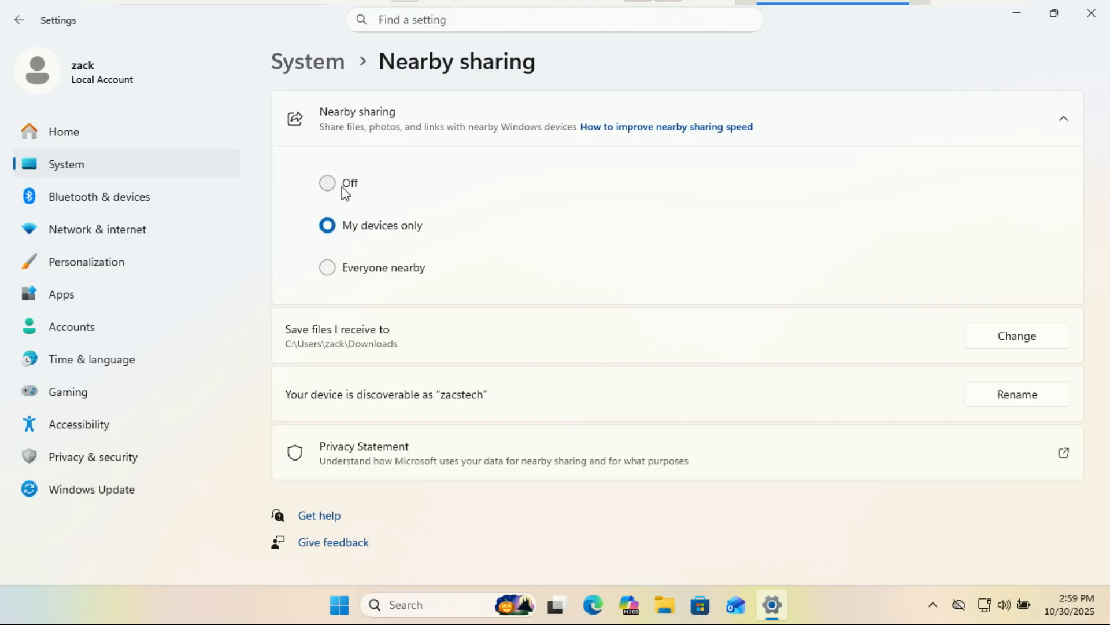
click(326, 184)
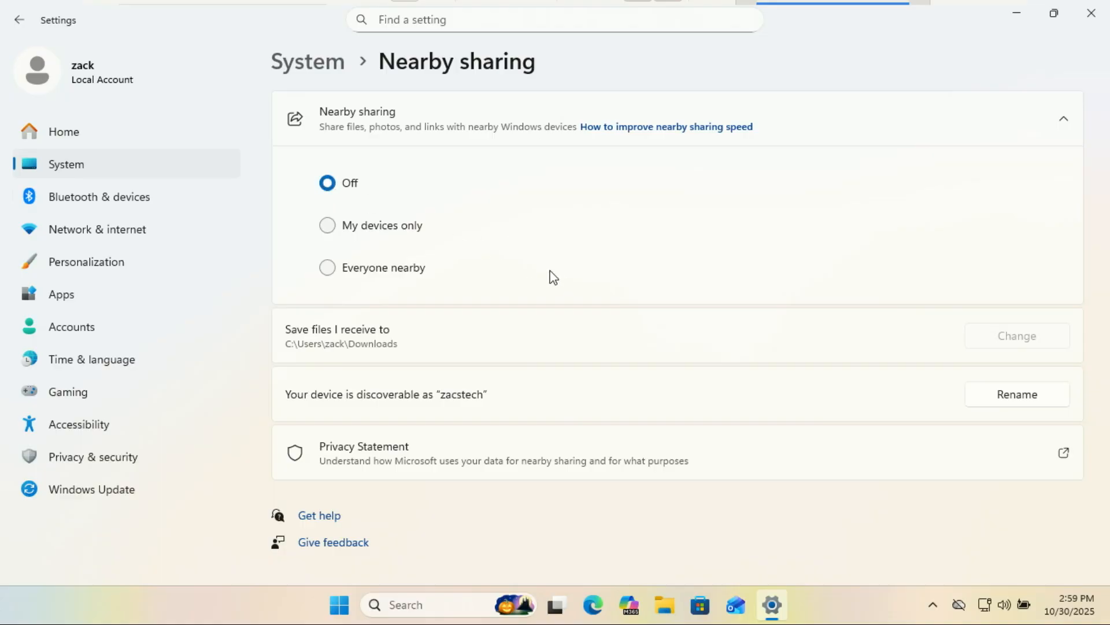
mouse_move(785, 294)
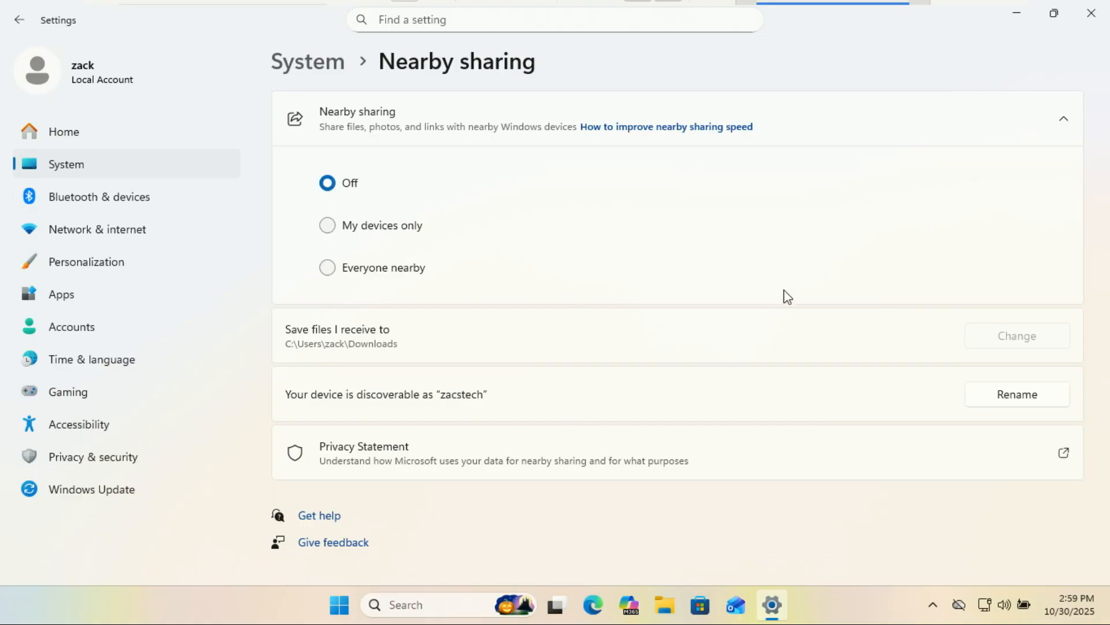
mouse_move(840, 193)
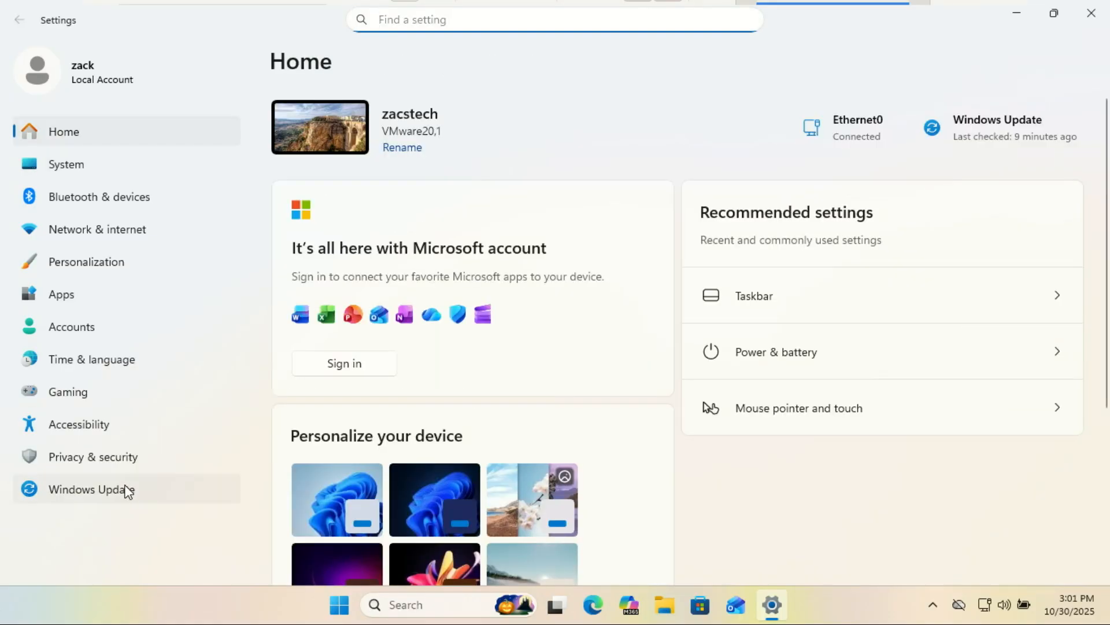
Step: Reach Additional options inside Windows Update > Advanced options
click(89, 489)
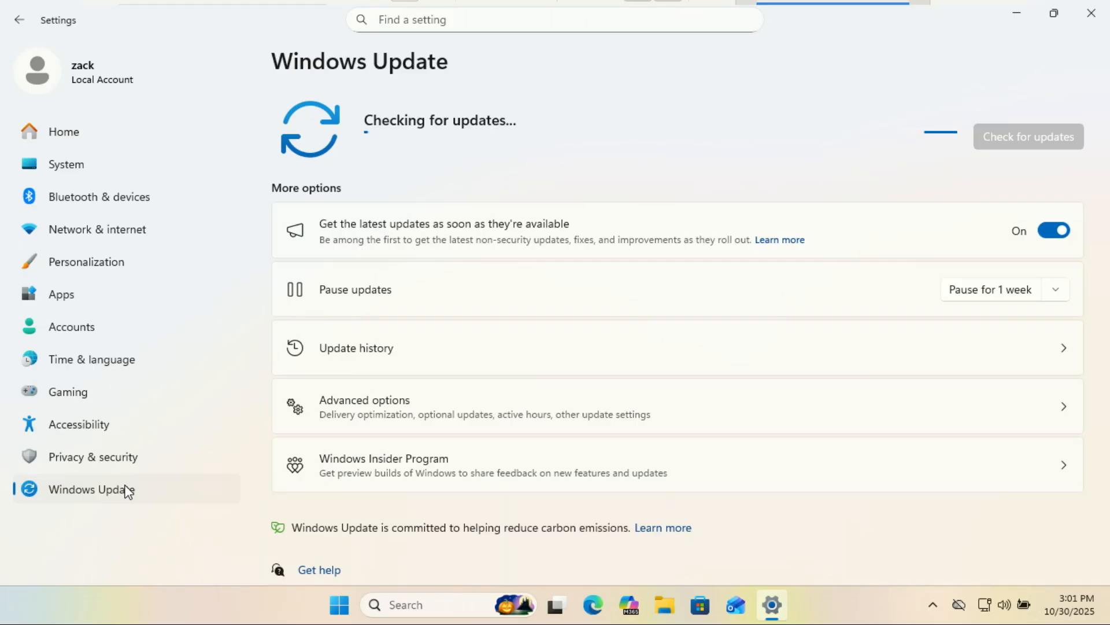
mouse_move(136, 489)
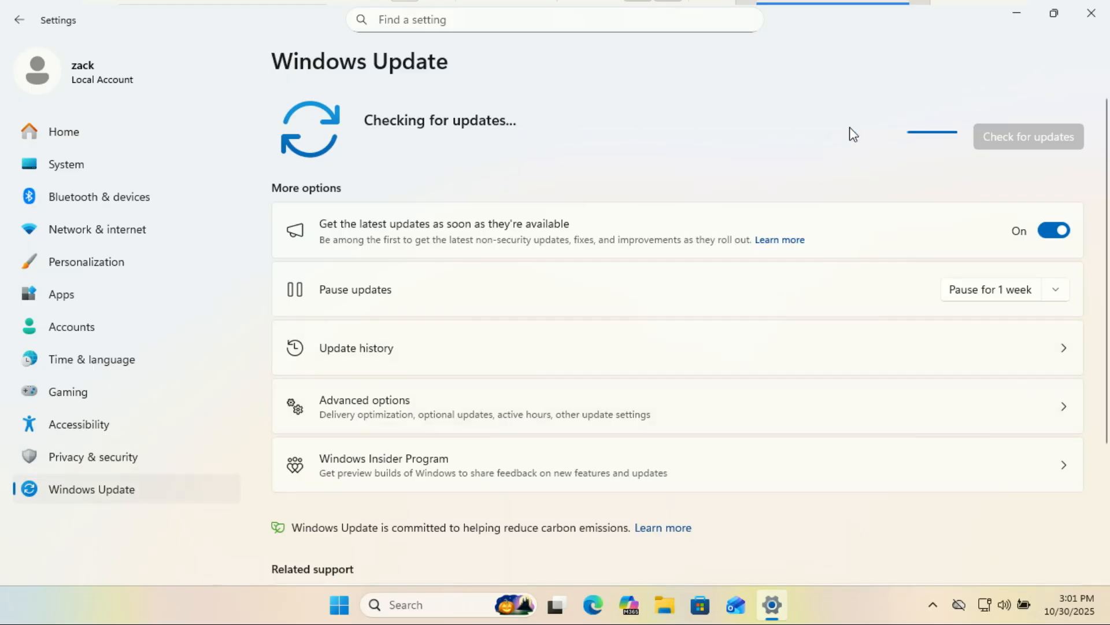
click(364, 407)
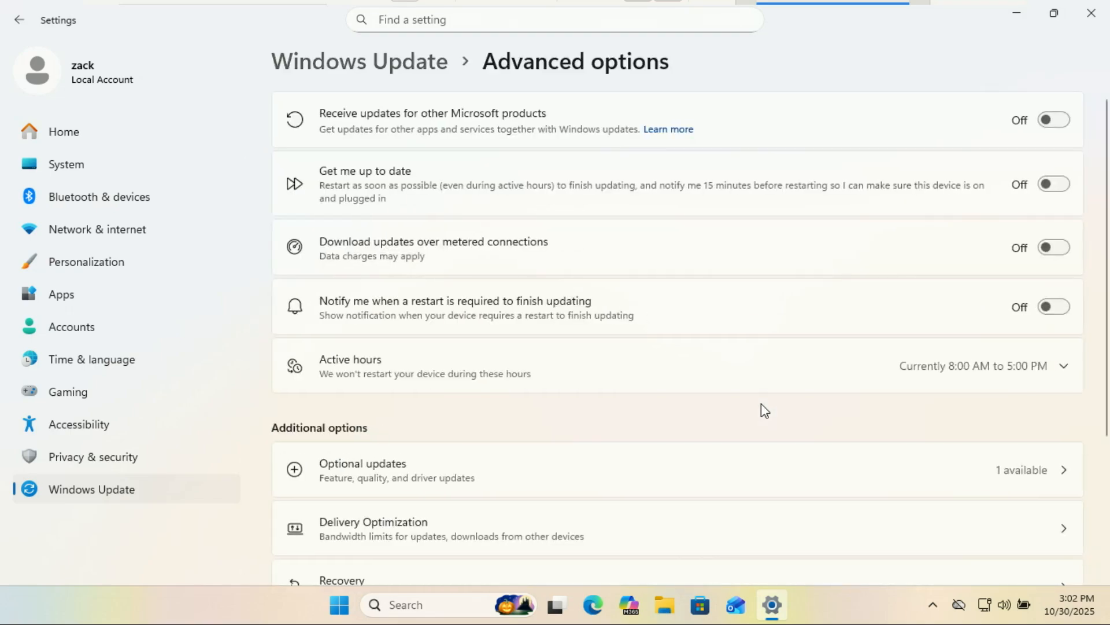
mouse_move(769, 395)
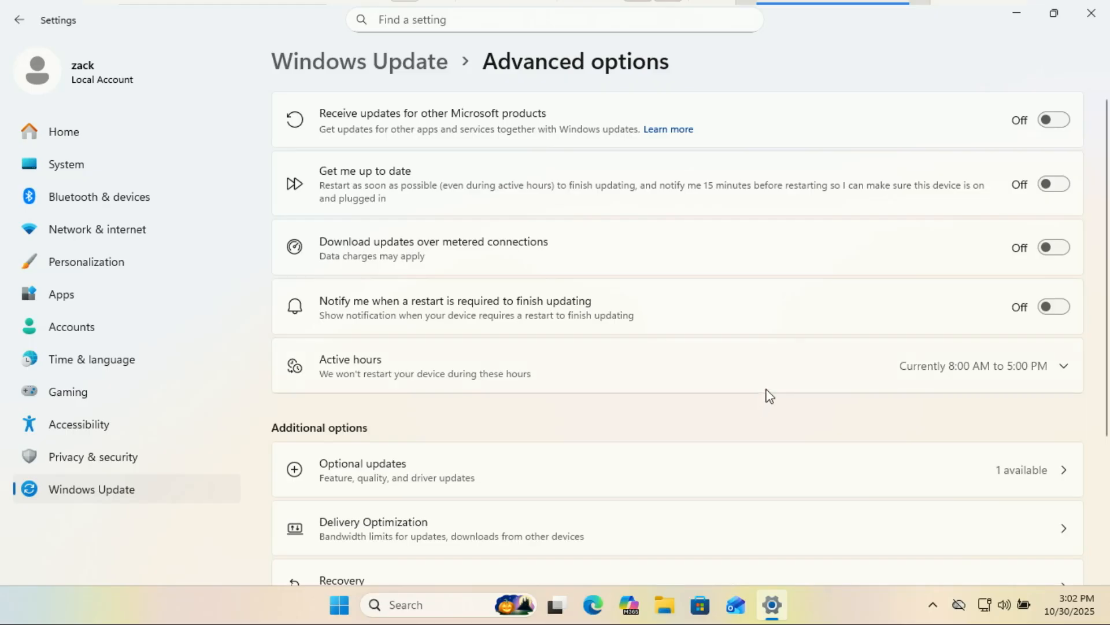
scroll(down, 3)
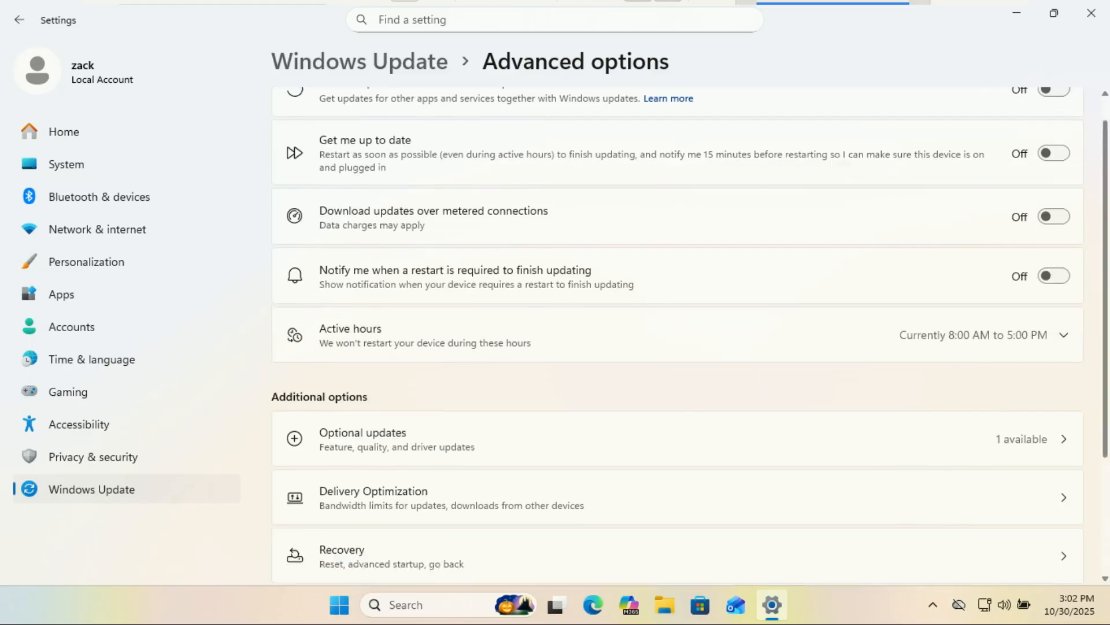
scroll(down, 3)
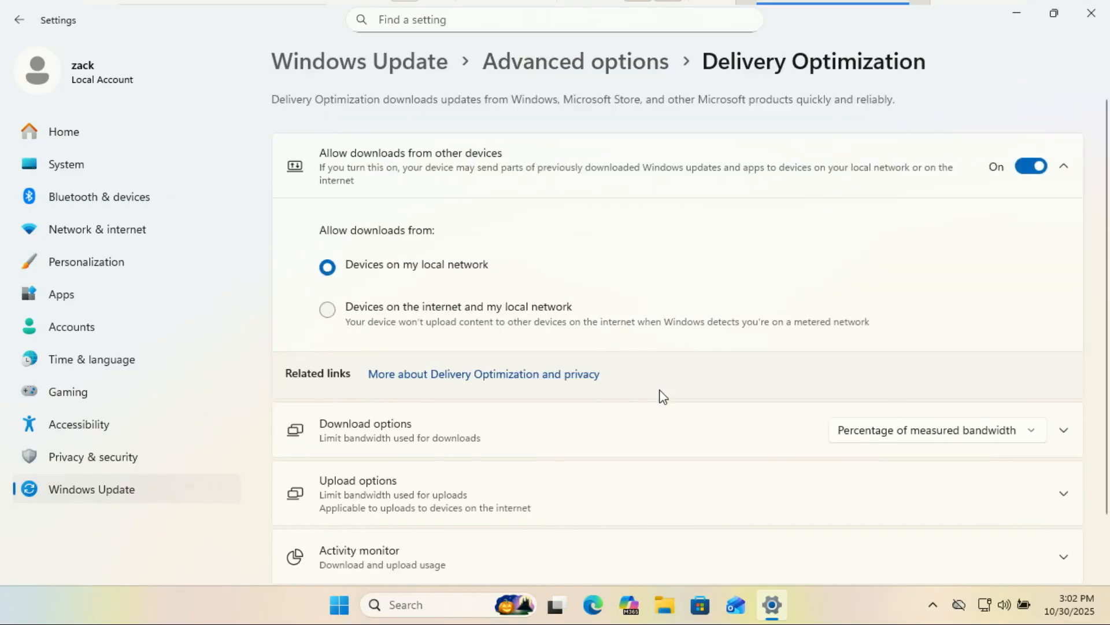
mouse_move(675, 280)
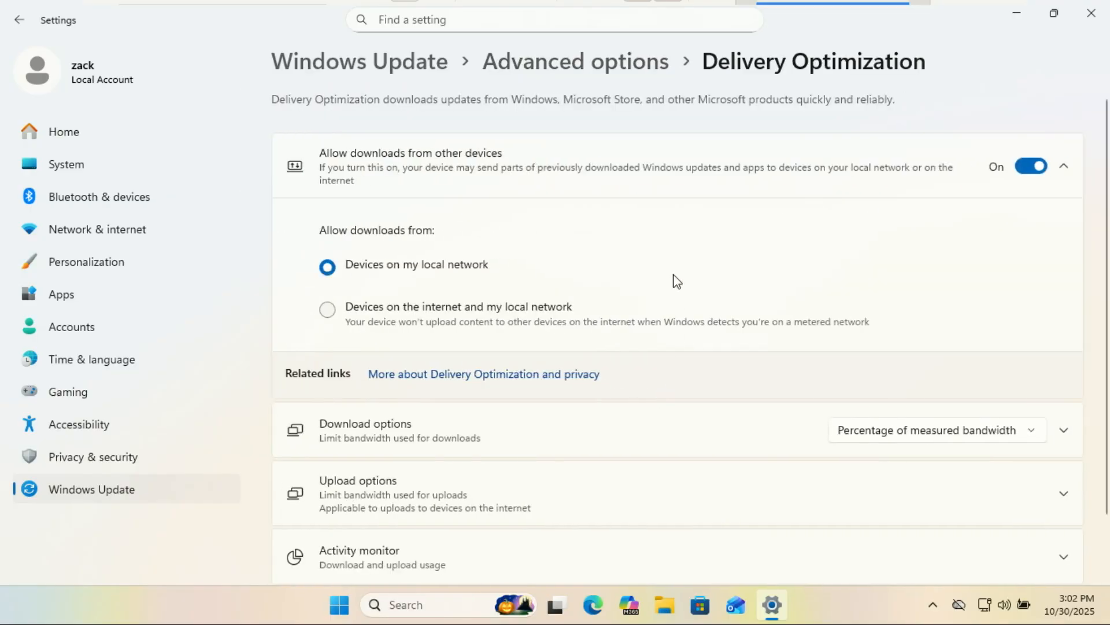
mouse_move(523, 181)
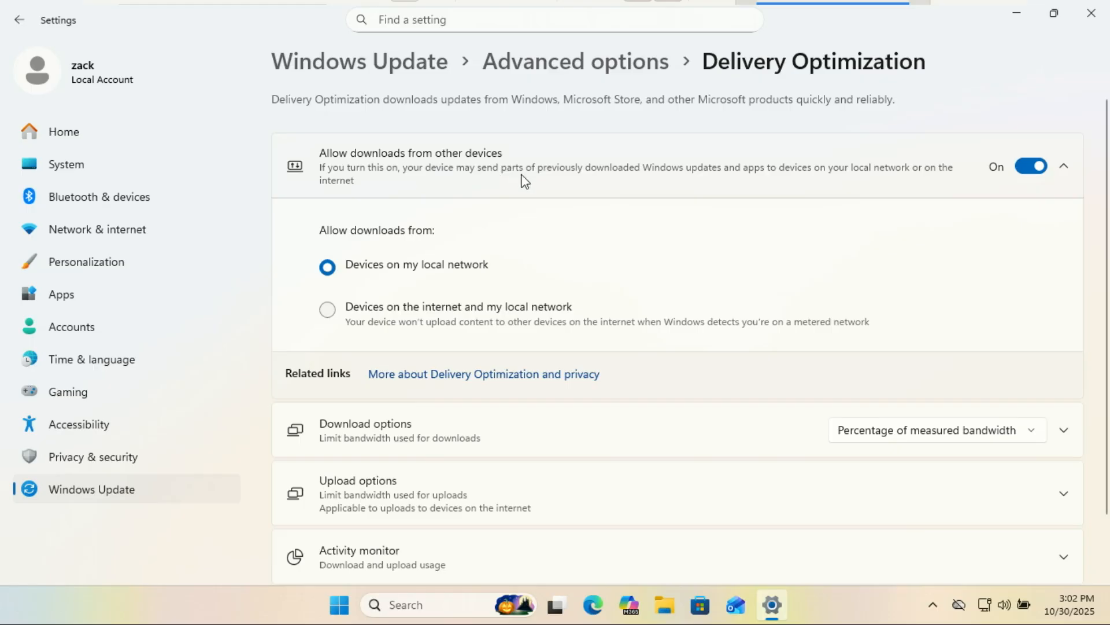
mouse_move(722, 182)
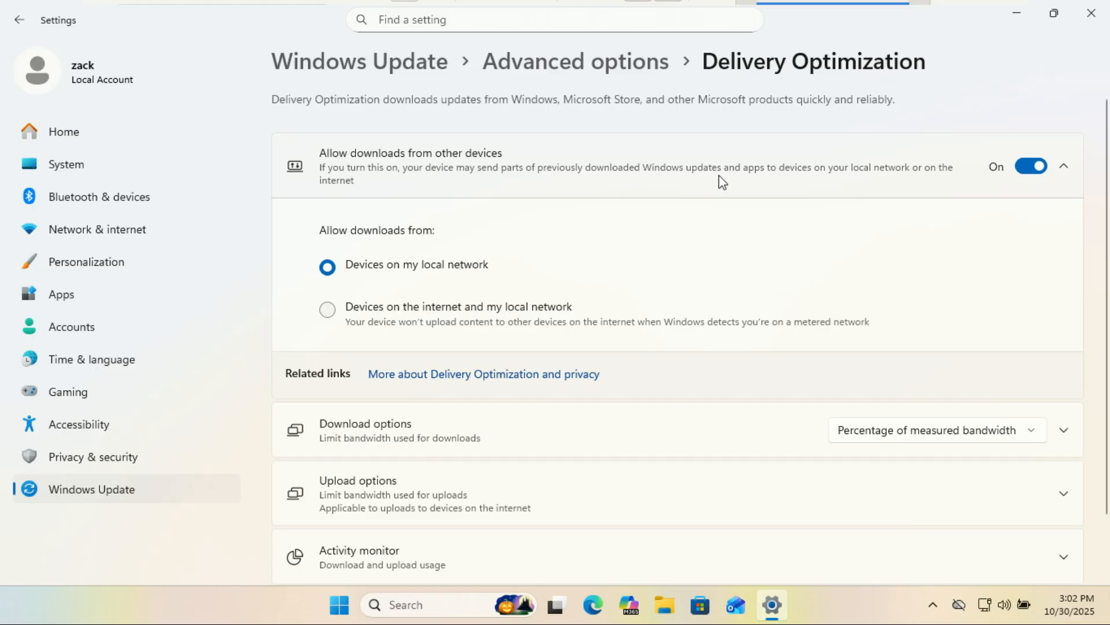
mouse_move(916, 182)
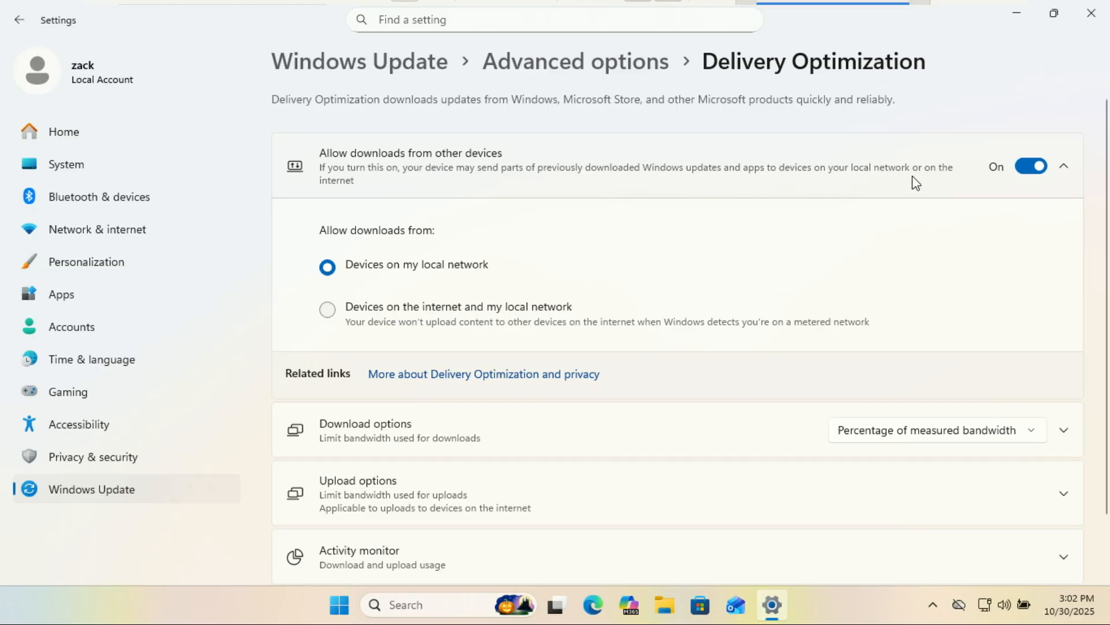
Step: Leave Allow downloads from other devices on, restricted to Devices on my local network
click(1032, 166)
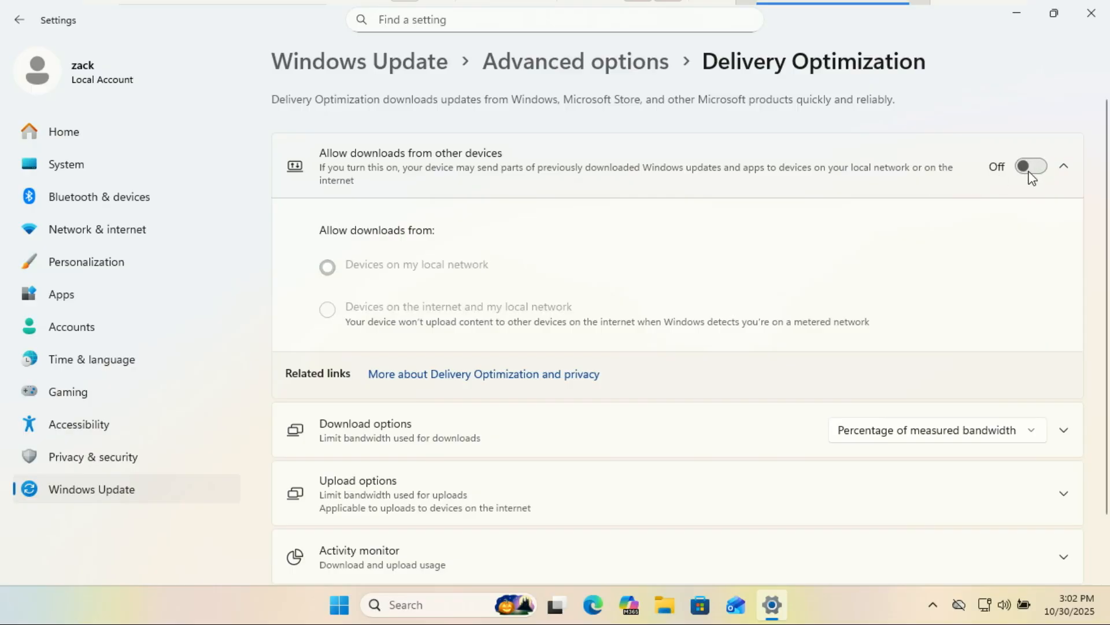
click(1032, 166)
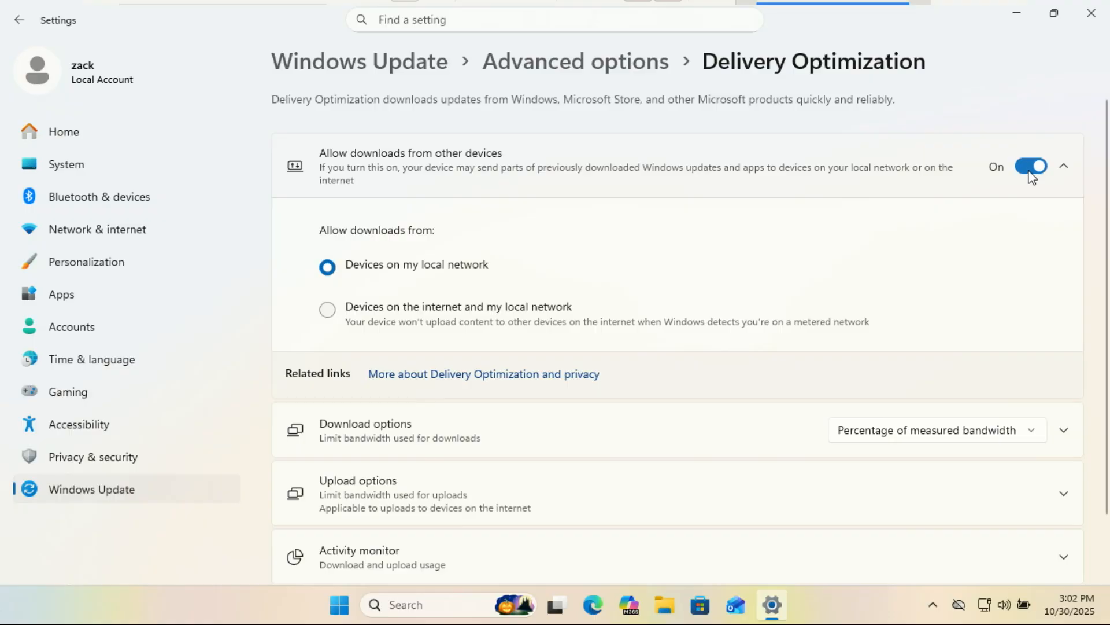
mouse_move(959, 203)
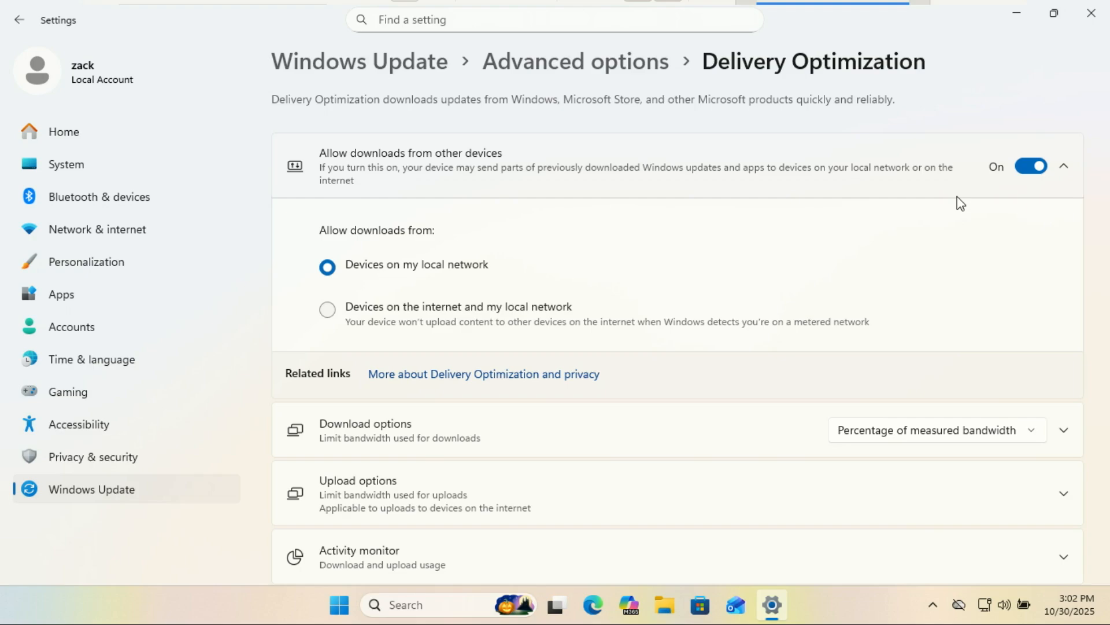
click(326, 309)
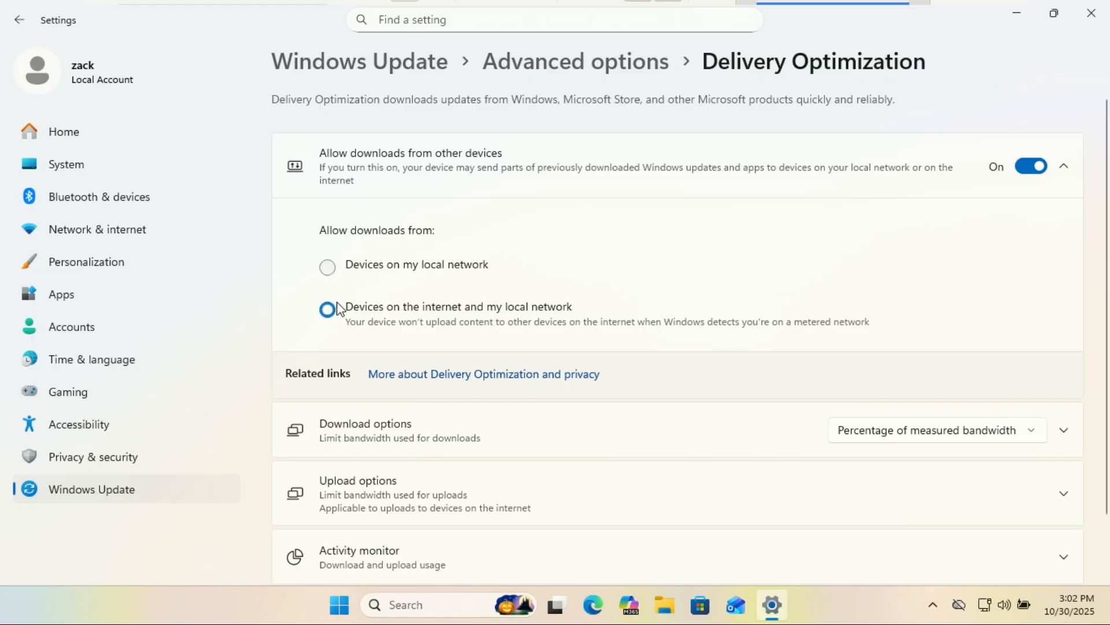
click(328, 267)
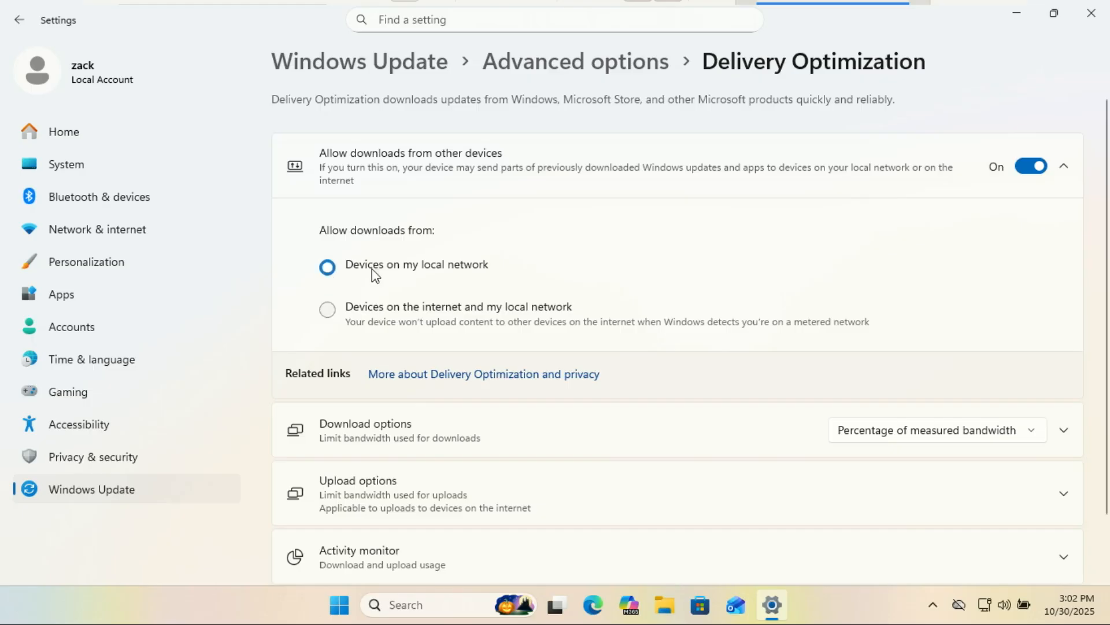
mouse_move(502, 259)
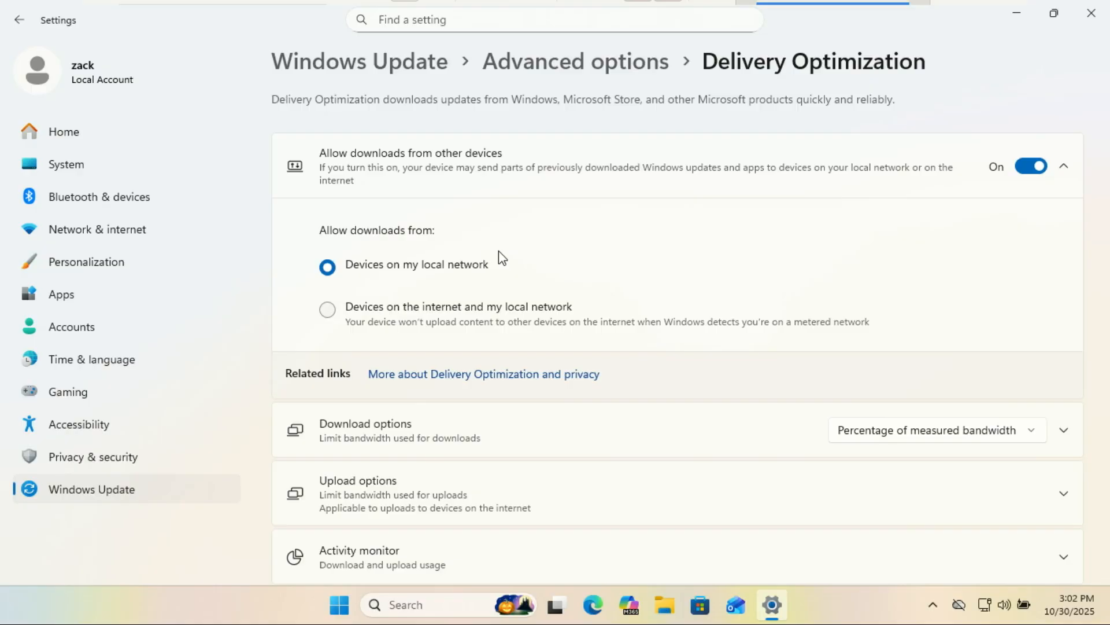
mouse_move(696, 217)
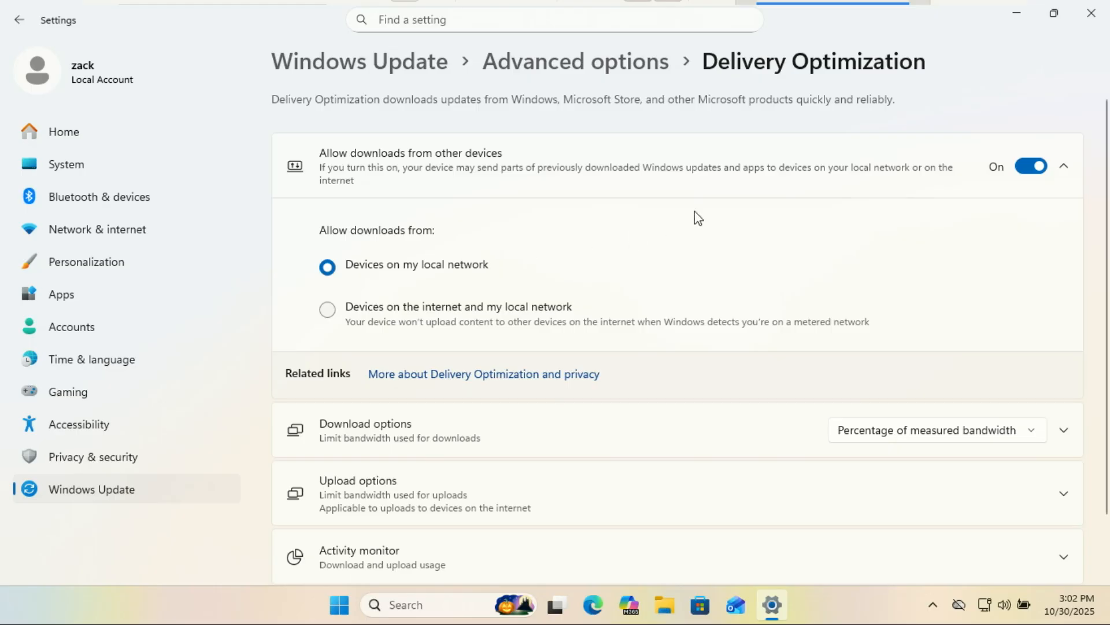
click(1035, 166)
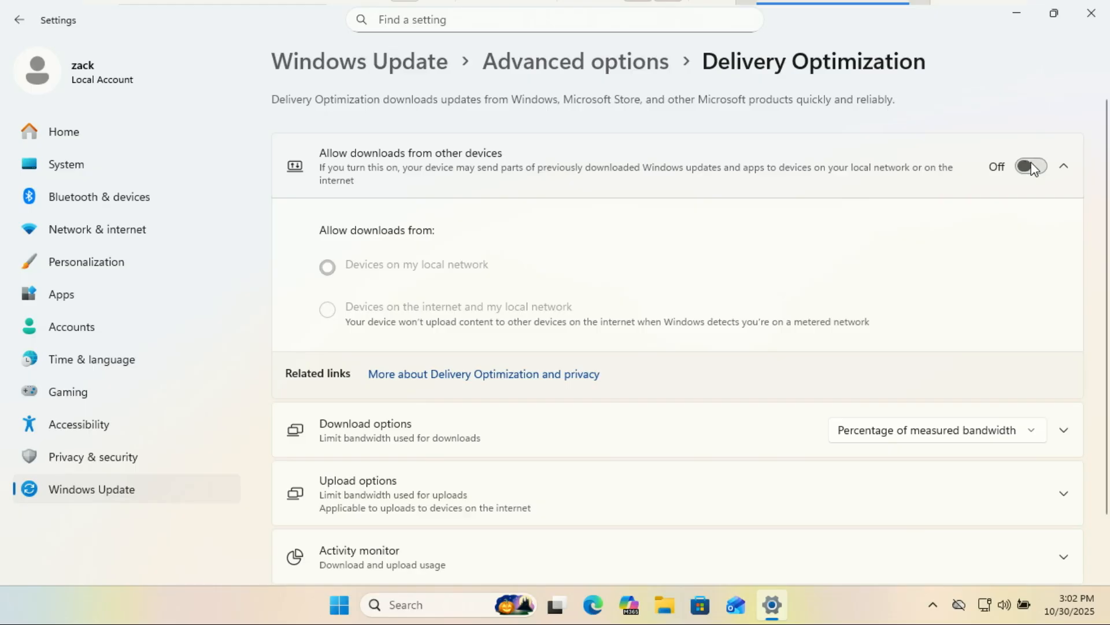
click(1030, 166)
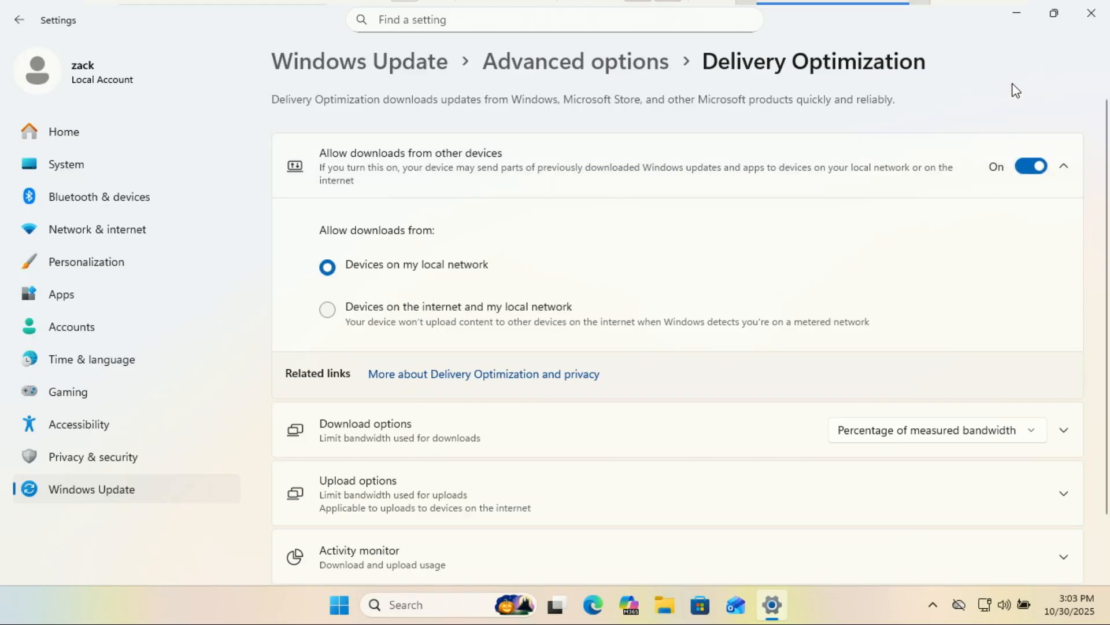
mouse_move(1001, 53)
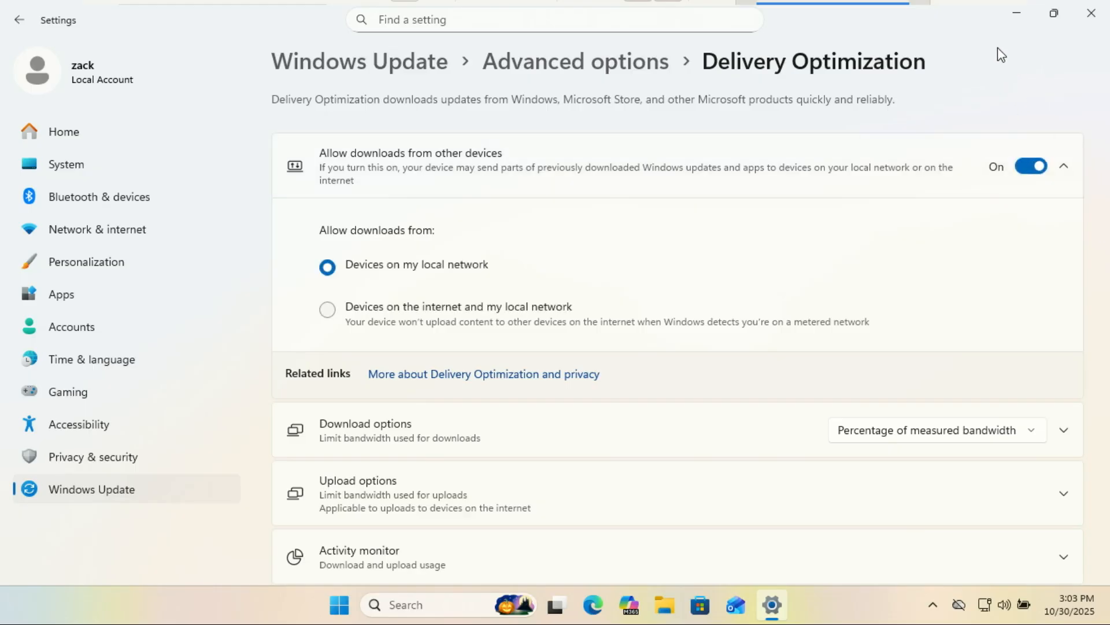